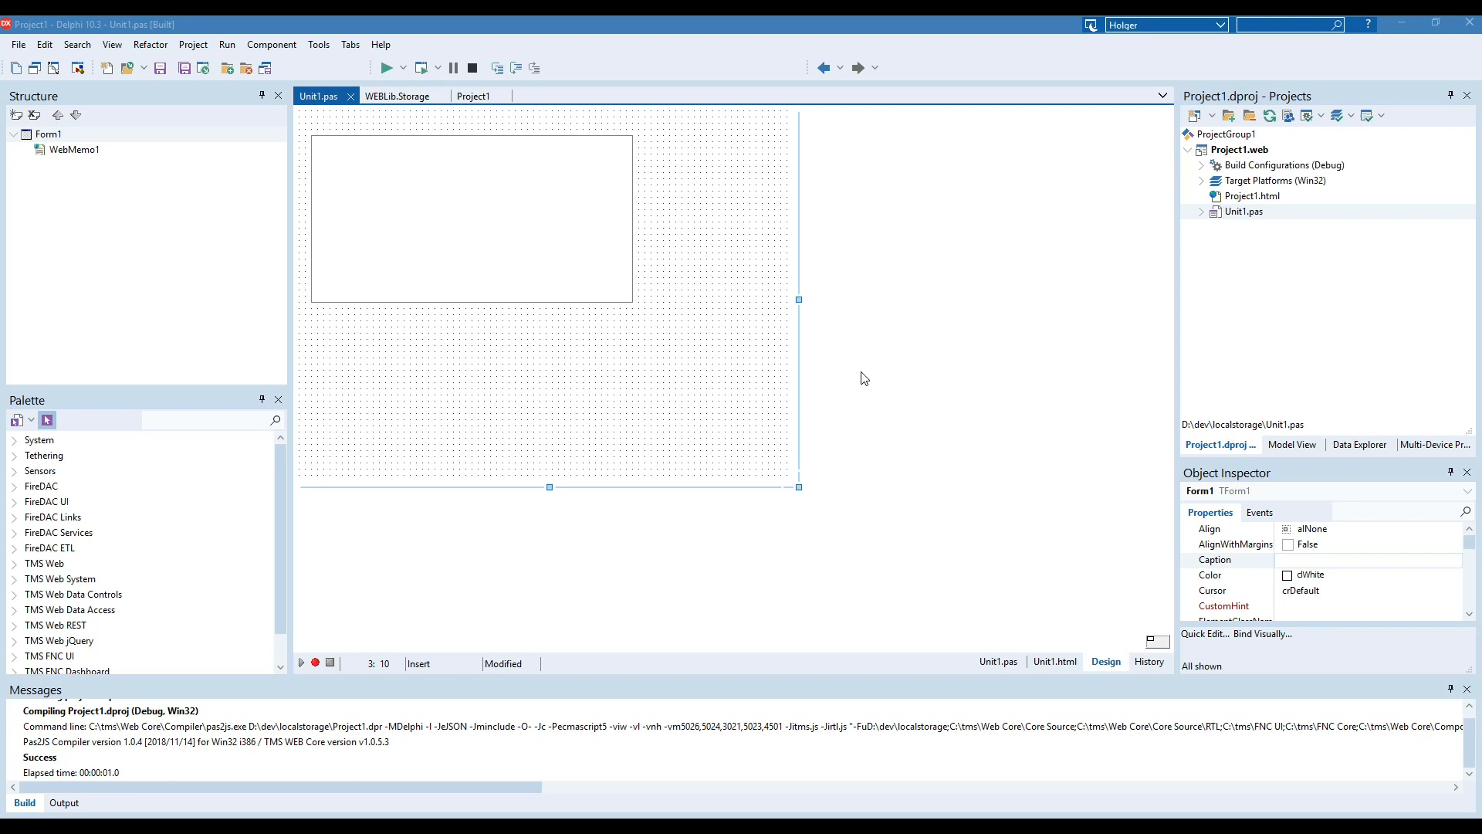
pyautogui.moveTo(451, 484)
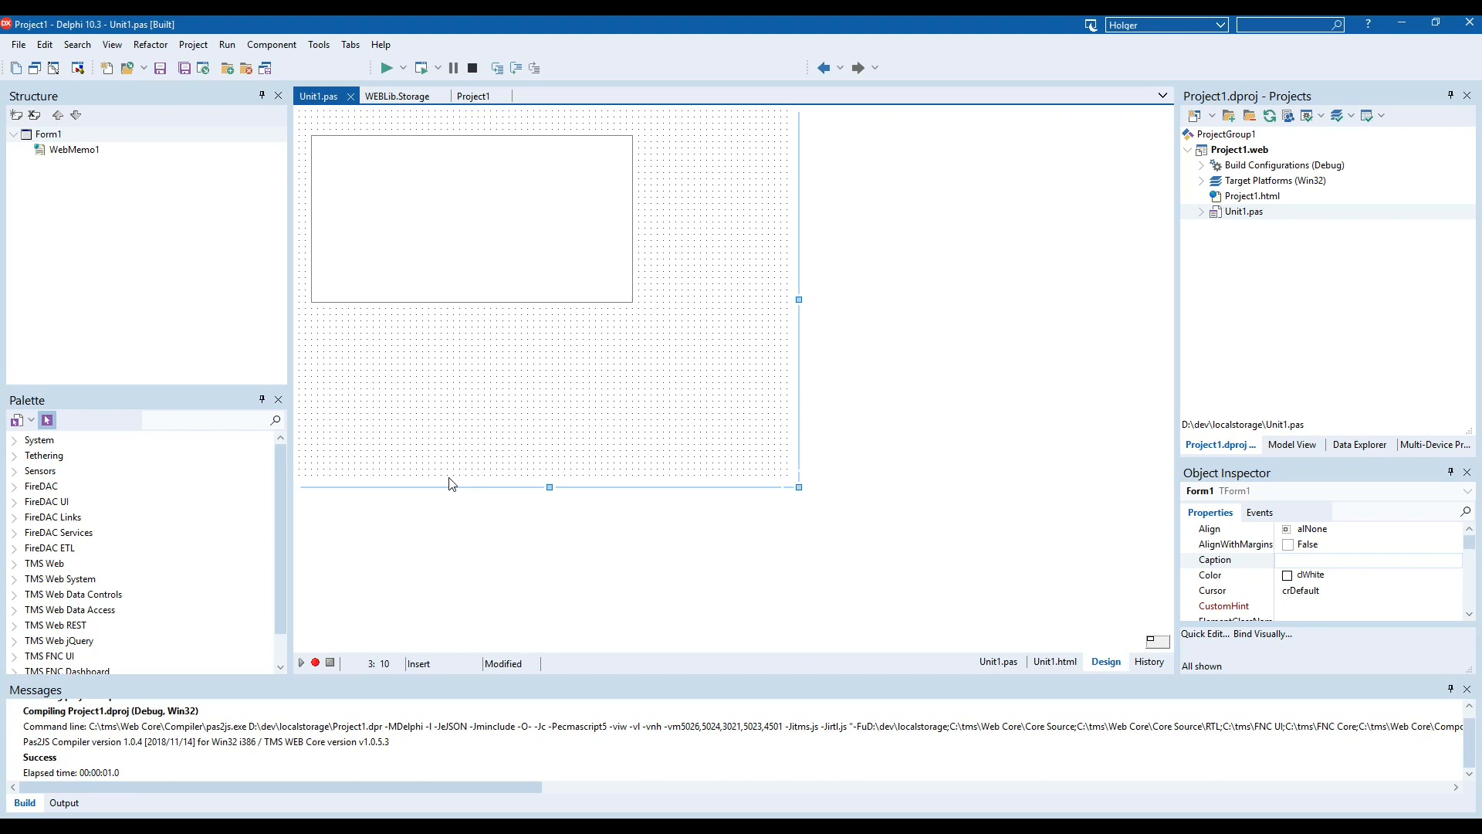
# Run the built web project so the empty memo page opens in the browser.
pyautogui.click(386, 67)
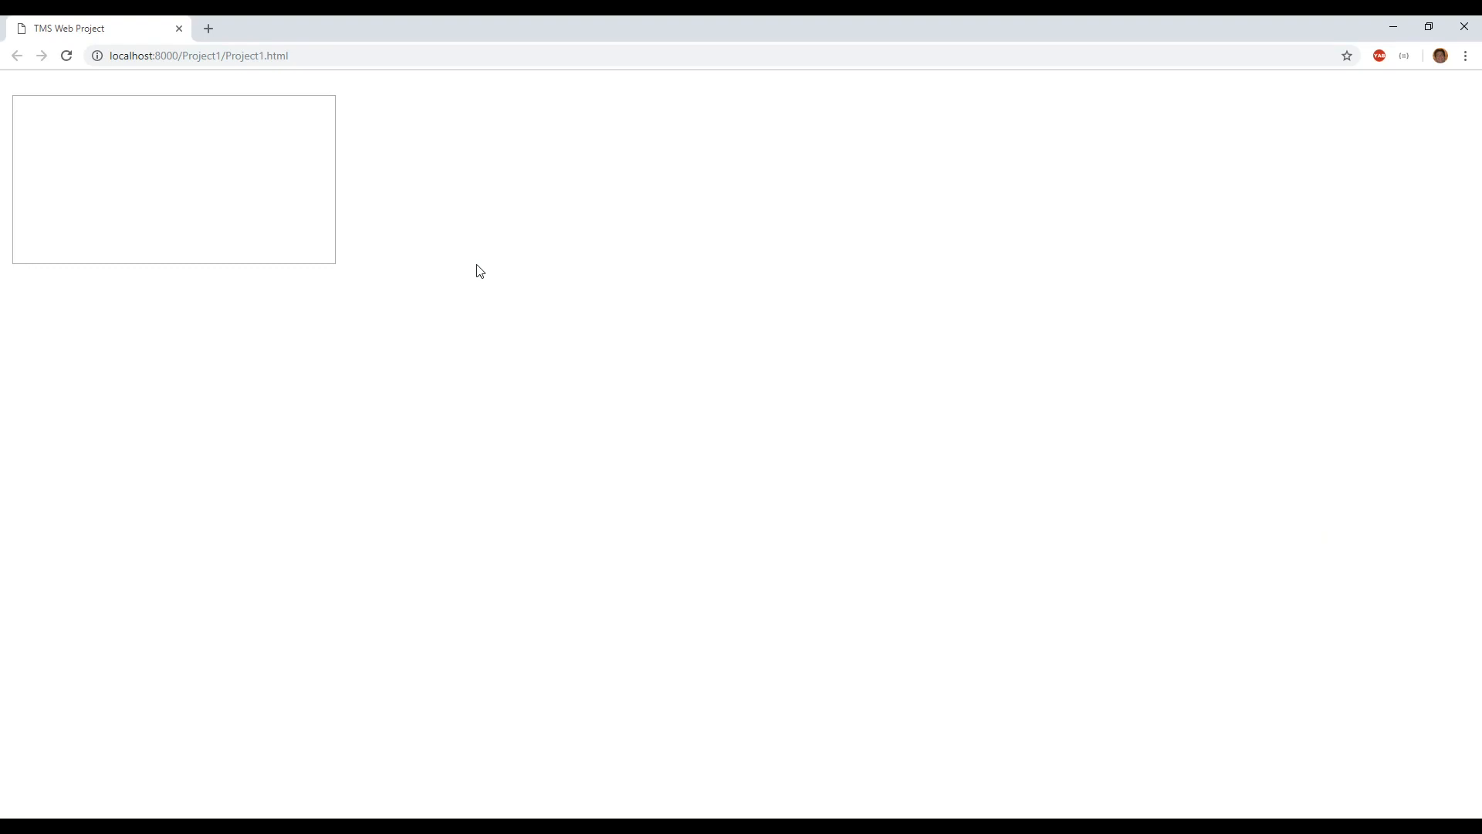
pyautogui.moveTo(277, 300)
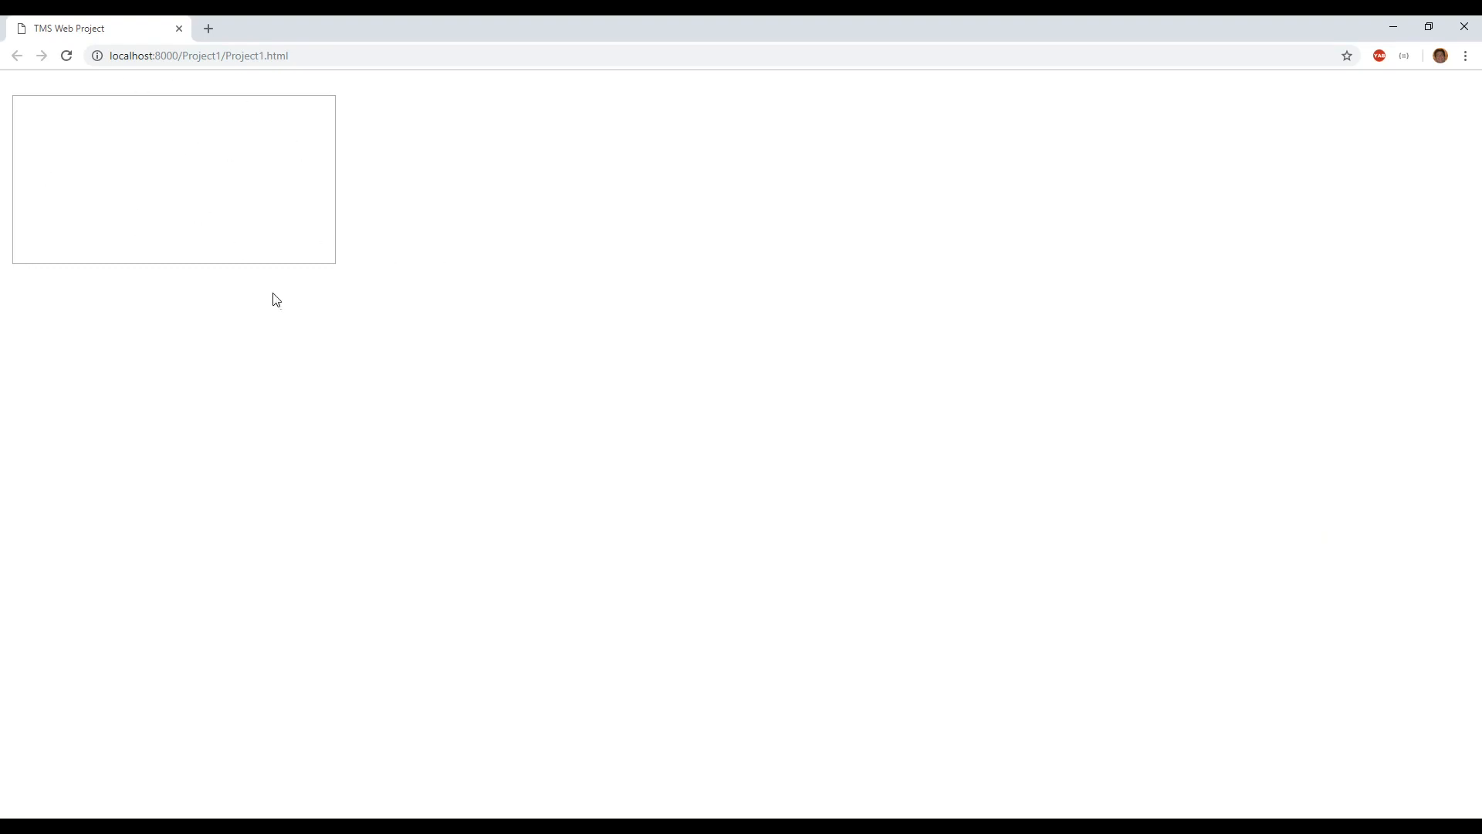
pyautogui.moveTo(1009, 89)
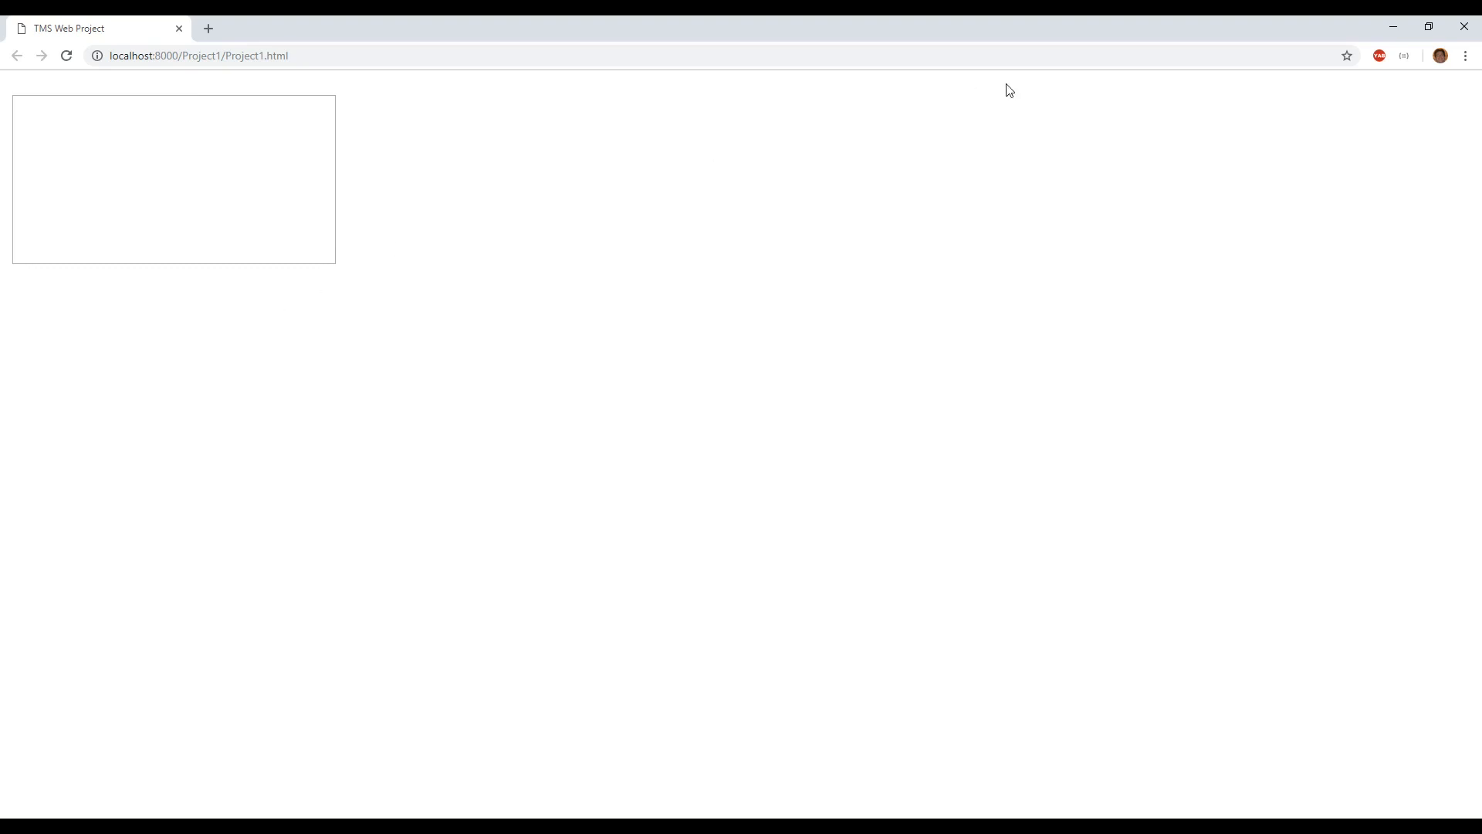
# Show Chrome DevTools with the Elements panel listing the memo's textarea markup.
pyautogui.press('F12')
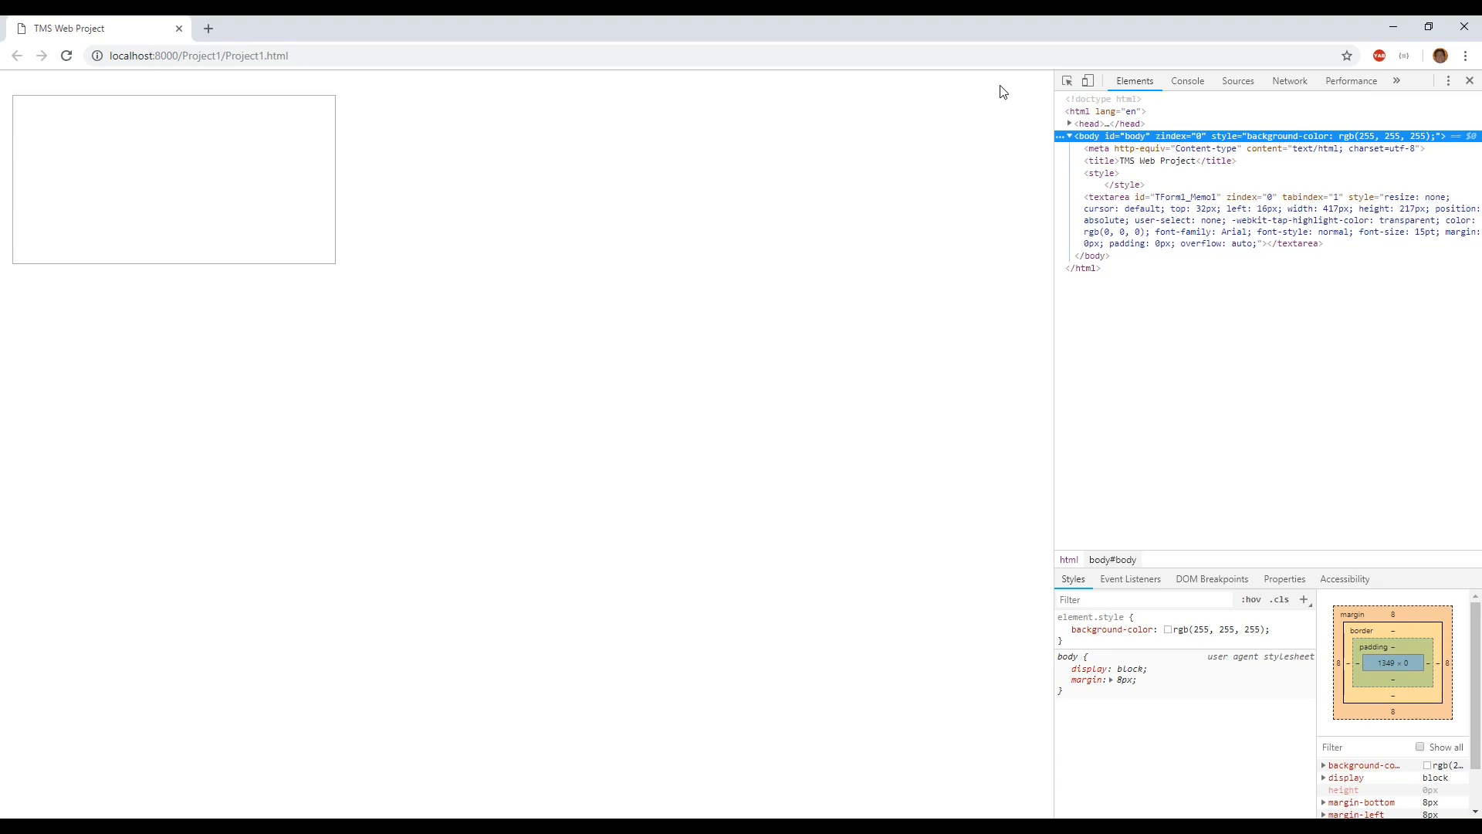
pyautogui.moveTo(1298, 197)
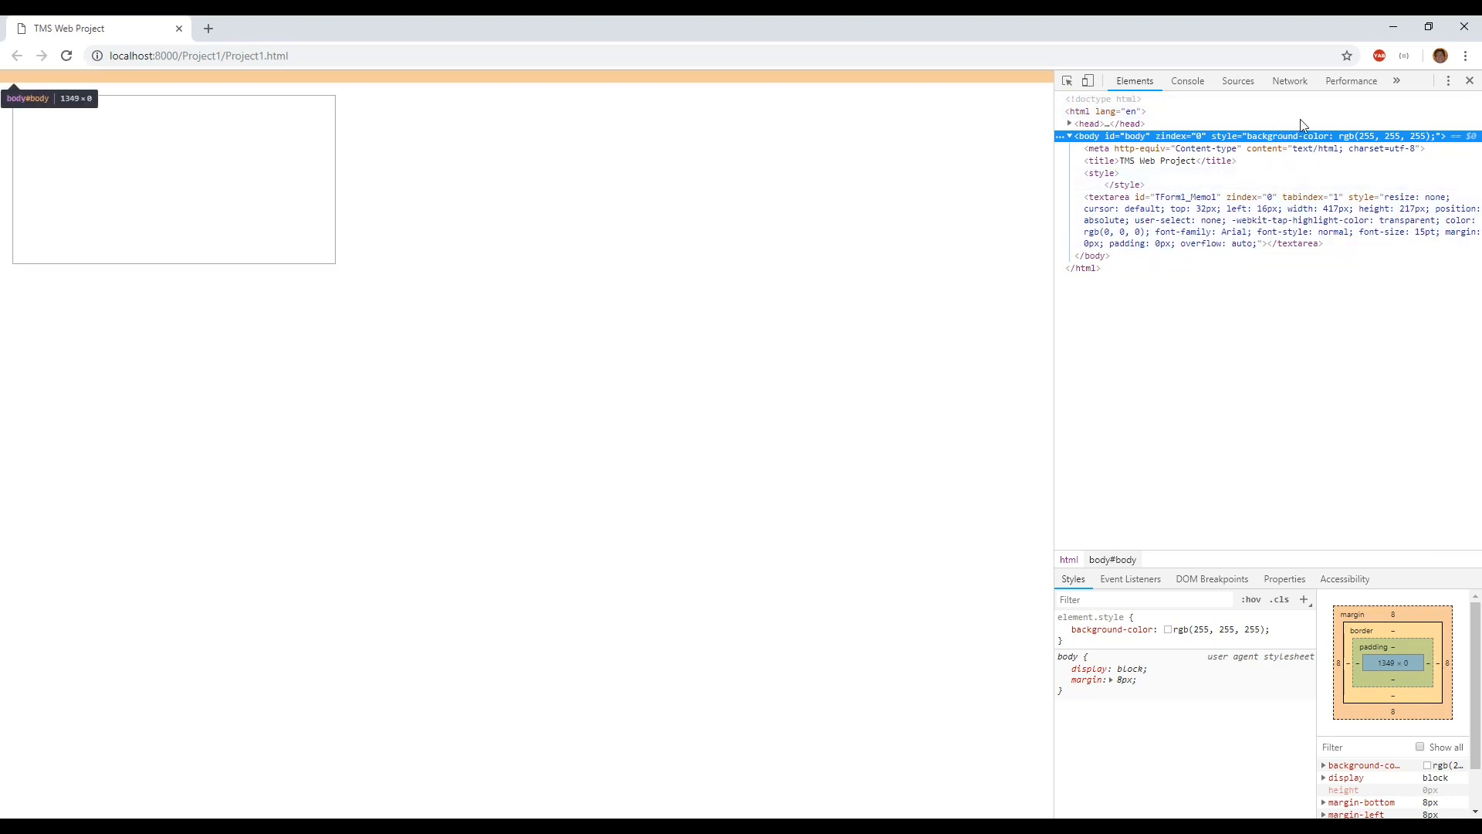
pyautogui.click(1397, 80)
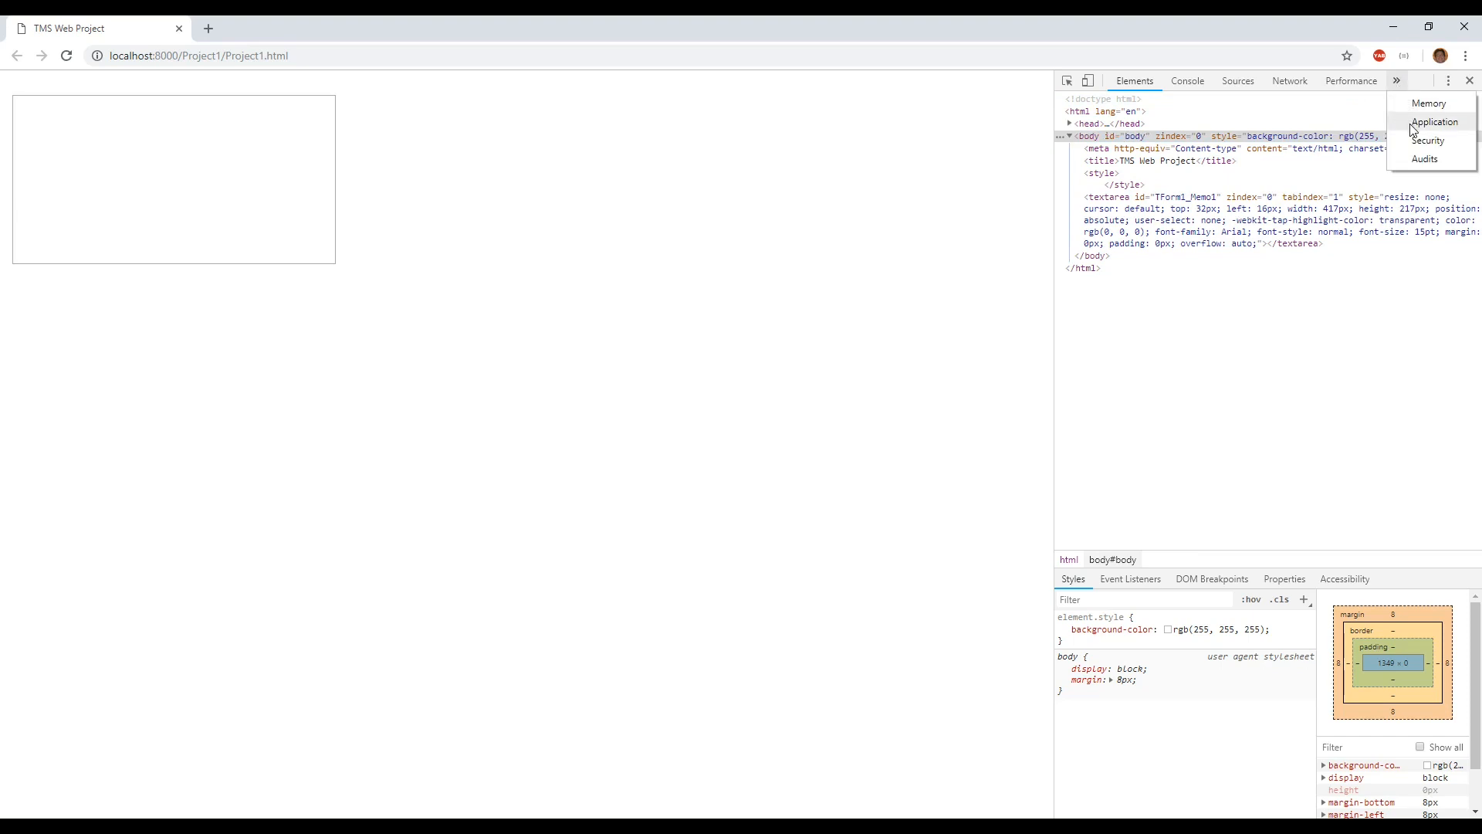
pyautogui.click(1435, 122)
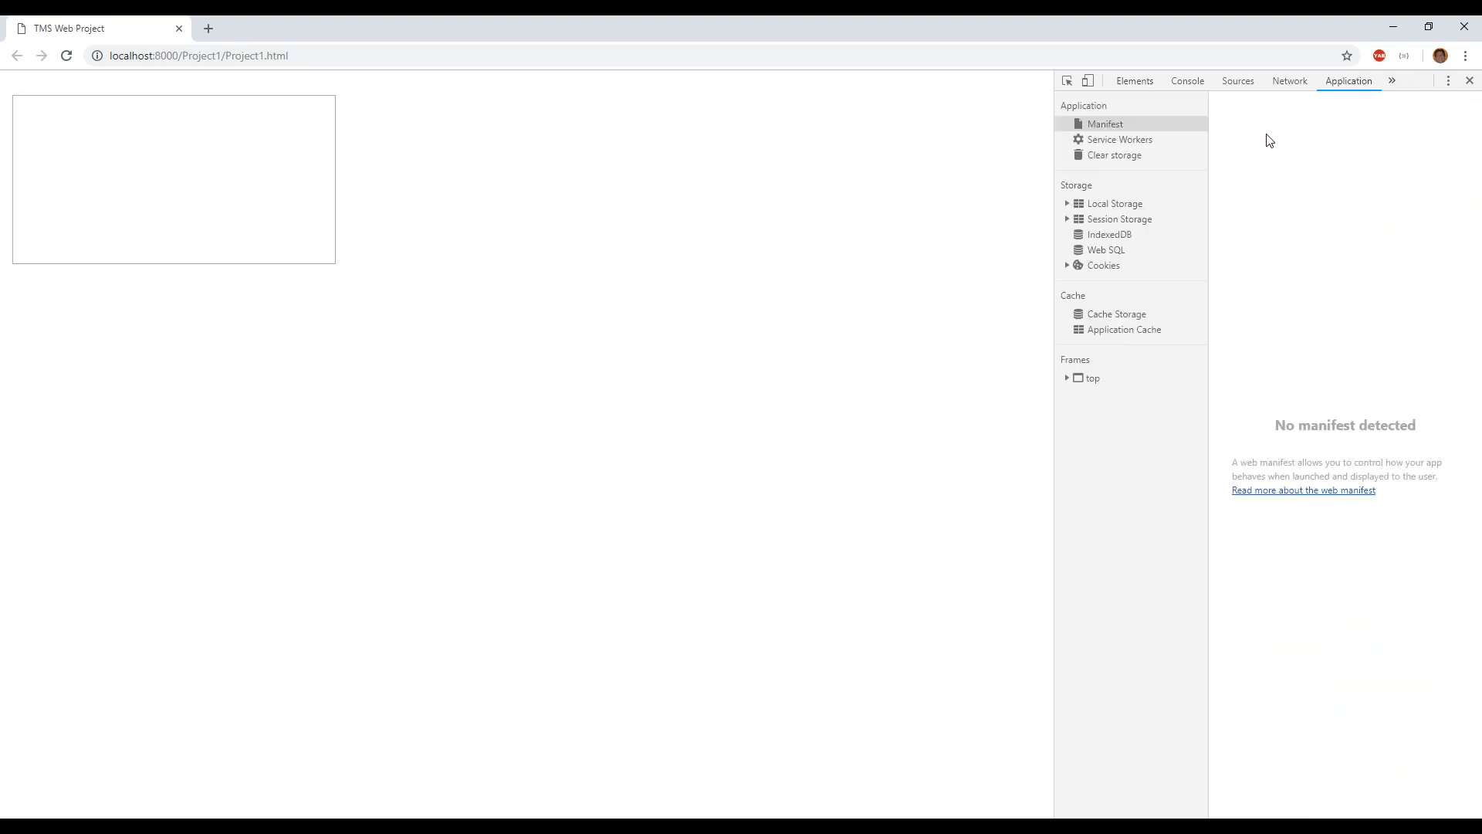
pyautogui.moveTo(1350, 87)
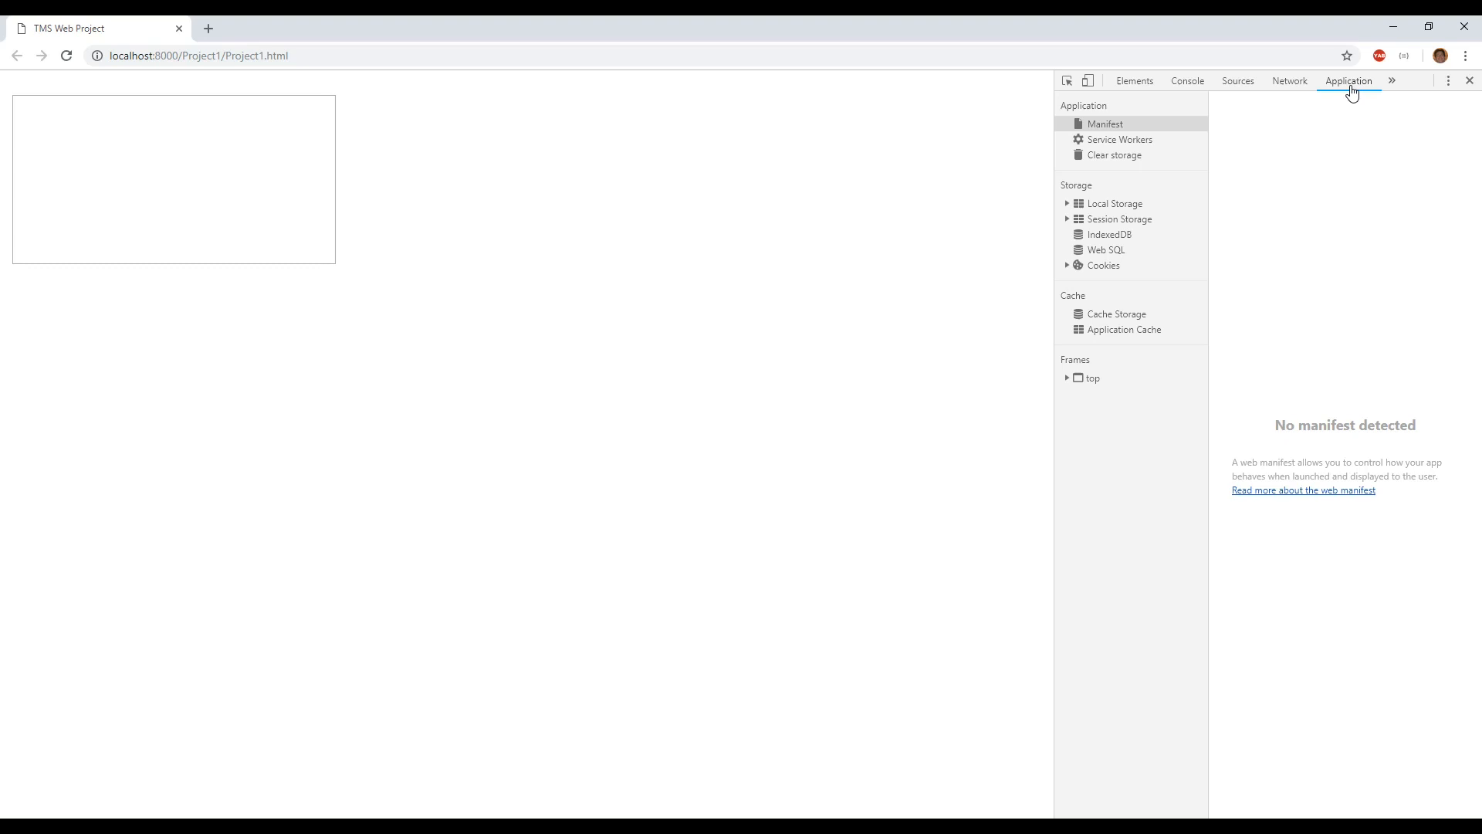
pyautogui.moveTo(1142, 194)
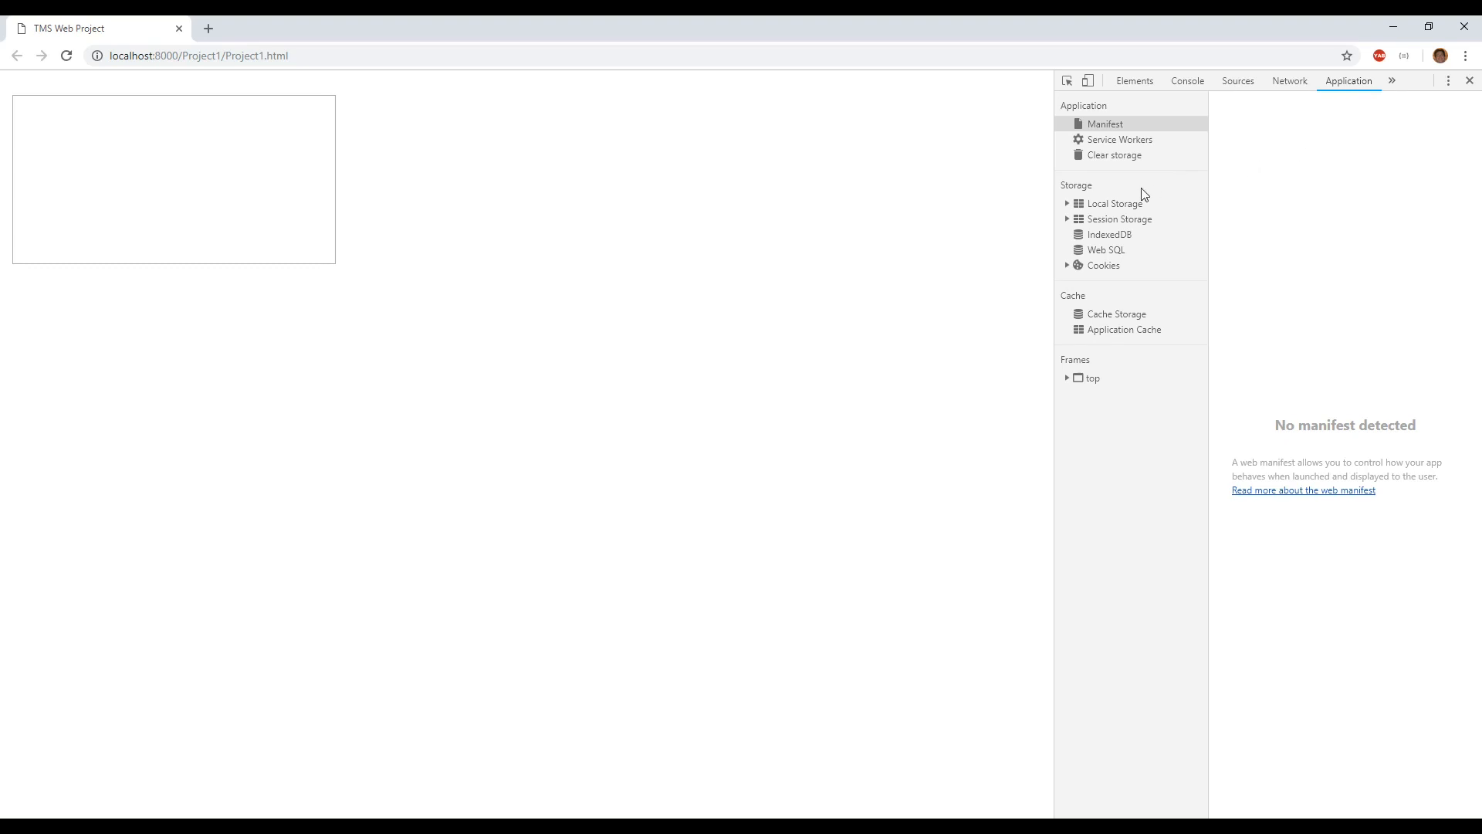
pyautogui.click(1120, 219)
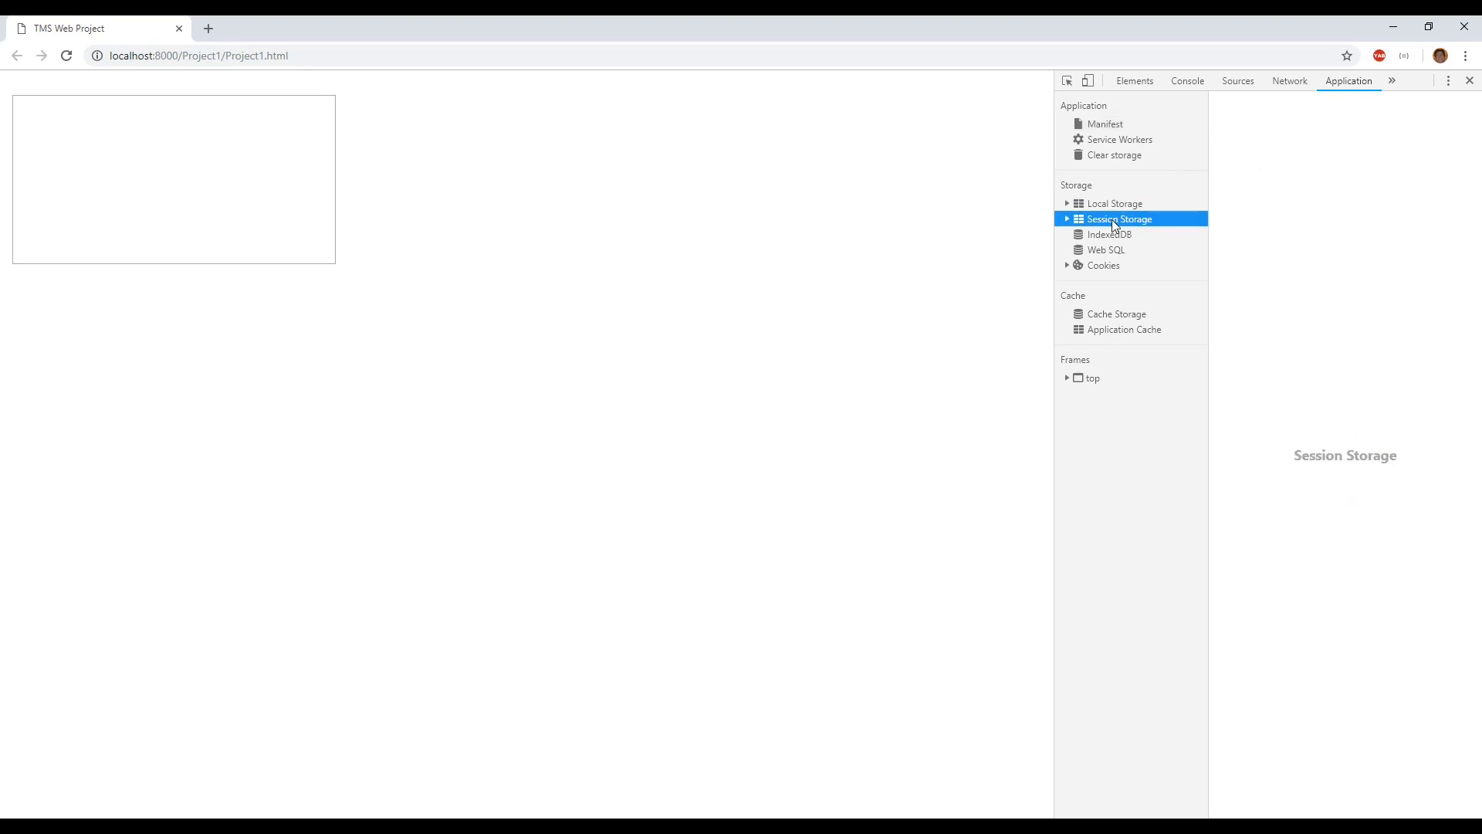
pyautogui.click(1114, 203)
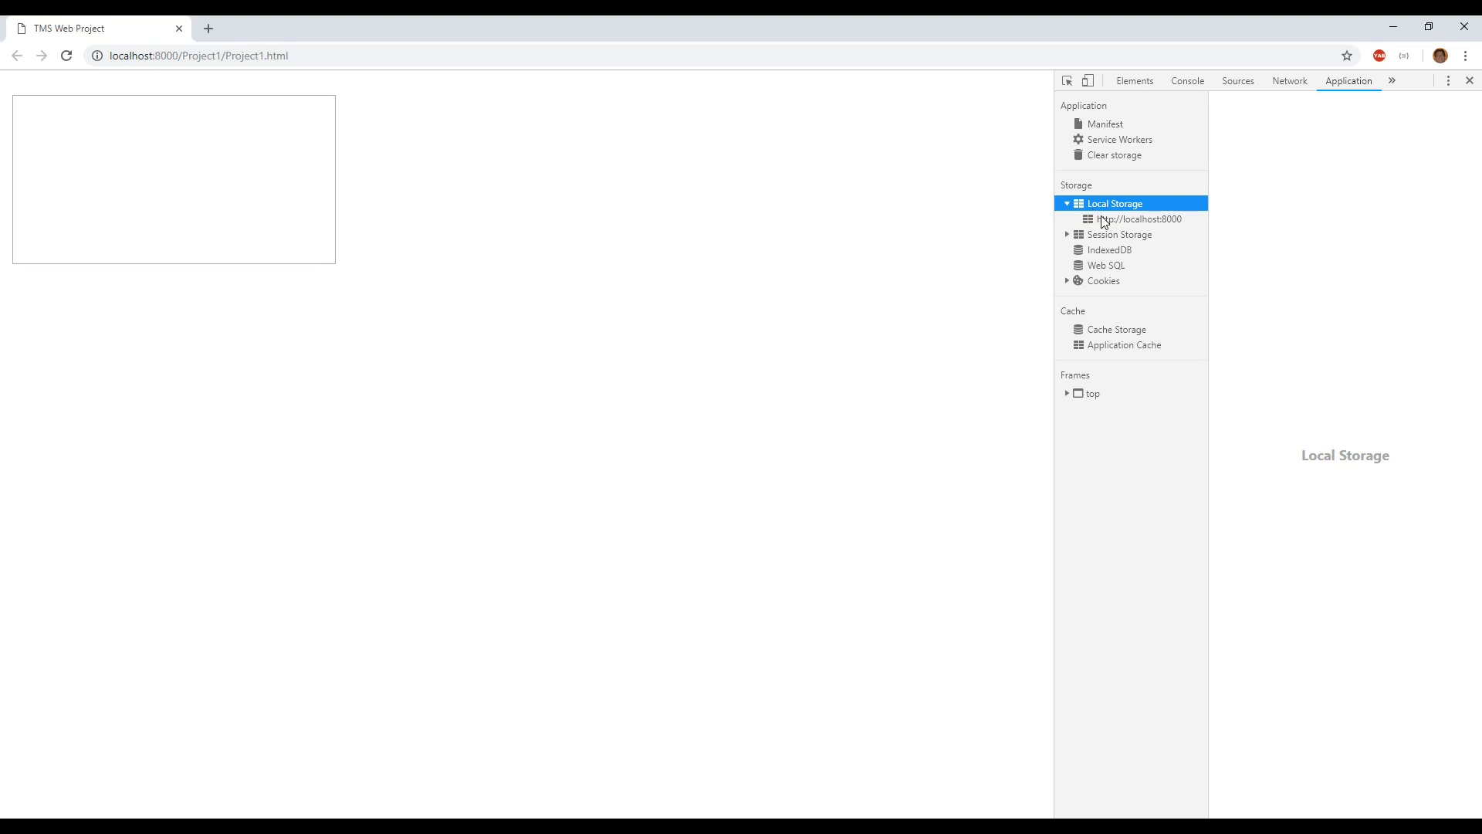
pyautogui.click(1137, 219)
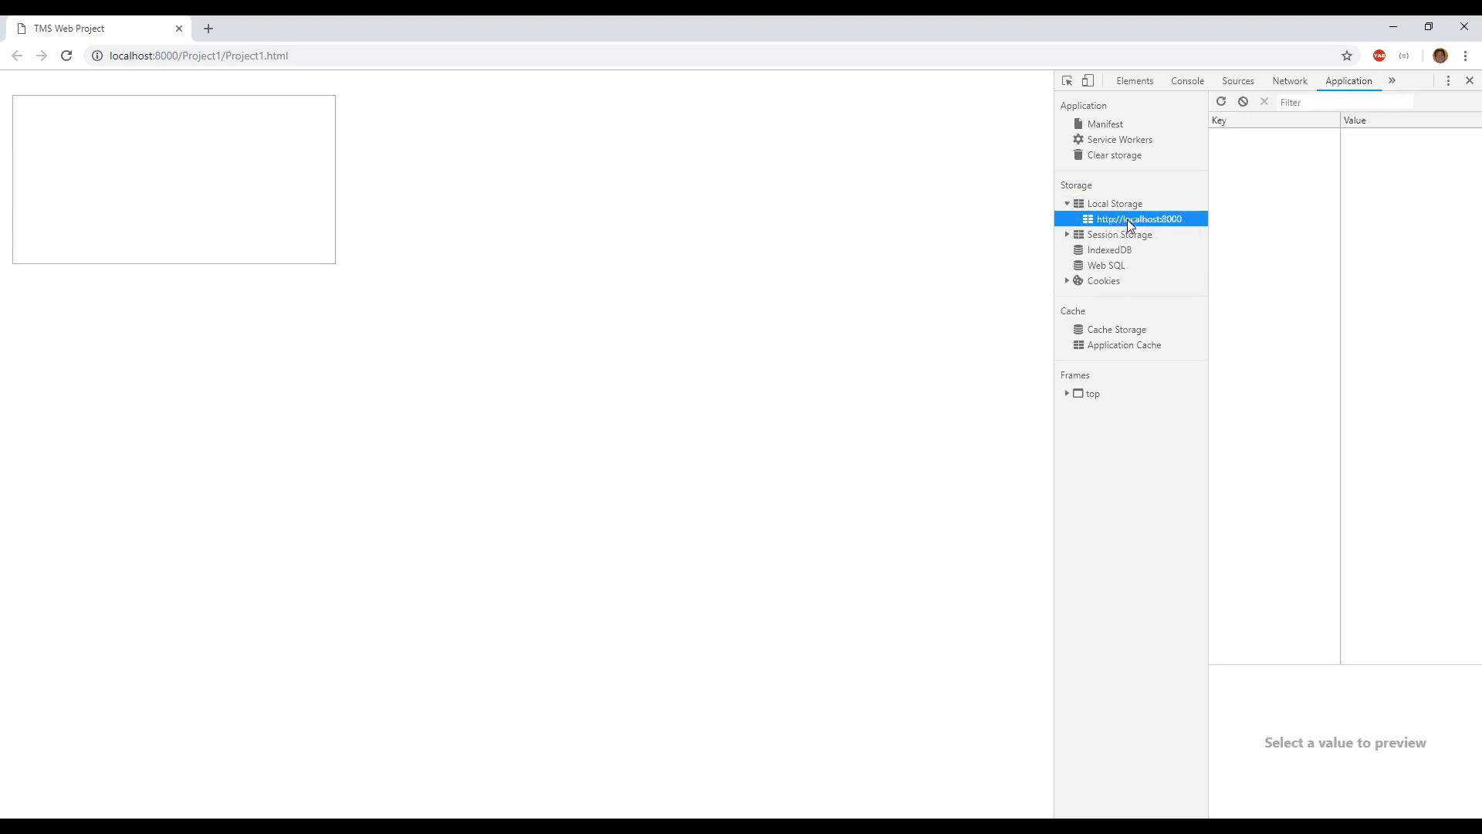
pyautogui.moveTo(1308, 309)
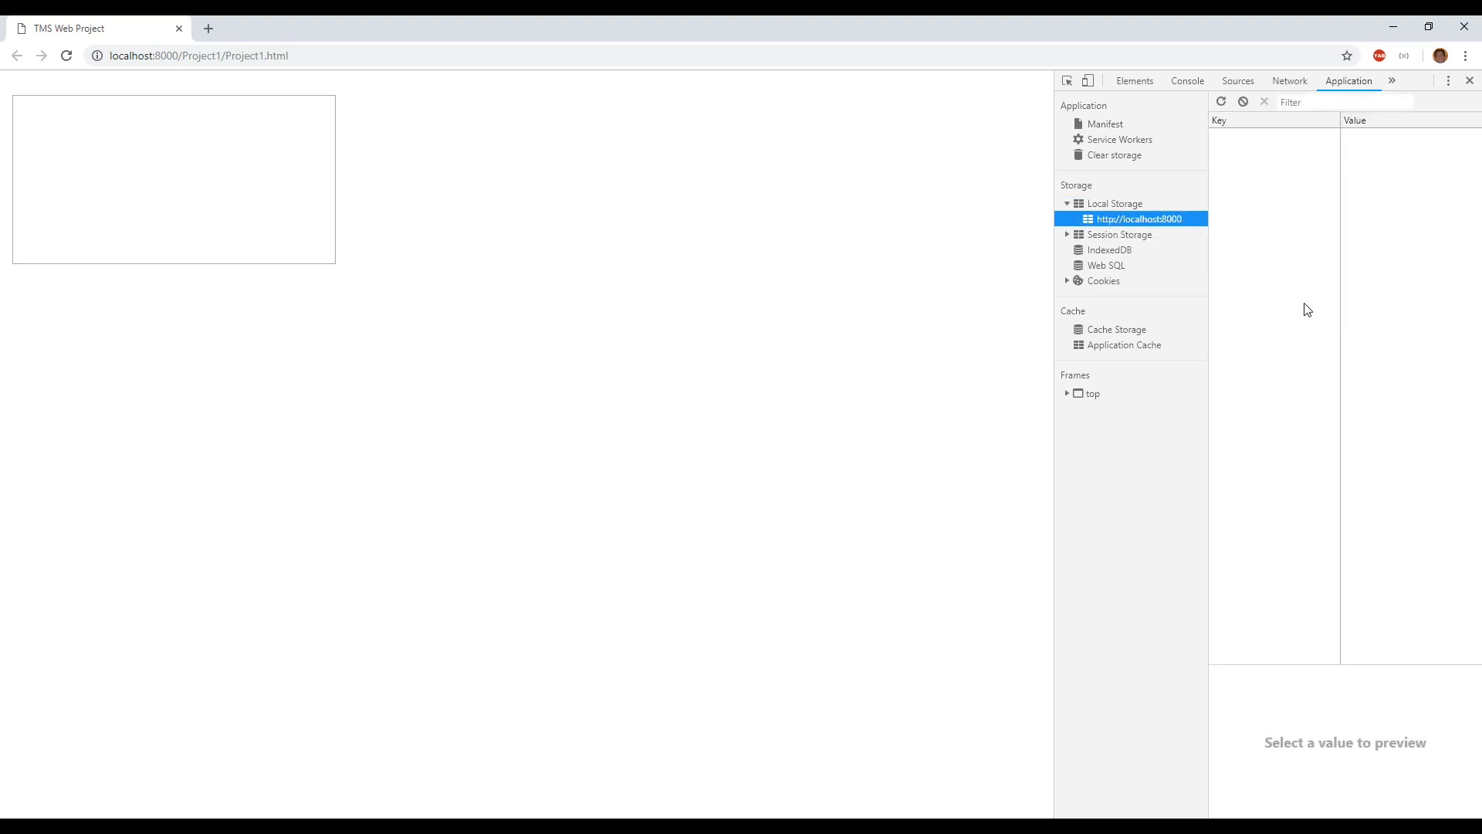
pyautogui.moveTo(1261, 164)
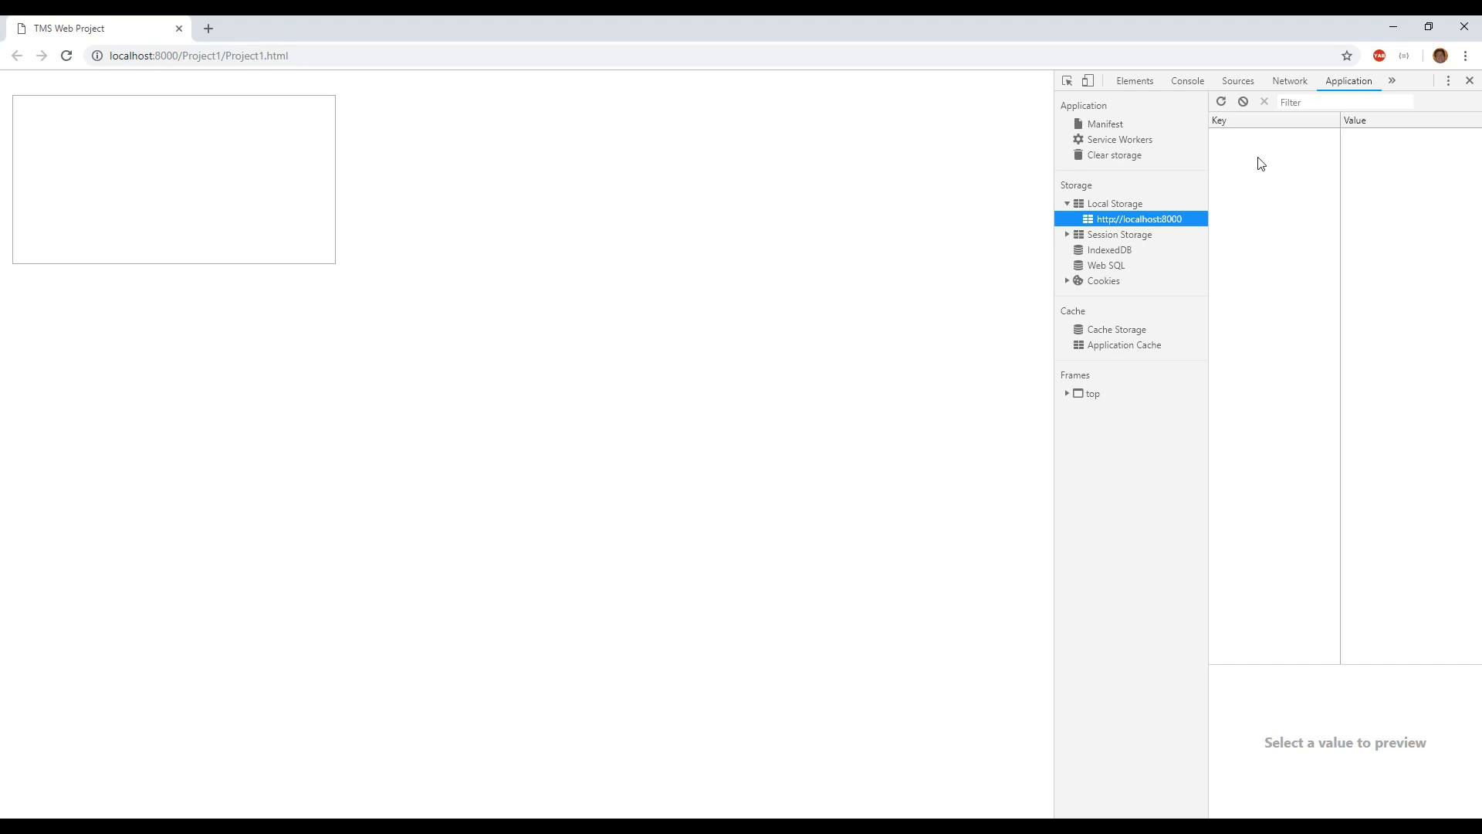
pyautogui.moveTo(1246, 197)
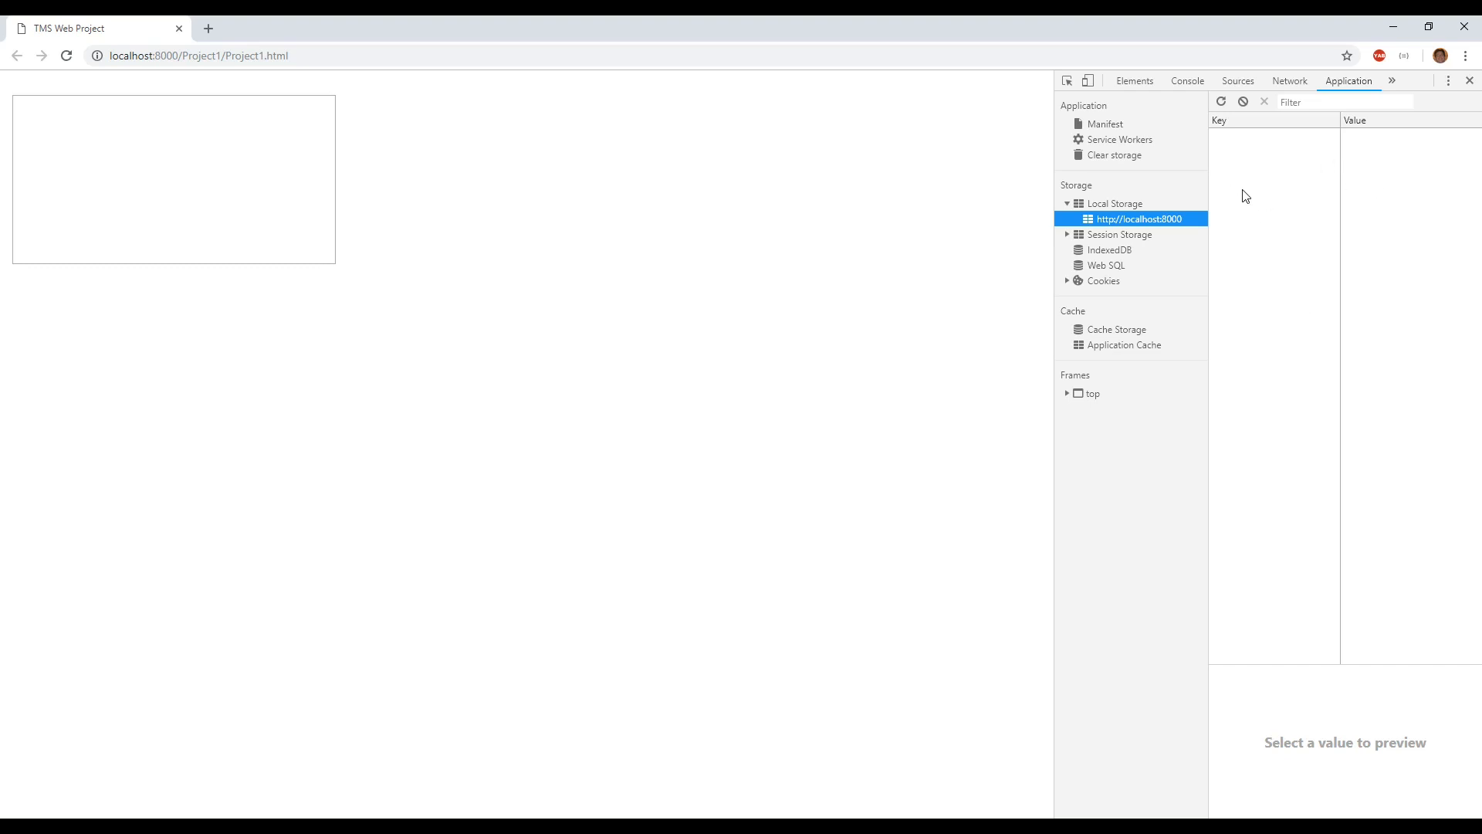
pyautogui.moveTo(751, 233)
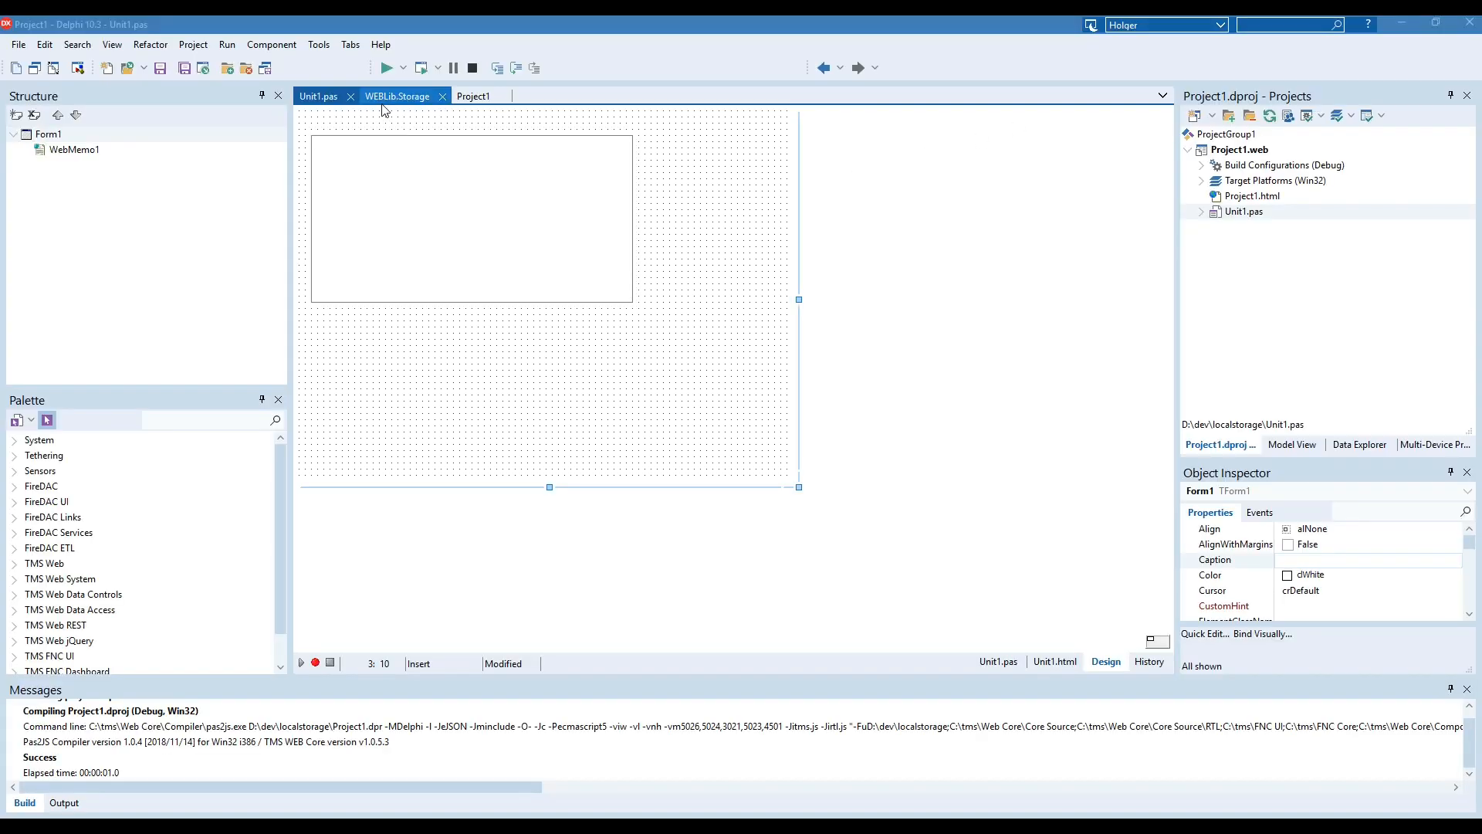
# Review the TLocalStorage declaration in WEBLib.Storage, then return to Unit1's form.
pyautogui.click(396, 95)
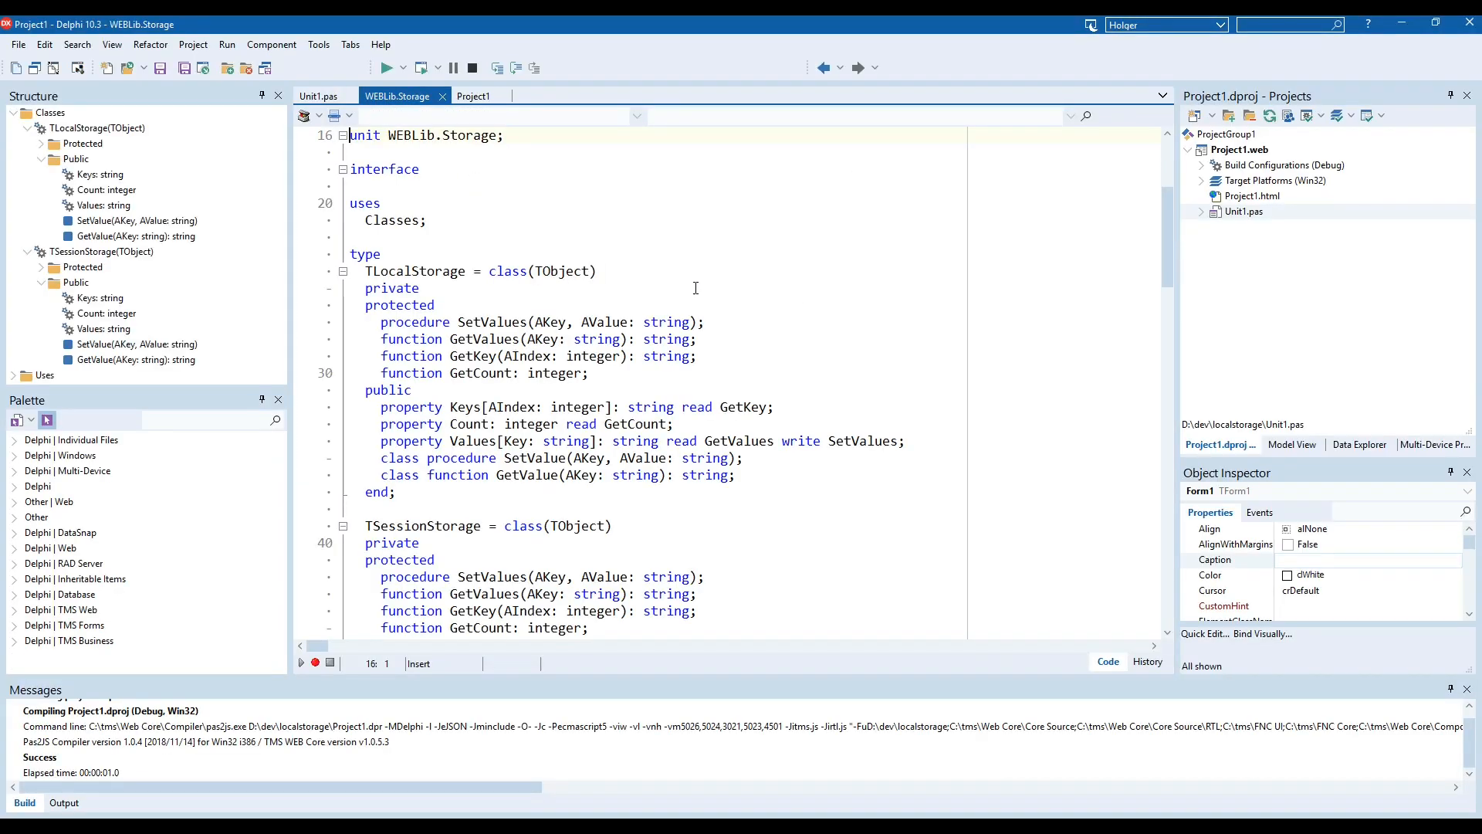
pyautogui.scroll(-3)
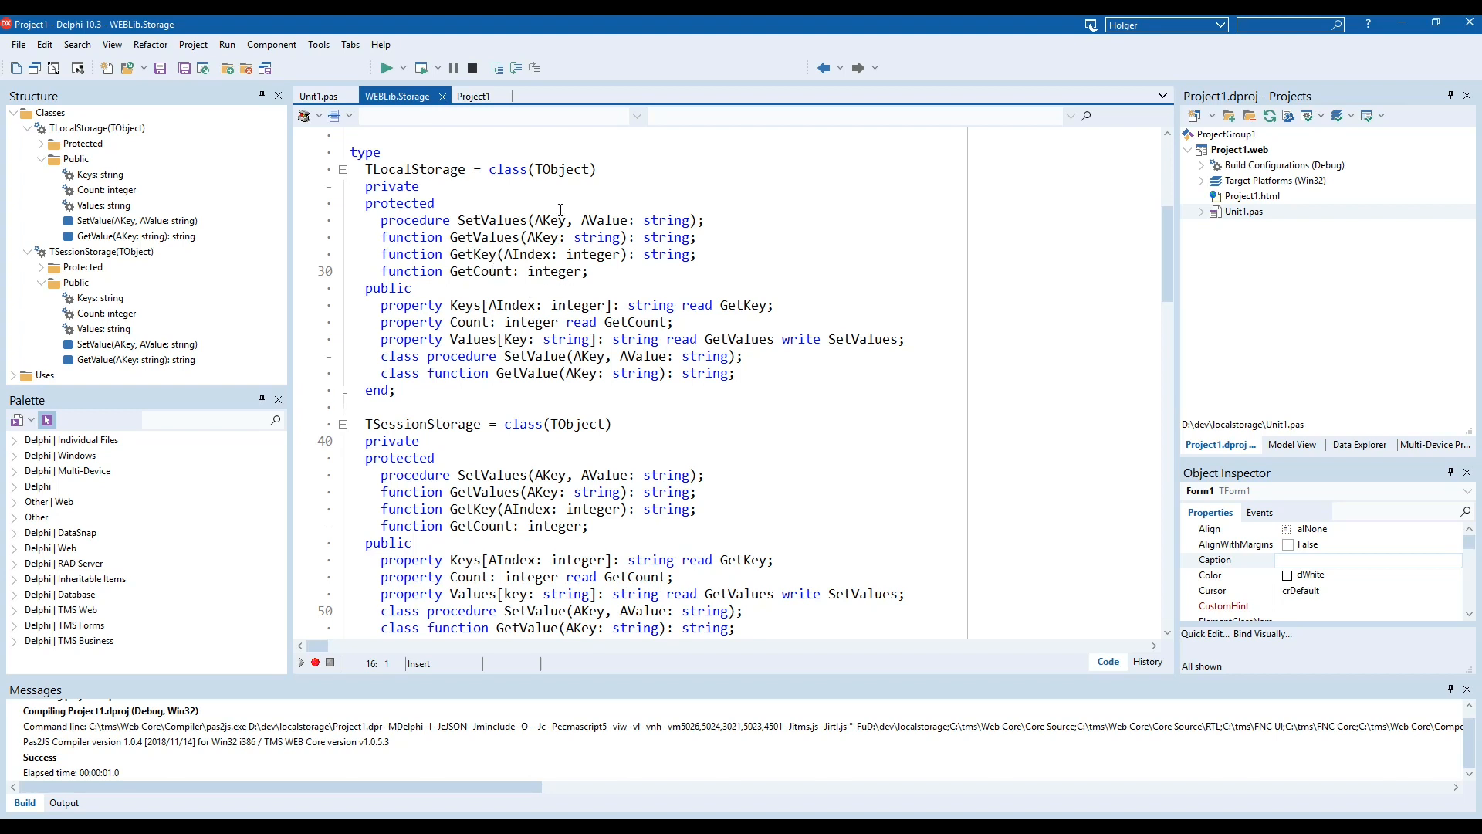
pyautogui.click(319, 95)
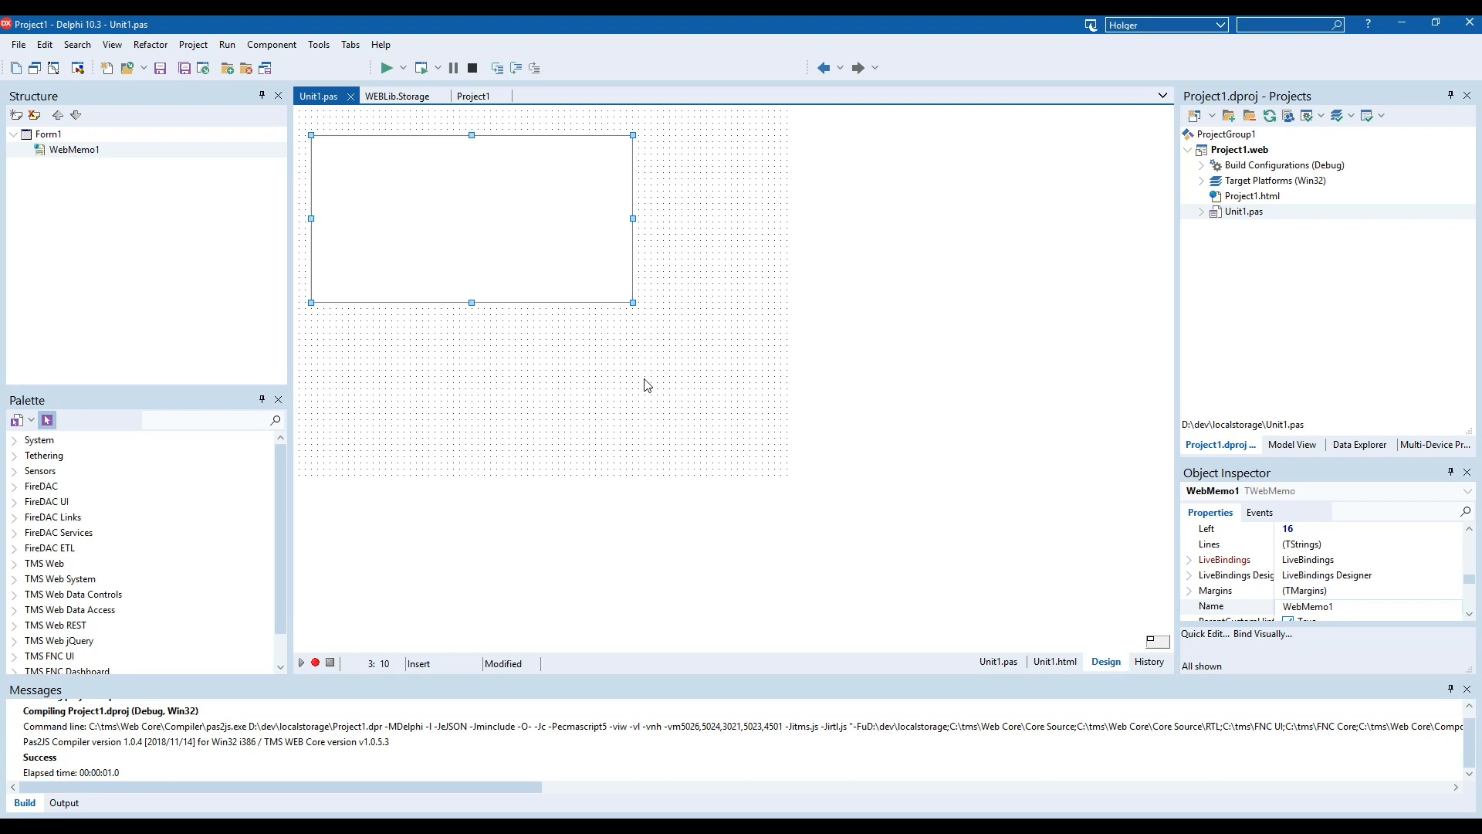
pyautogui.moveTo(653, 376)
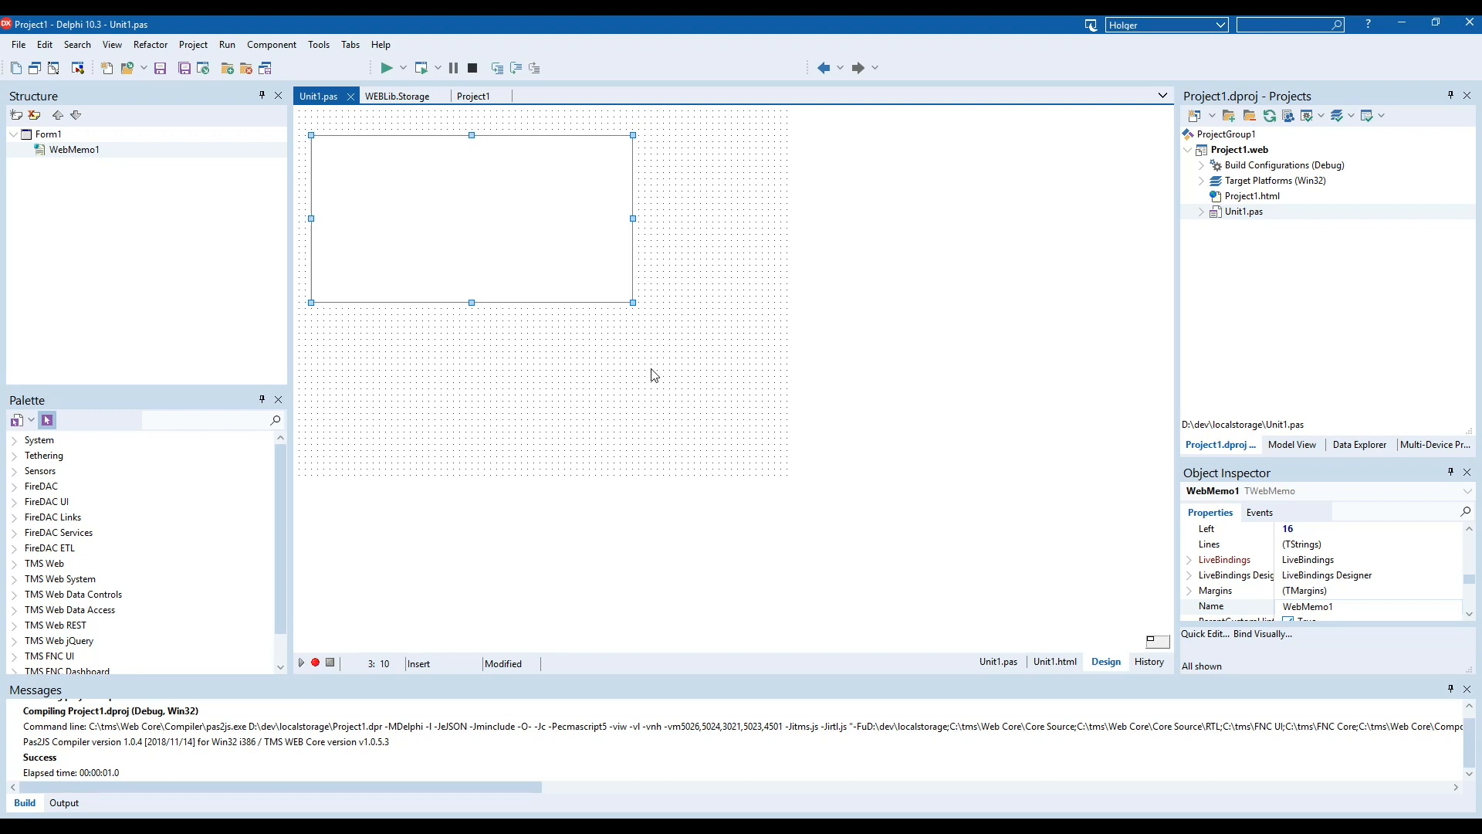
pyautogui.moveTo(649, 368)
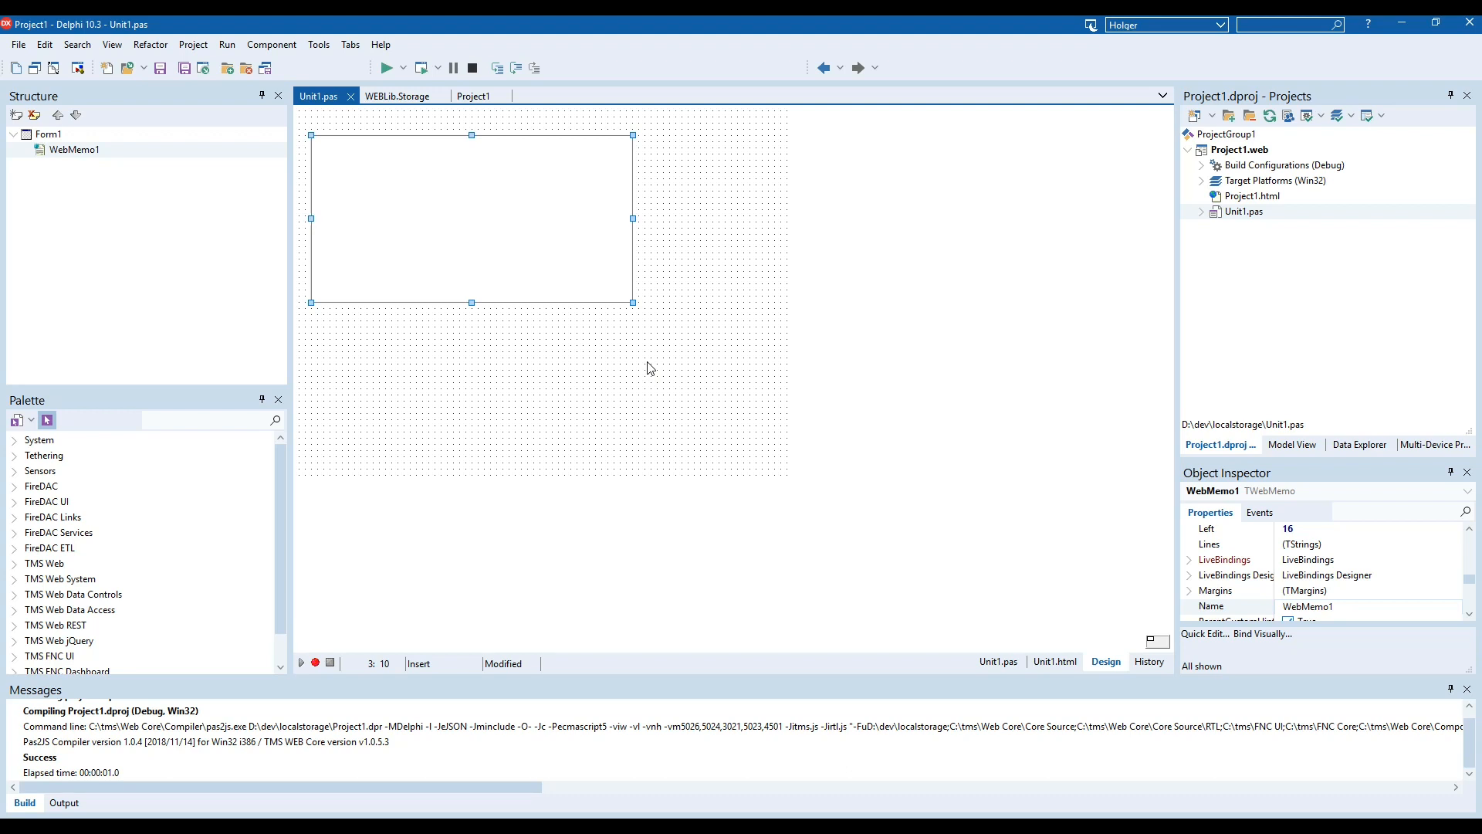
pyautogui.moveTo(725, 281)
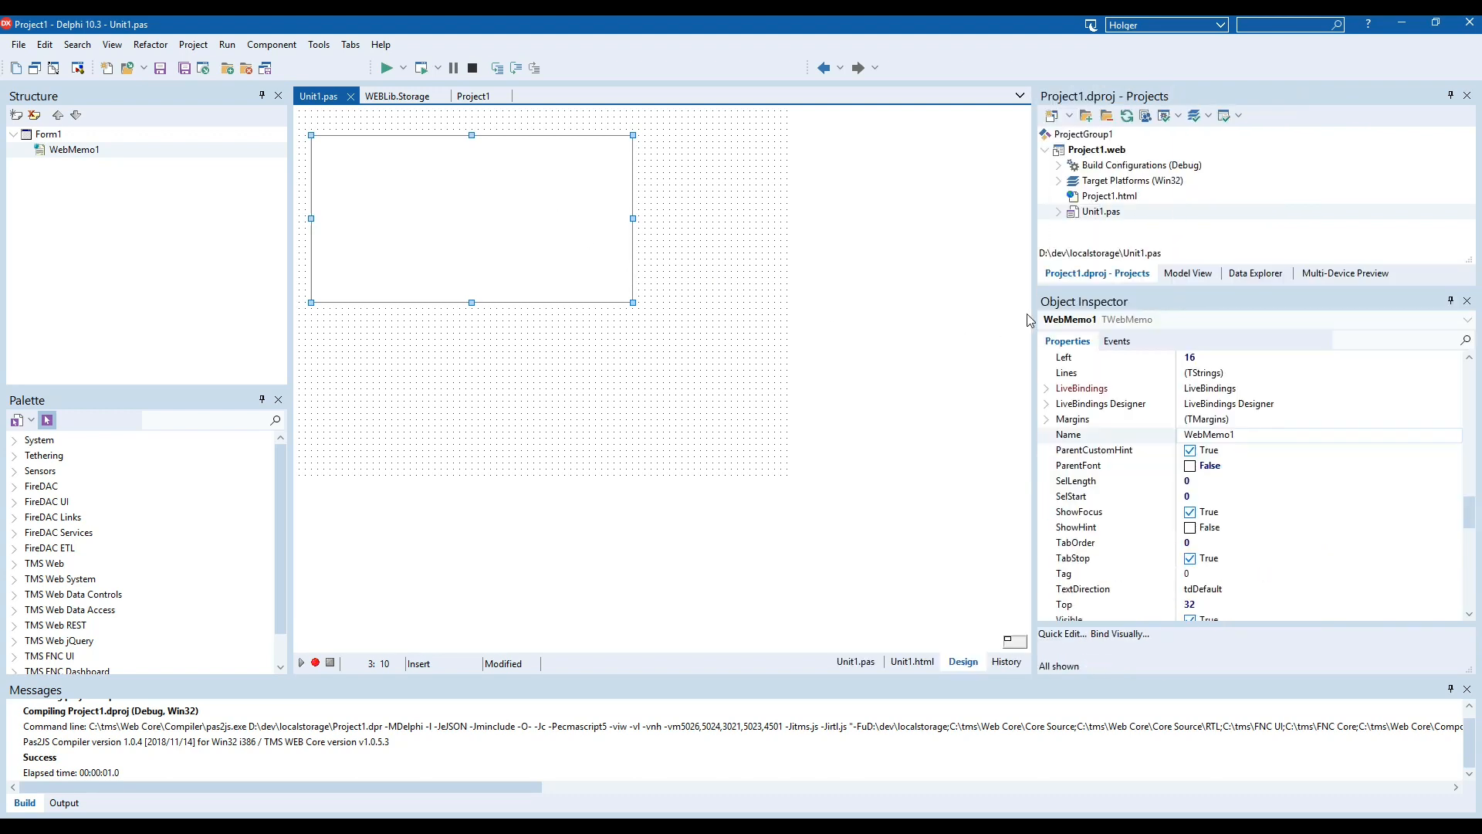
pyautogui.moveTo(1074, 329)
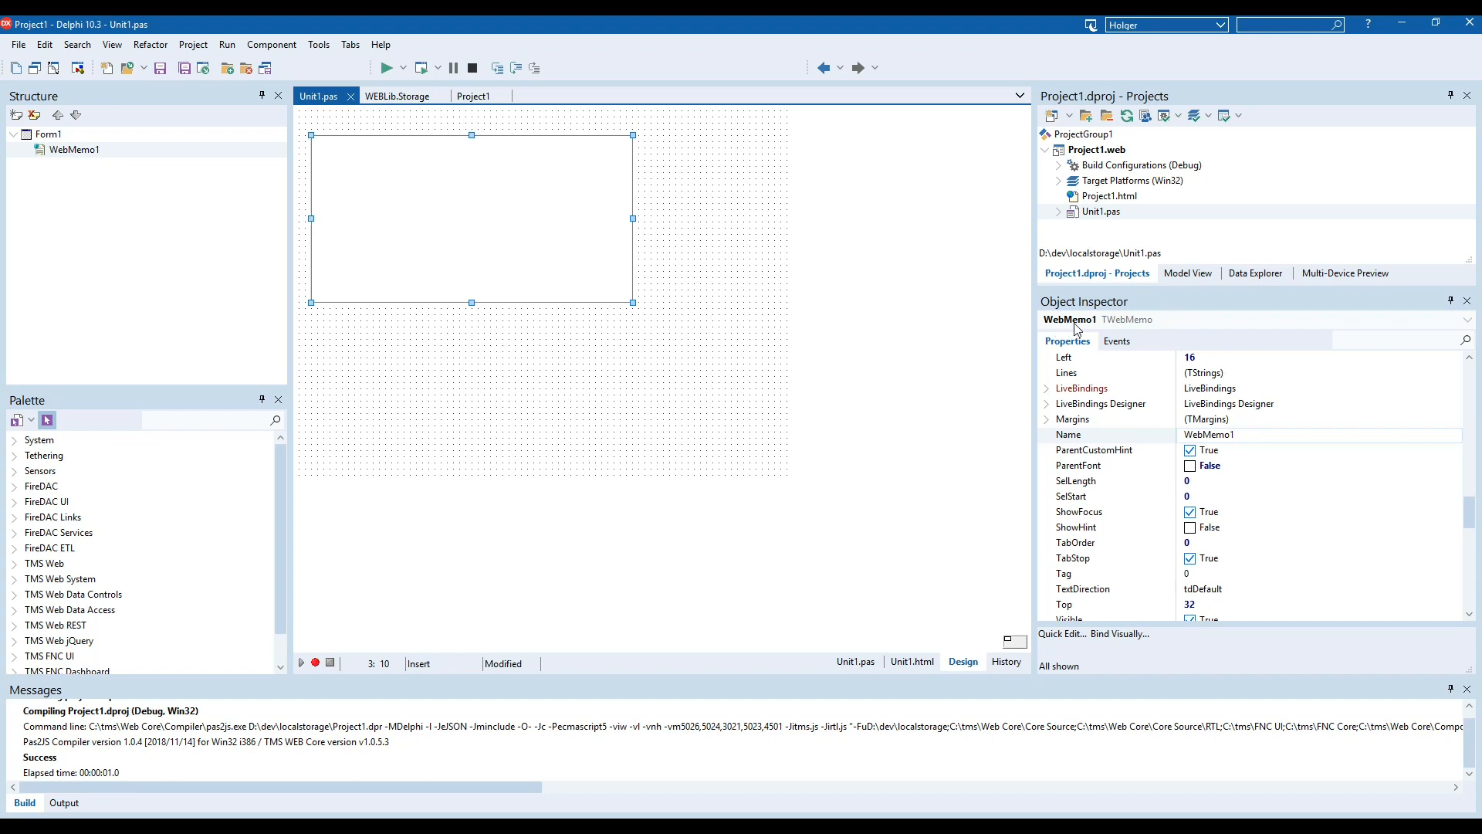
# Create an empty WebMemo1Exit handler for the memo's OnExit event.
pyautogui.click(1116, 342)
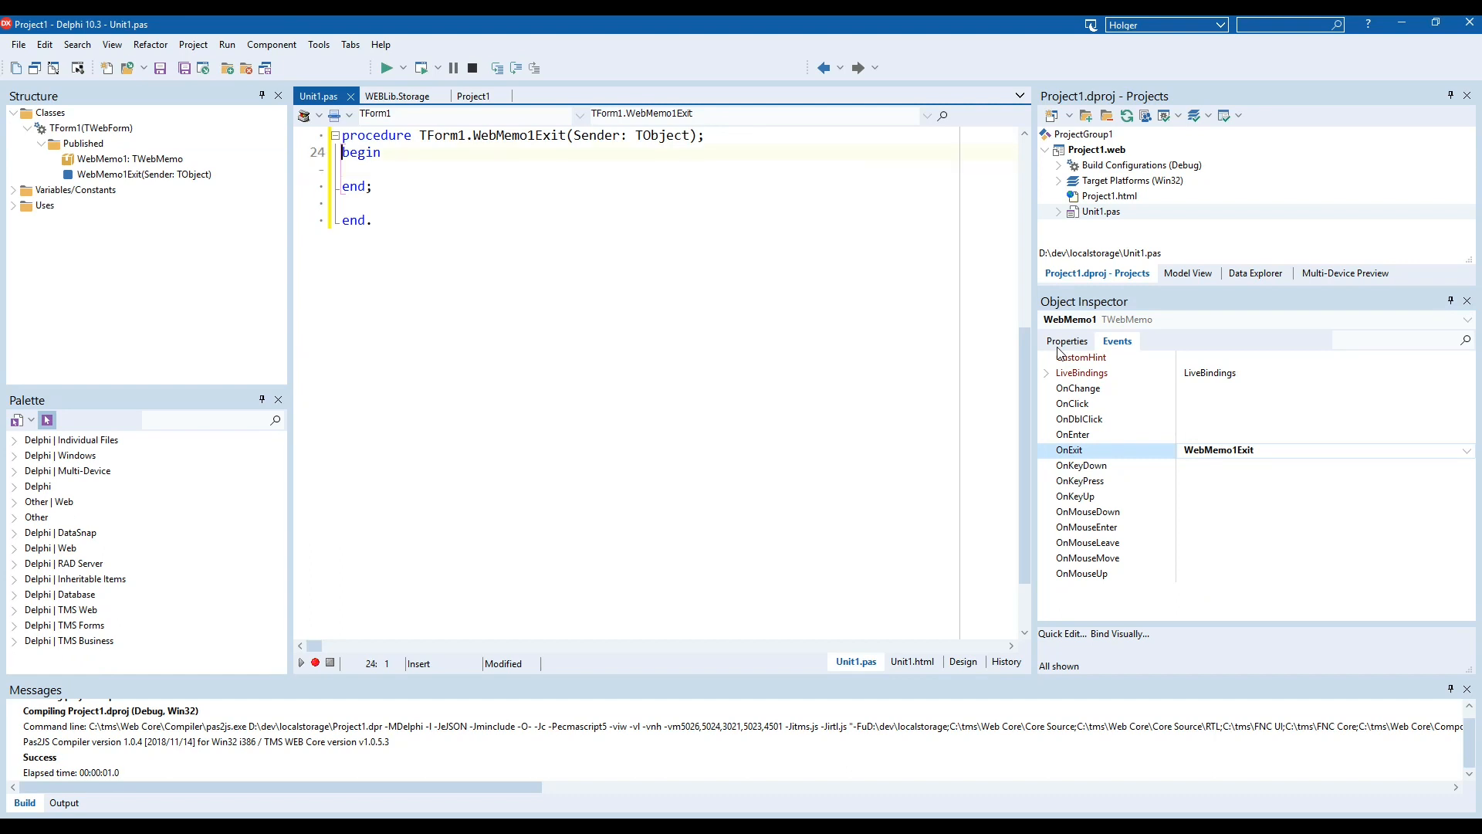
# Declare LStorage: TLocalStorage, create it and wrap the following code in try/finally.
pyautogui.write('vr')
pyautogui.write('d')
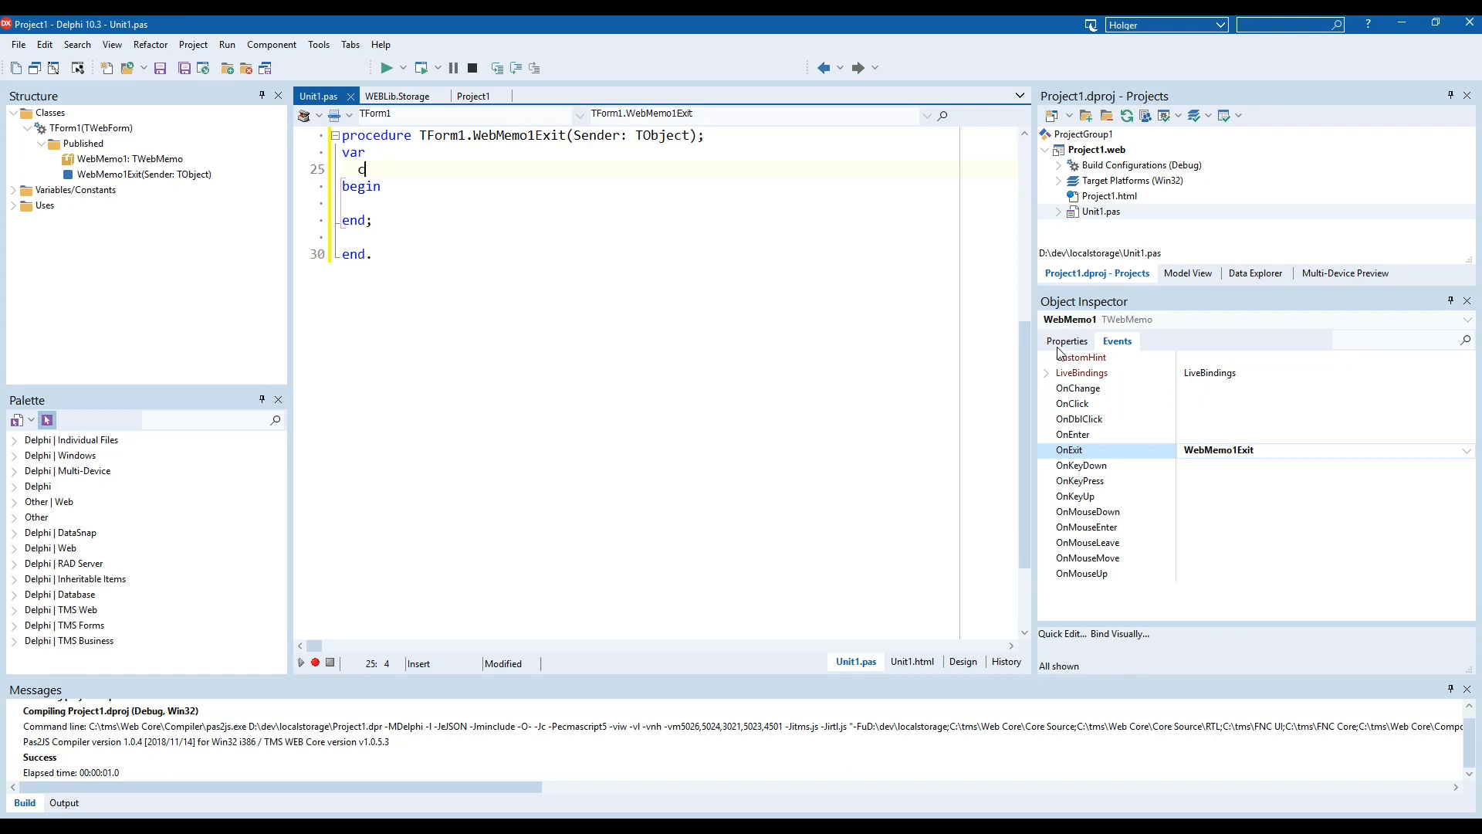
pyautogui.write('LSto')
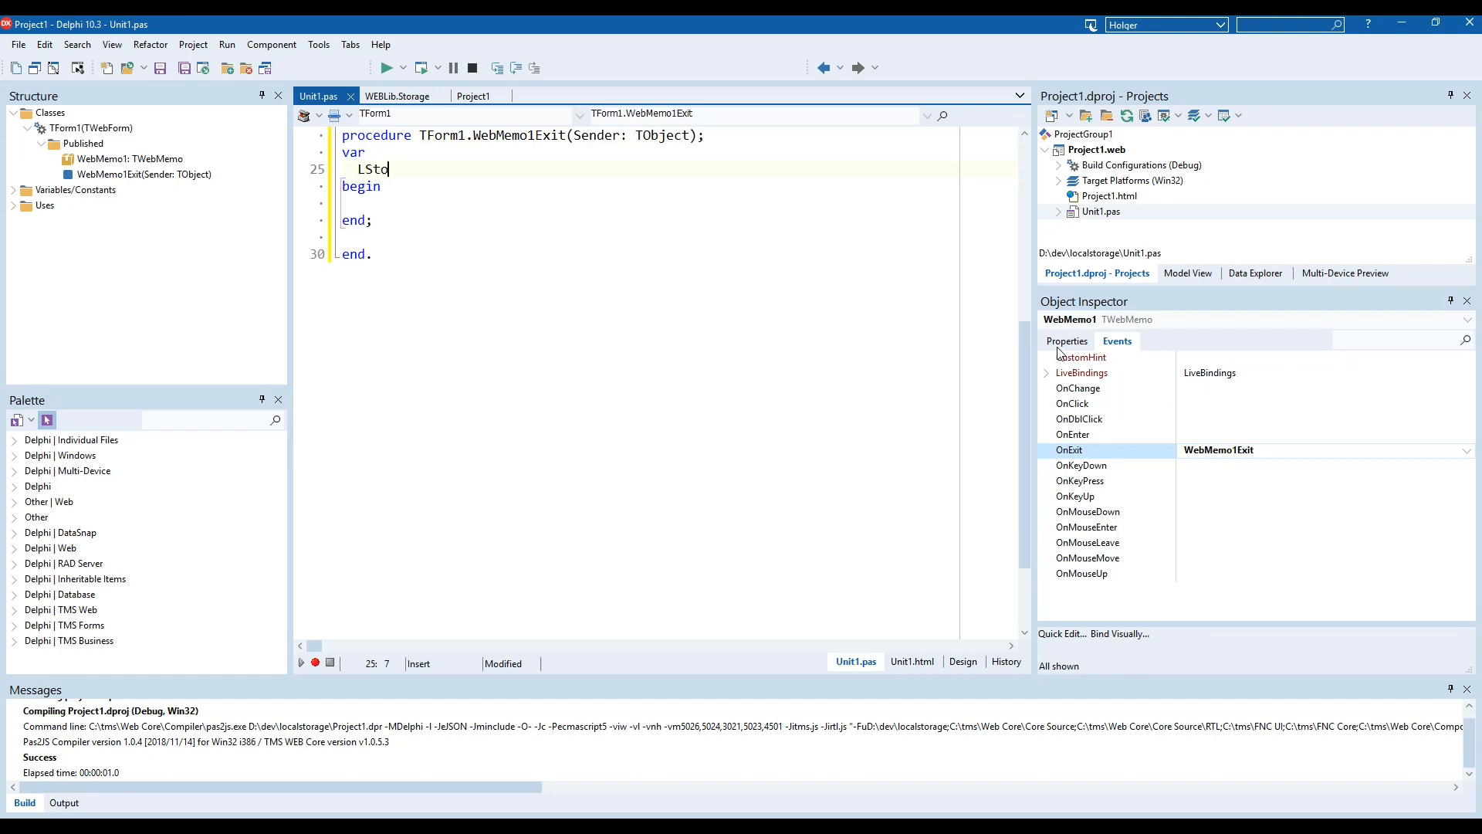
pyautogui.write('rage:')
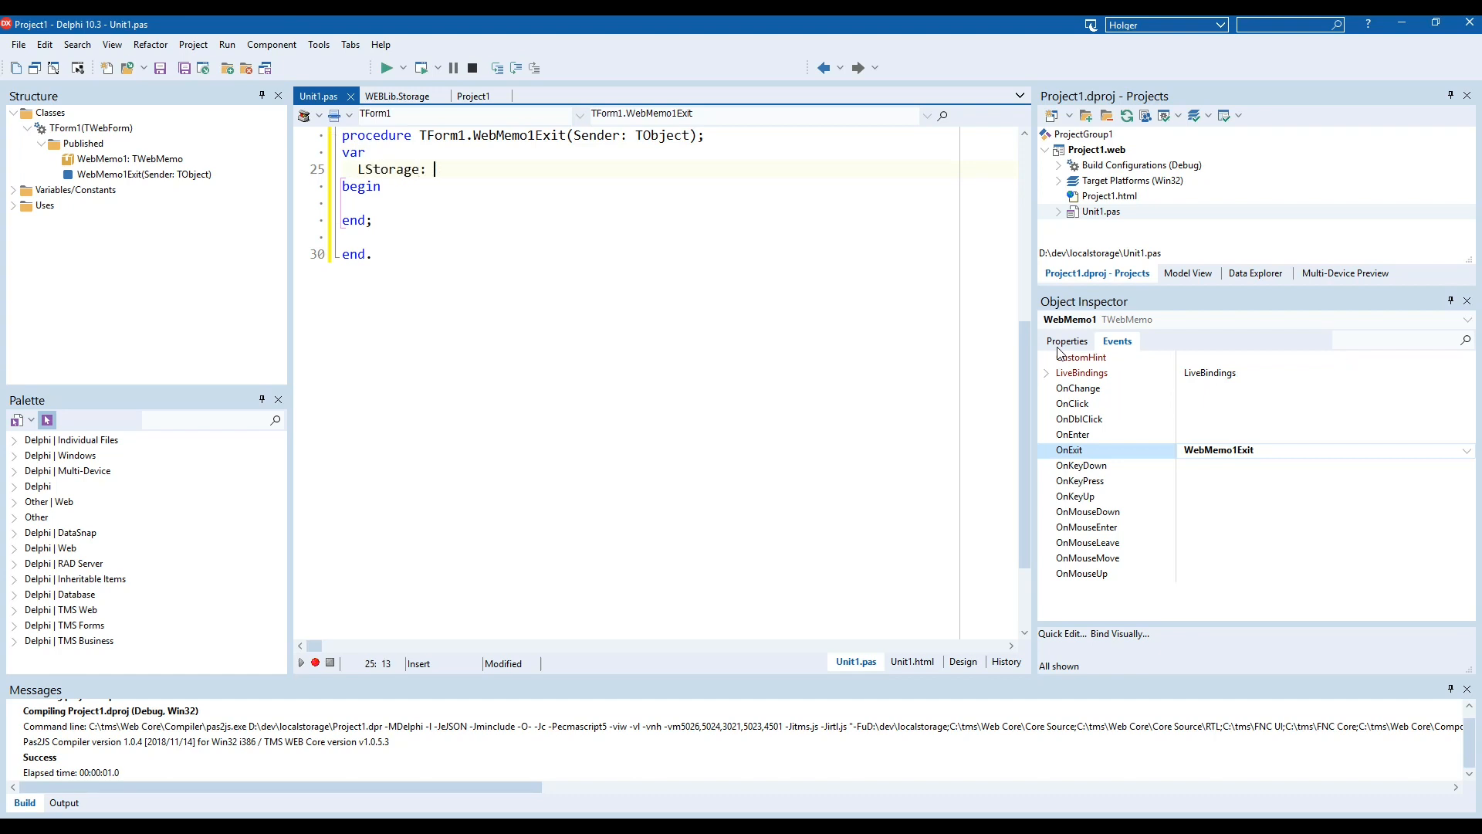
pyautogui.write('TLocalS')
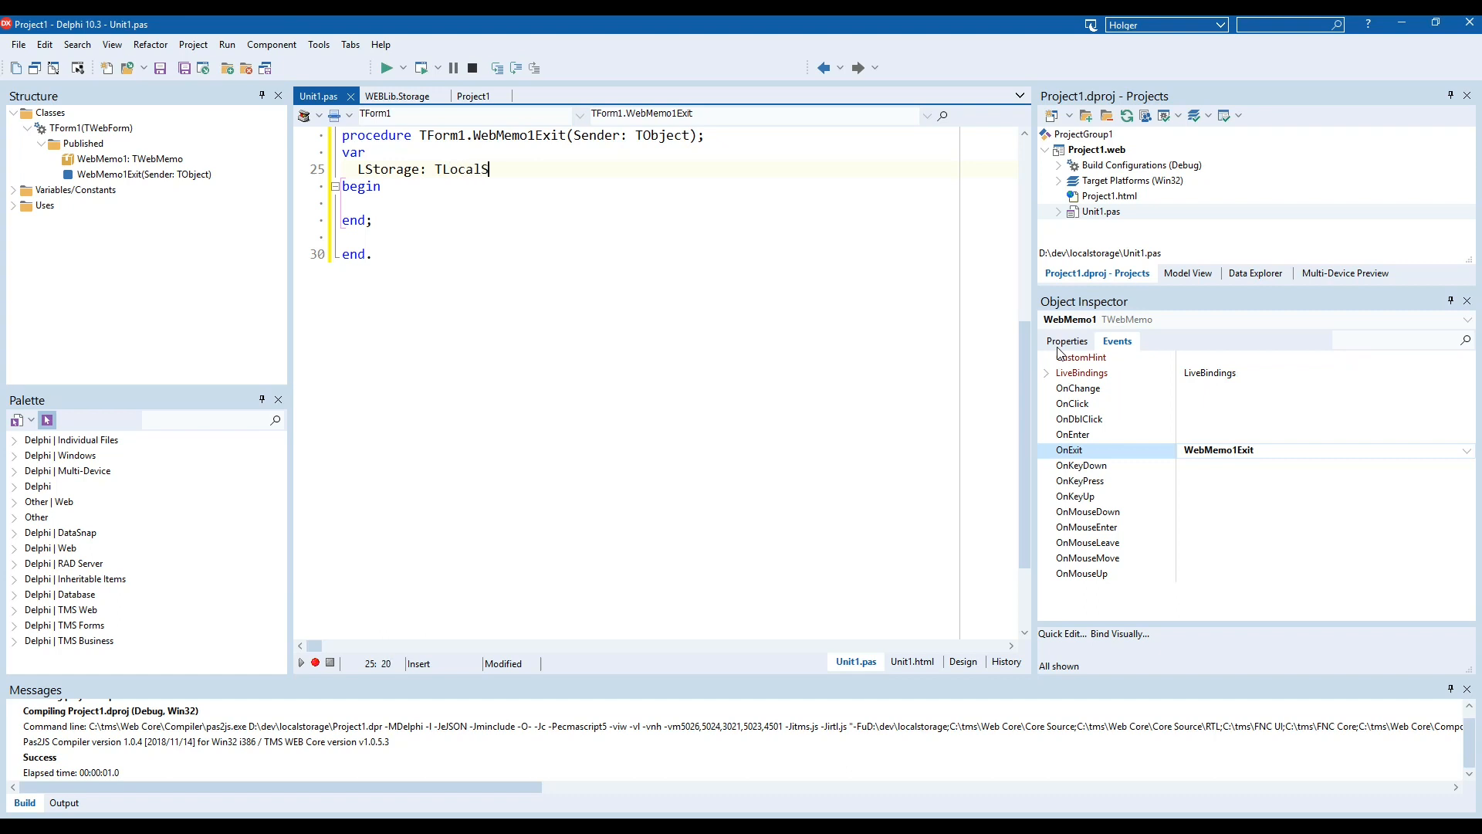
pyautogui.write('torage;')
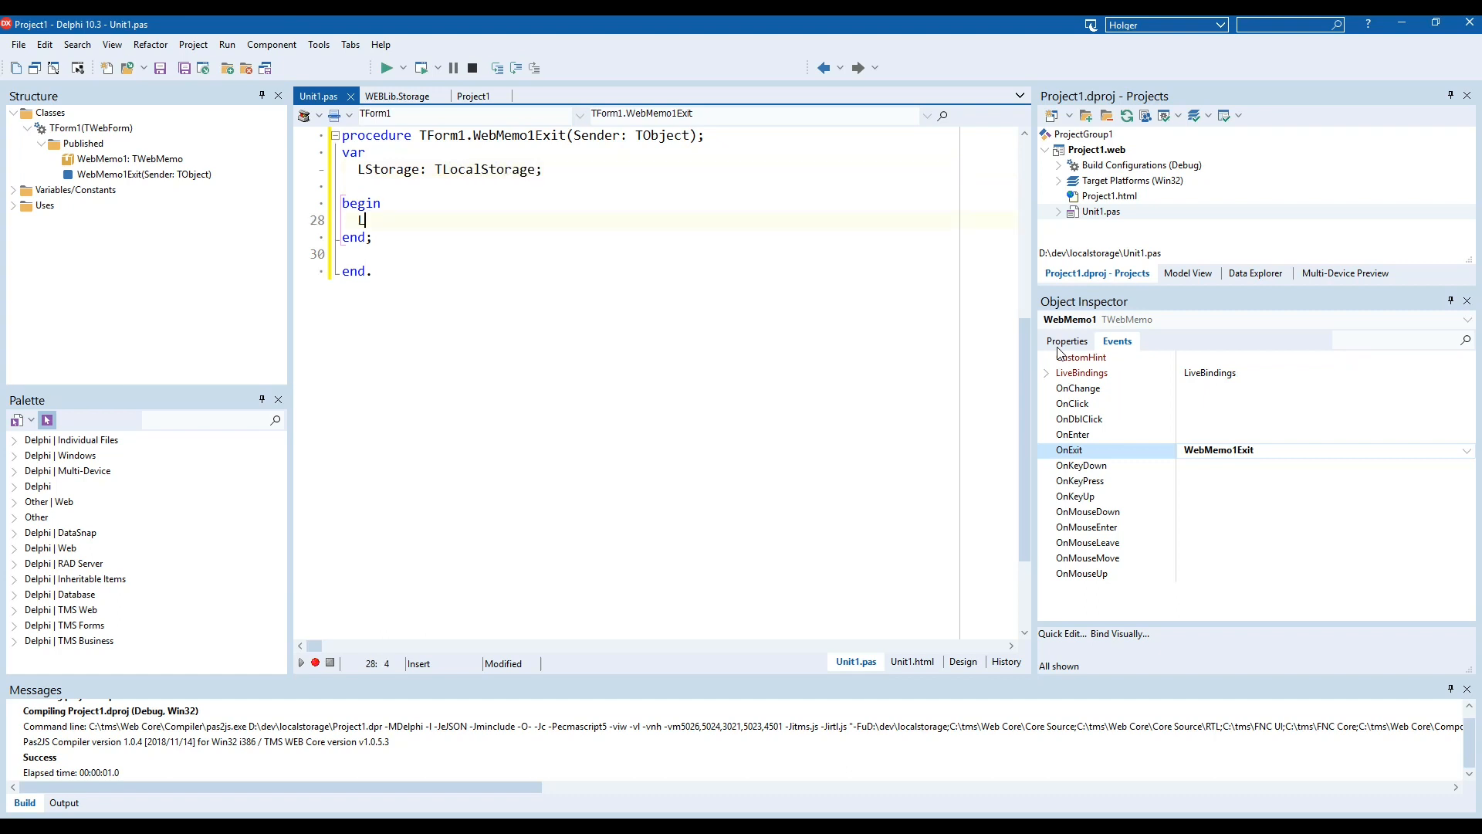
pyautogui.write('Storage')
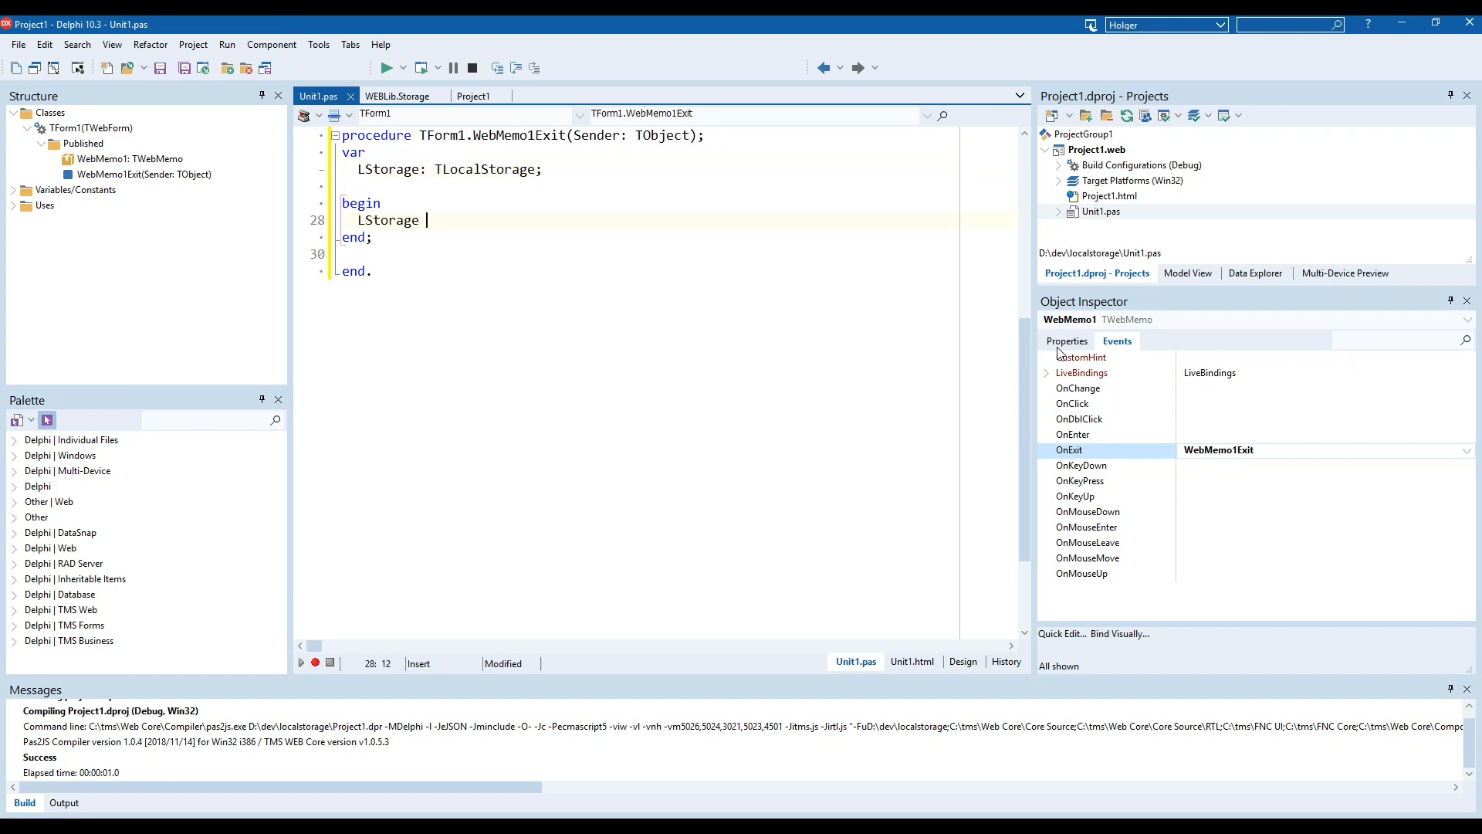
pyautogui.write(':= TLoca')
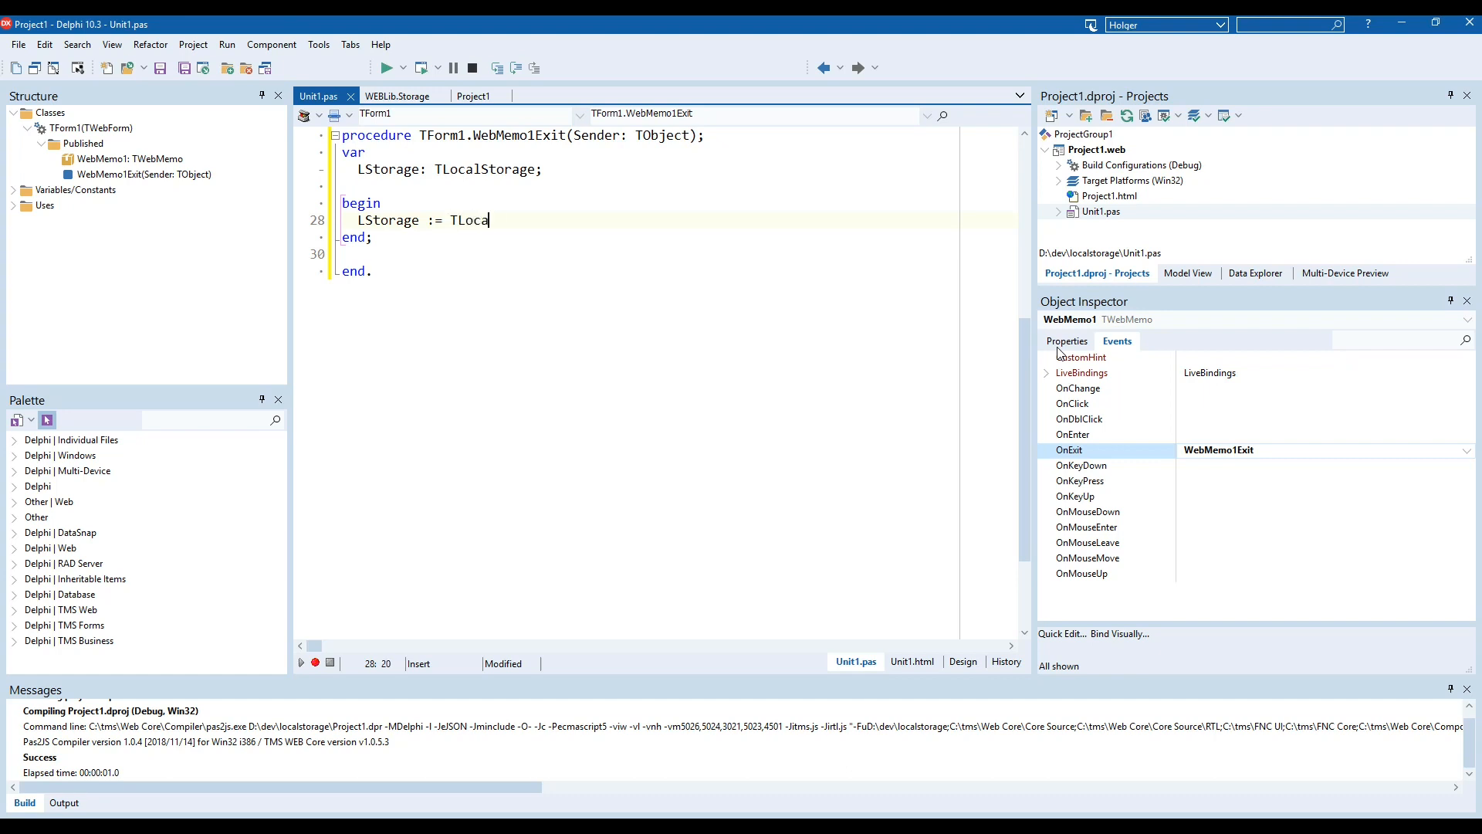
pyautogui.write('lStorage.Create;')
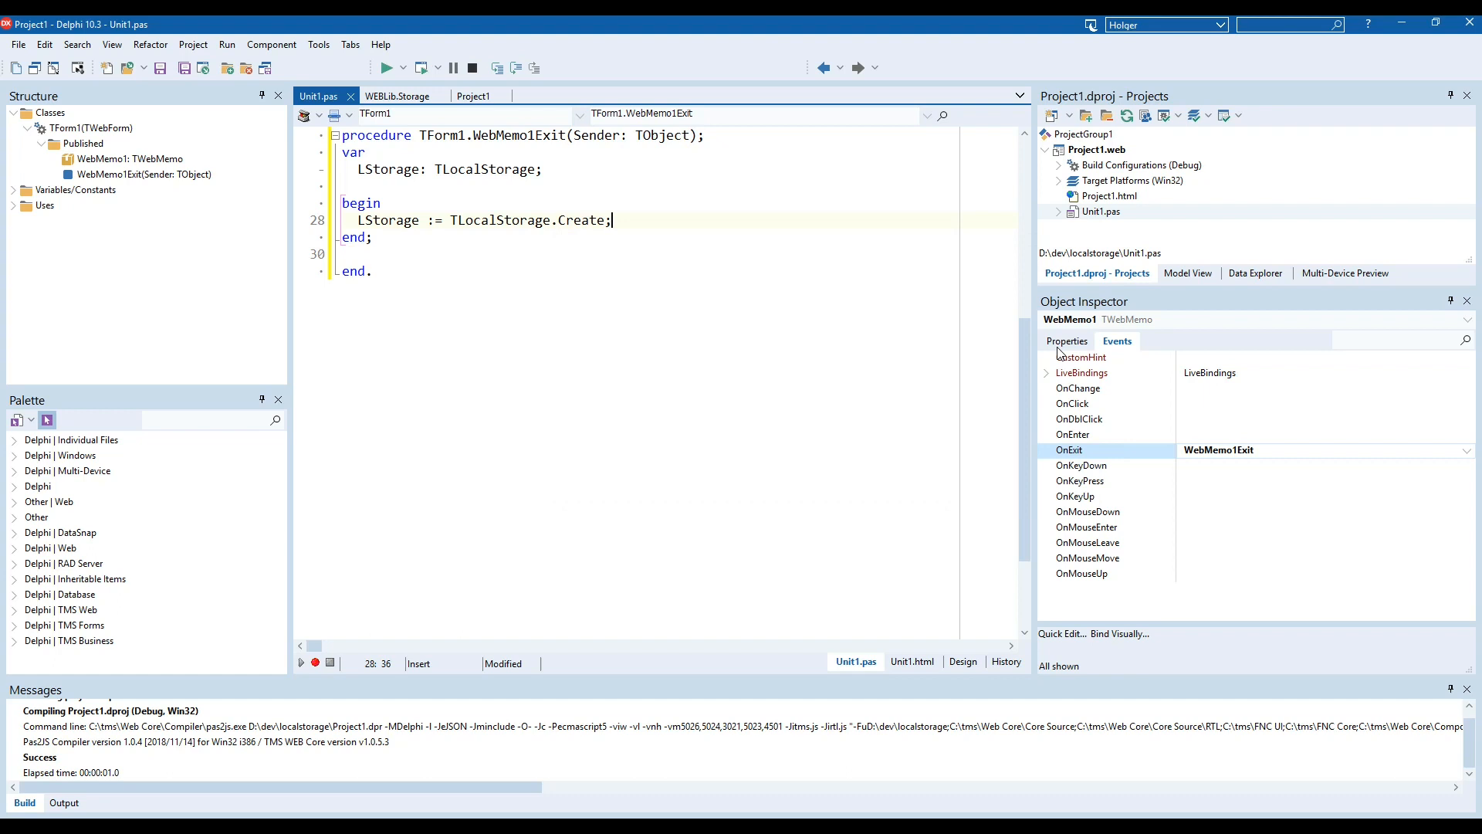
pyautogui.press('Return')
pyautogui.write('try')
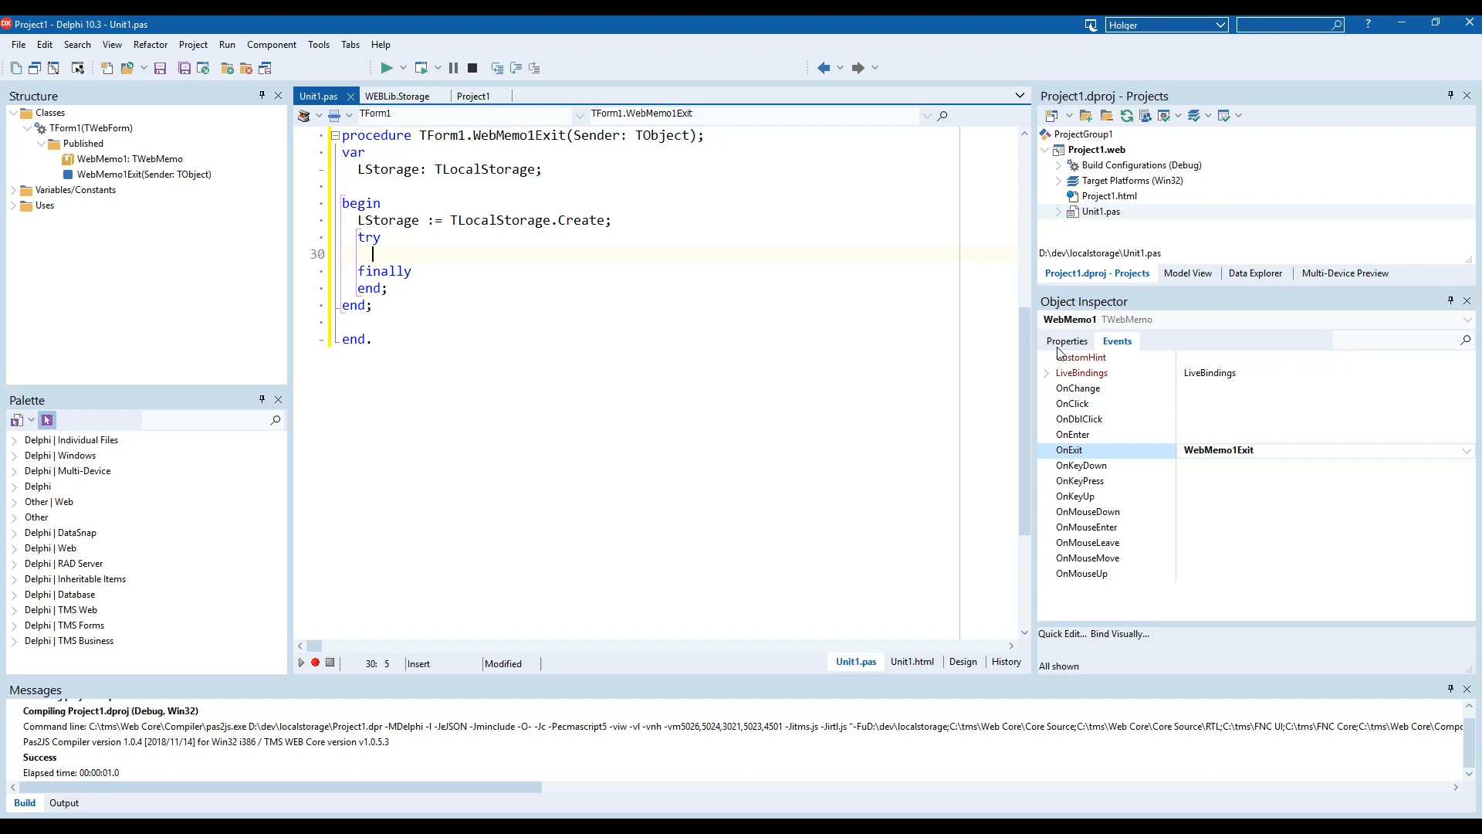
# Begin the LStorage.SetValue call keyed 'memo' and return to the form designer.
pyautogui.write('L')
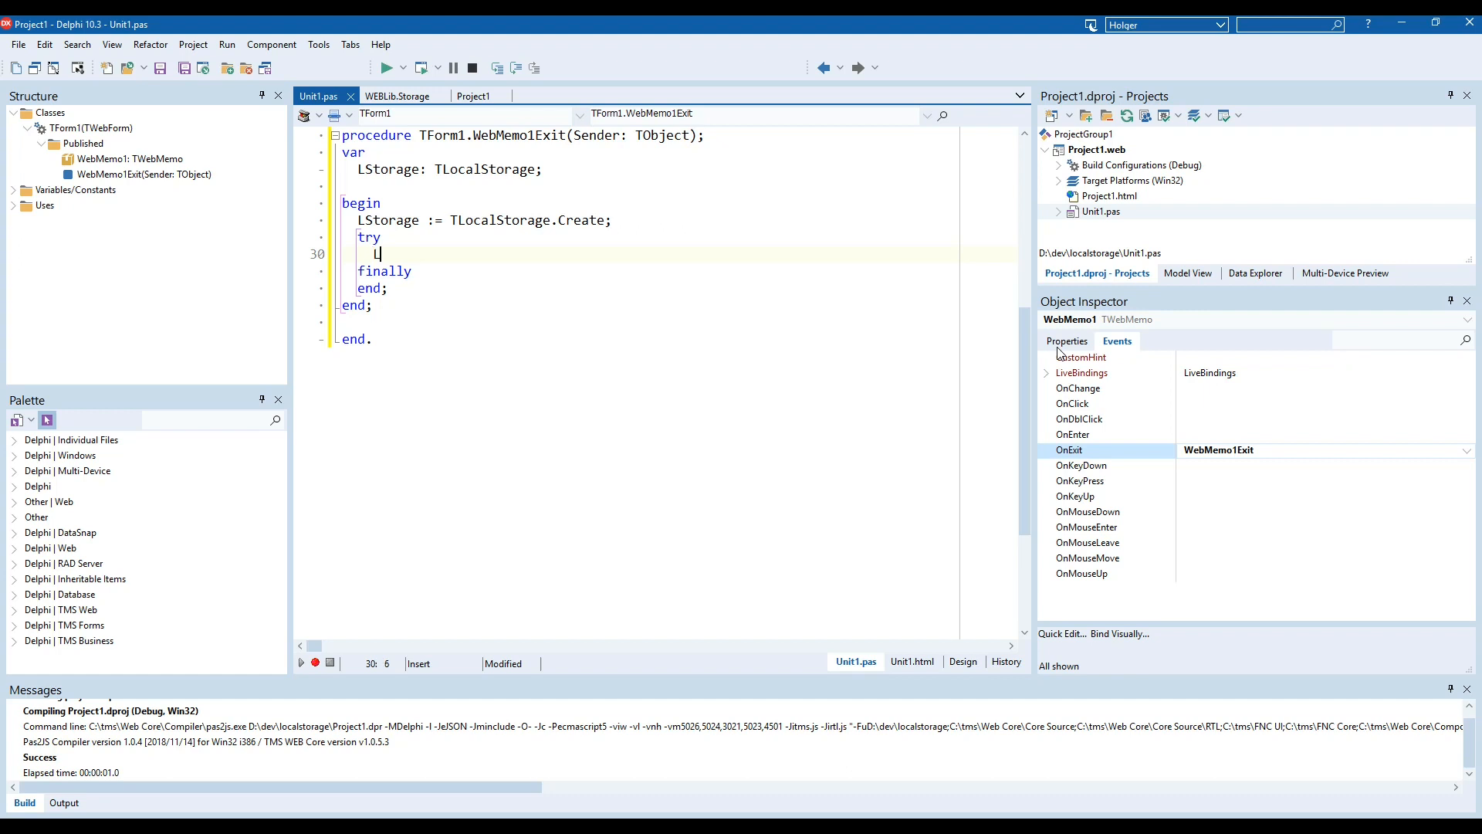
pyautogui.write('Storage.SetValue();')
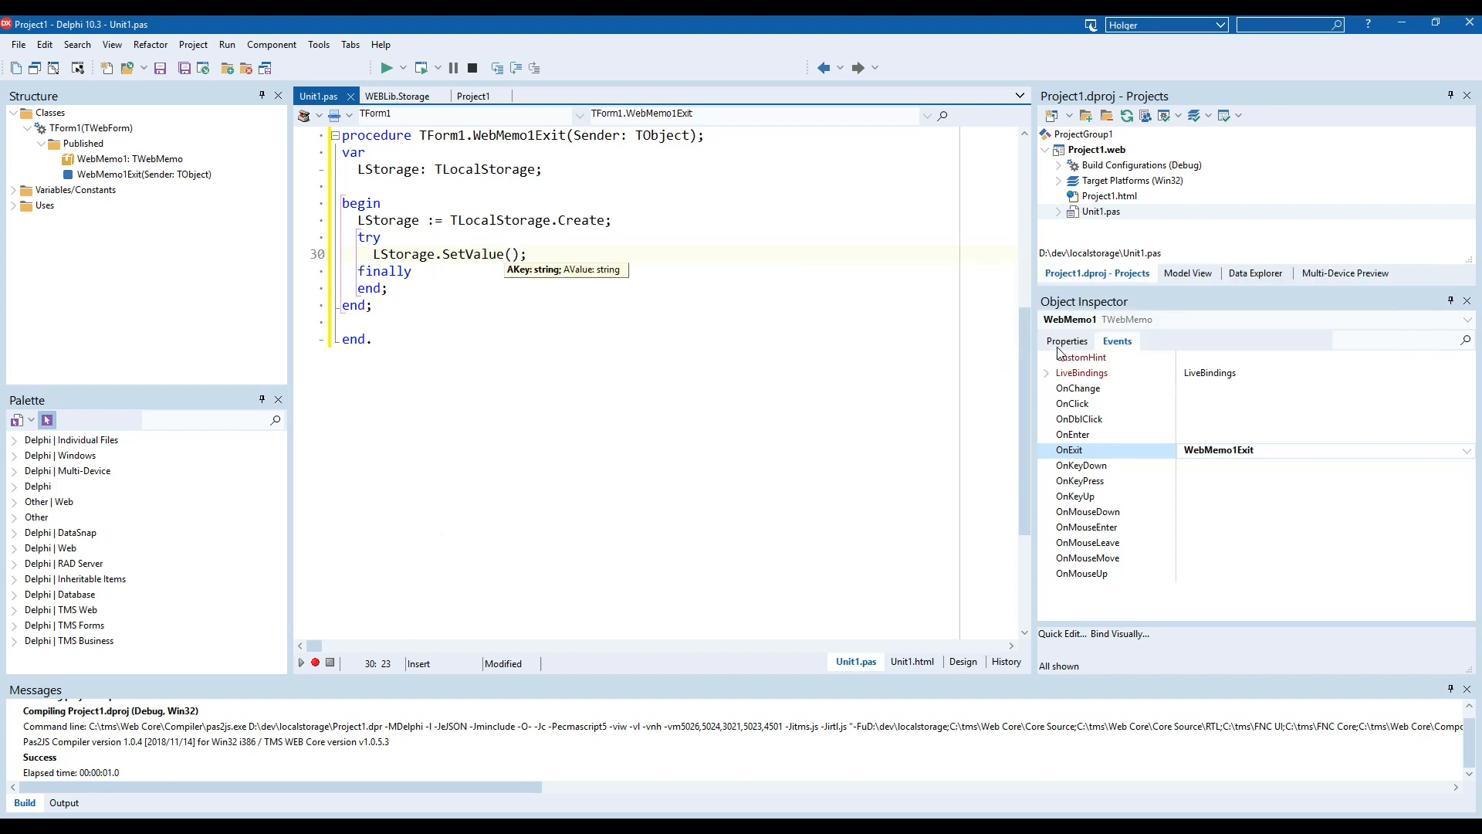
pyautogui.write("'memo',")
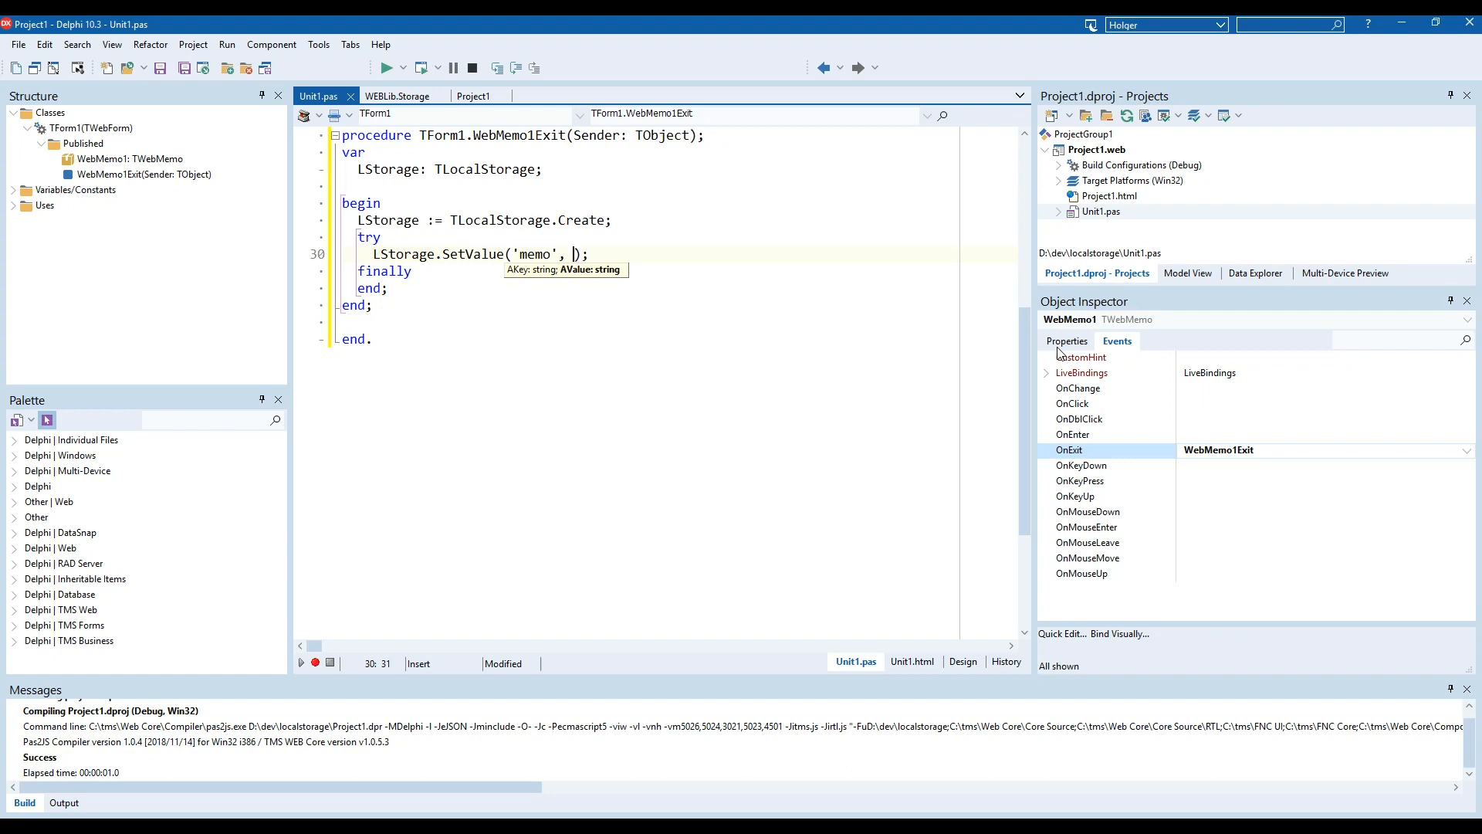
pyautogui.click(963, 666)
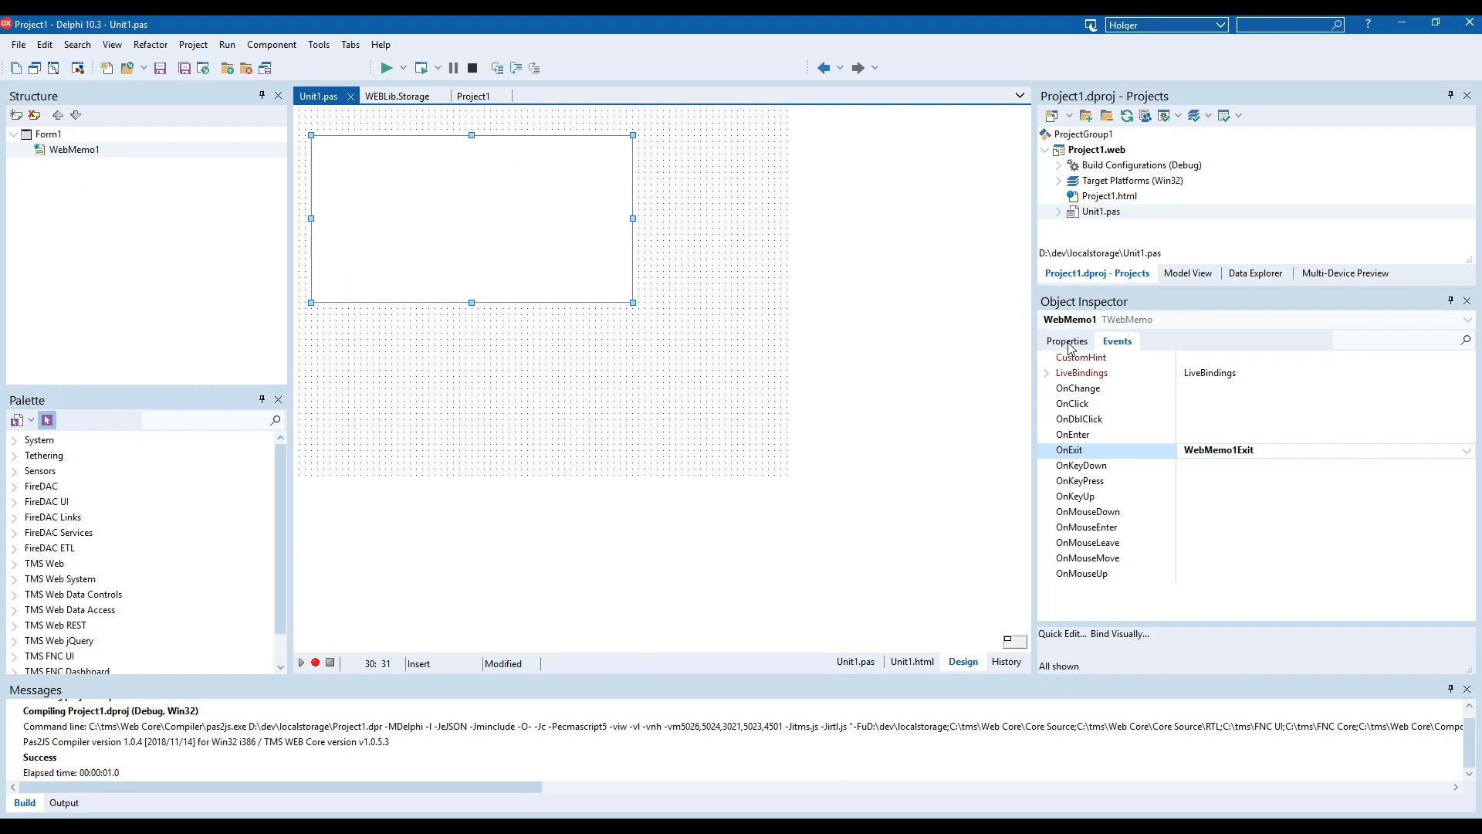
# Rename the memo to Memo and pass Memo.Lines.Text as the value stored under 'memo'.
pyautogui.click(1066, 342)
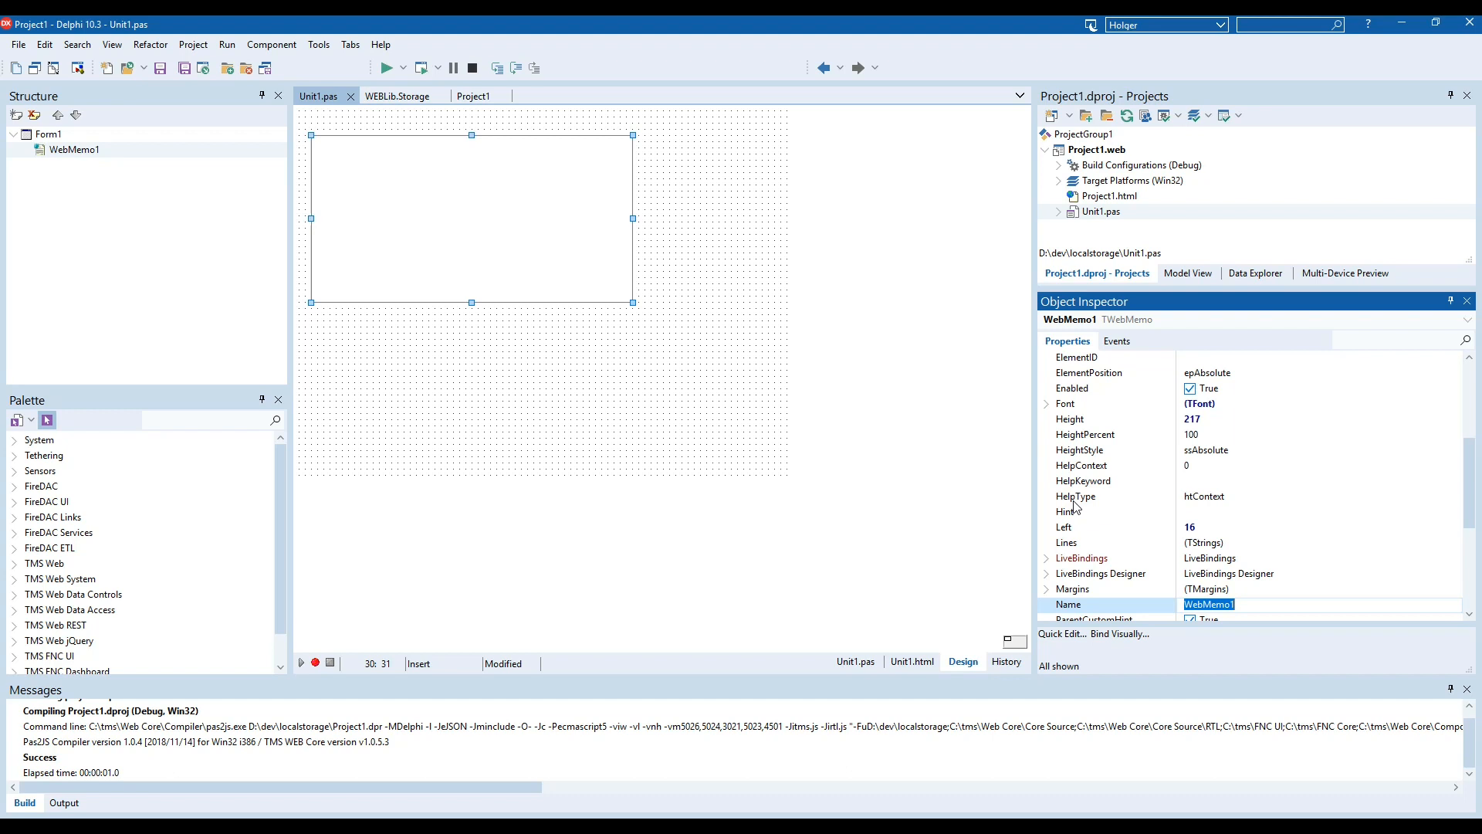
pyautogui.click(855, 661)
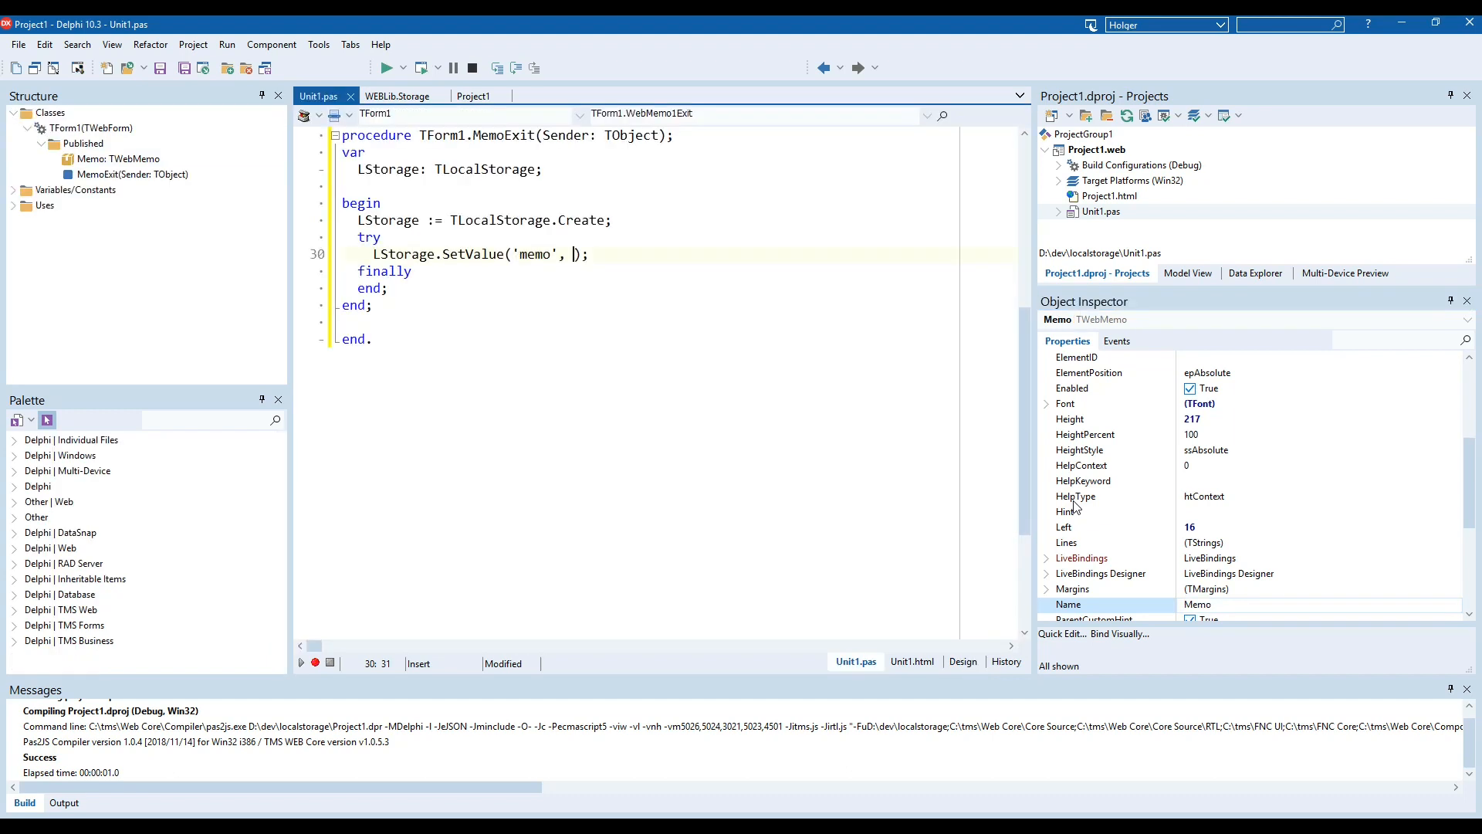
pyautogui.write('Memo.')
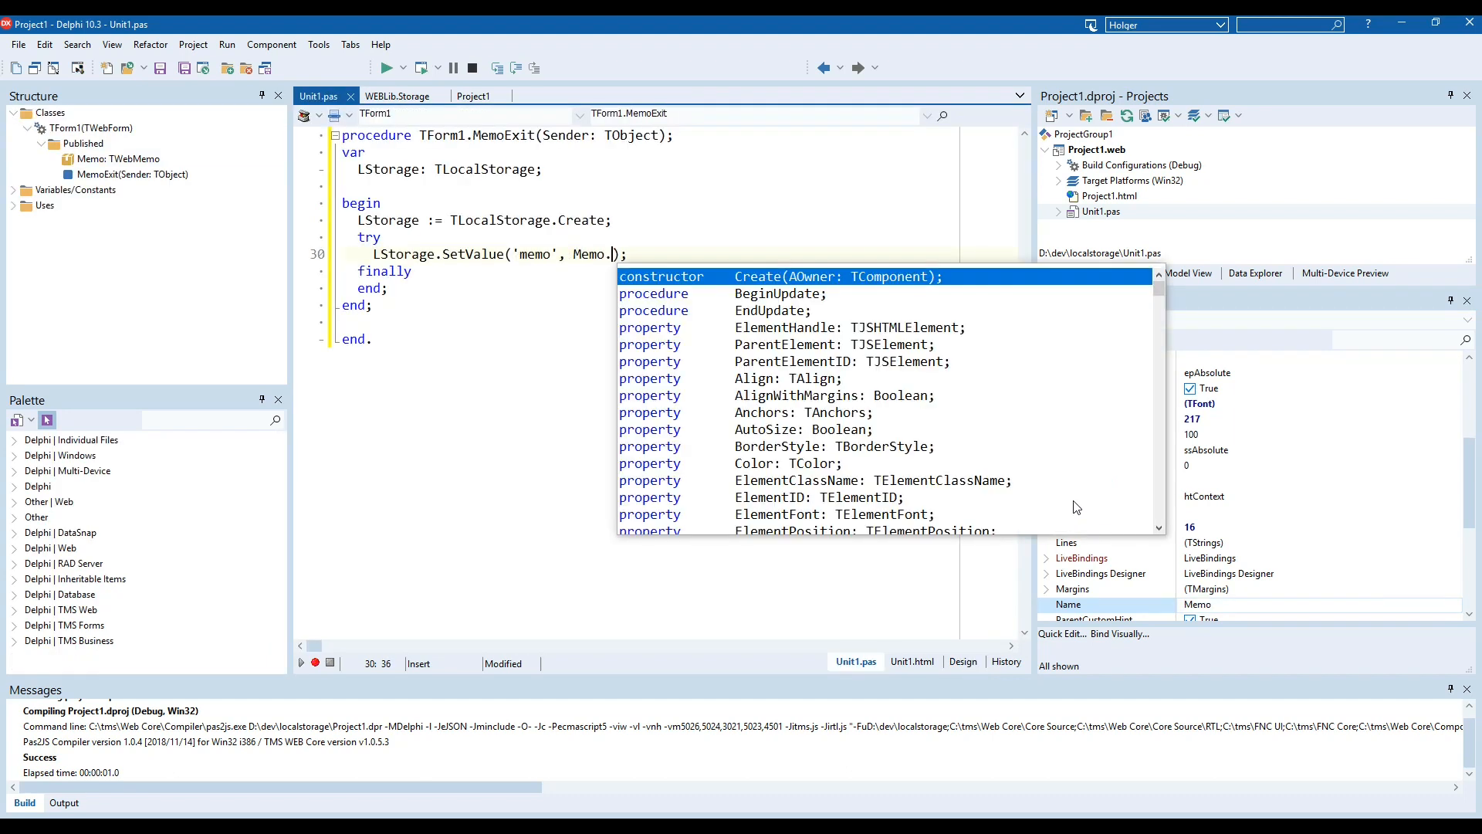
pyautogui.write('Lines.Text')
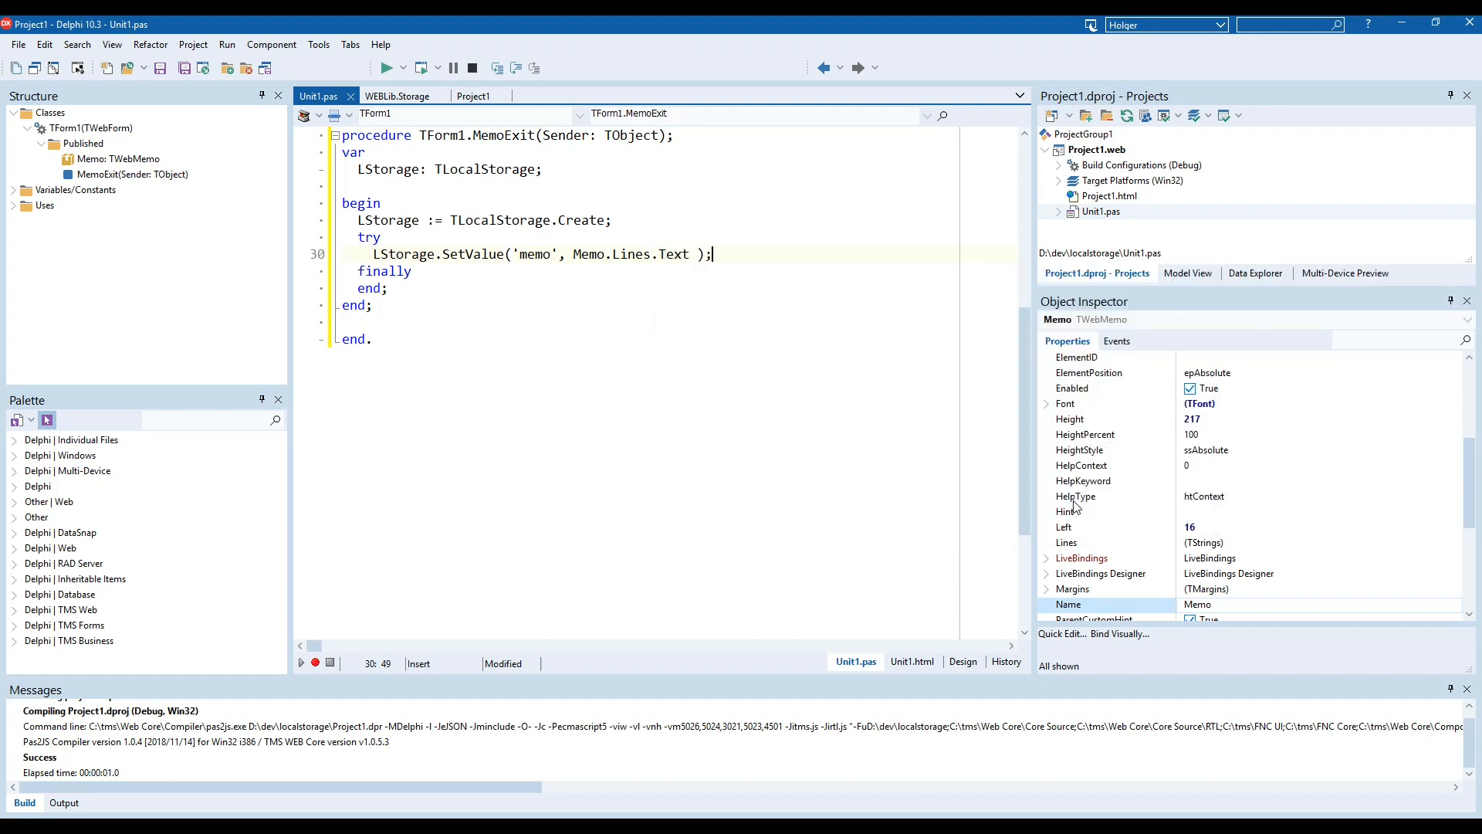
# Add LStorage.Free in the finally section of MemoExit.
pyautogui.press('Return')
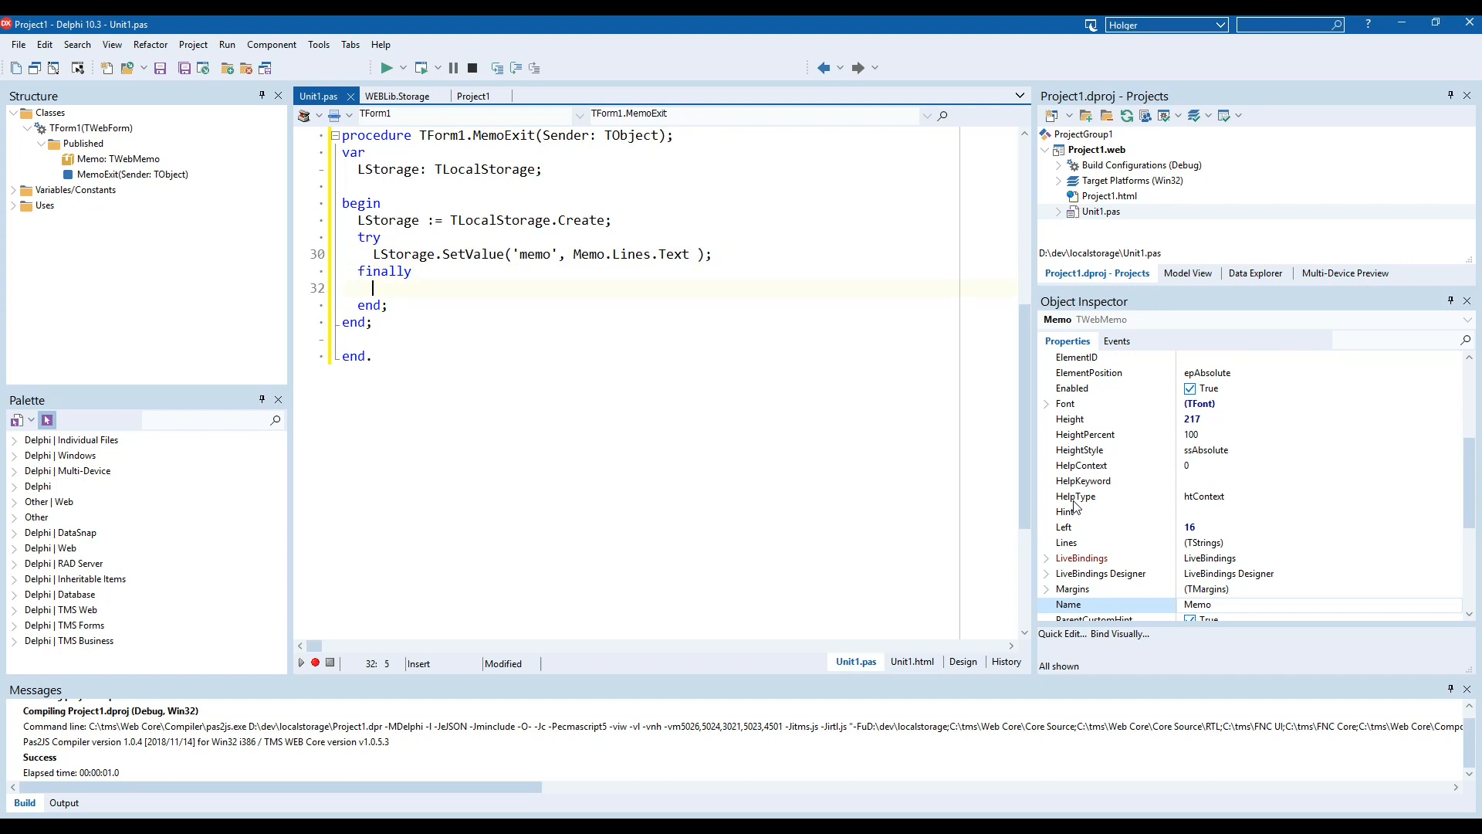
pyautogui.write('LStorage.Free;')
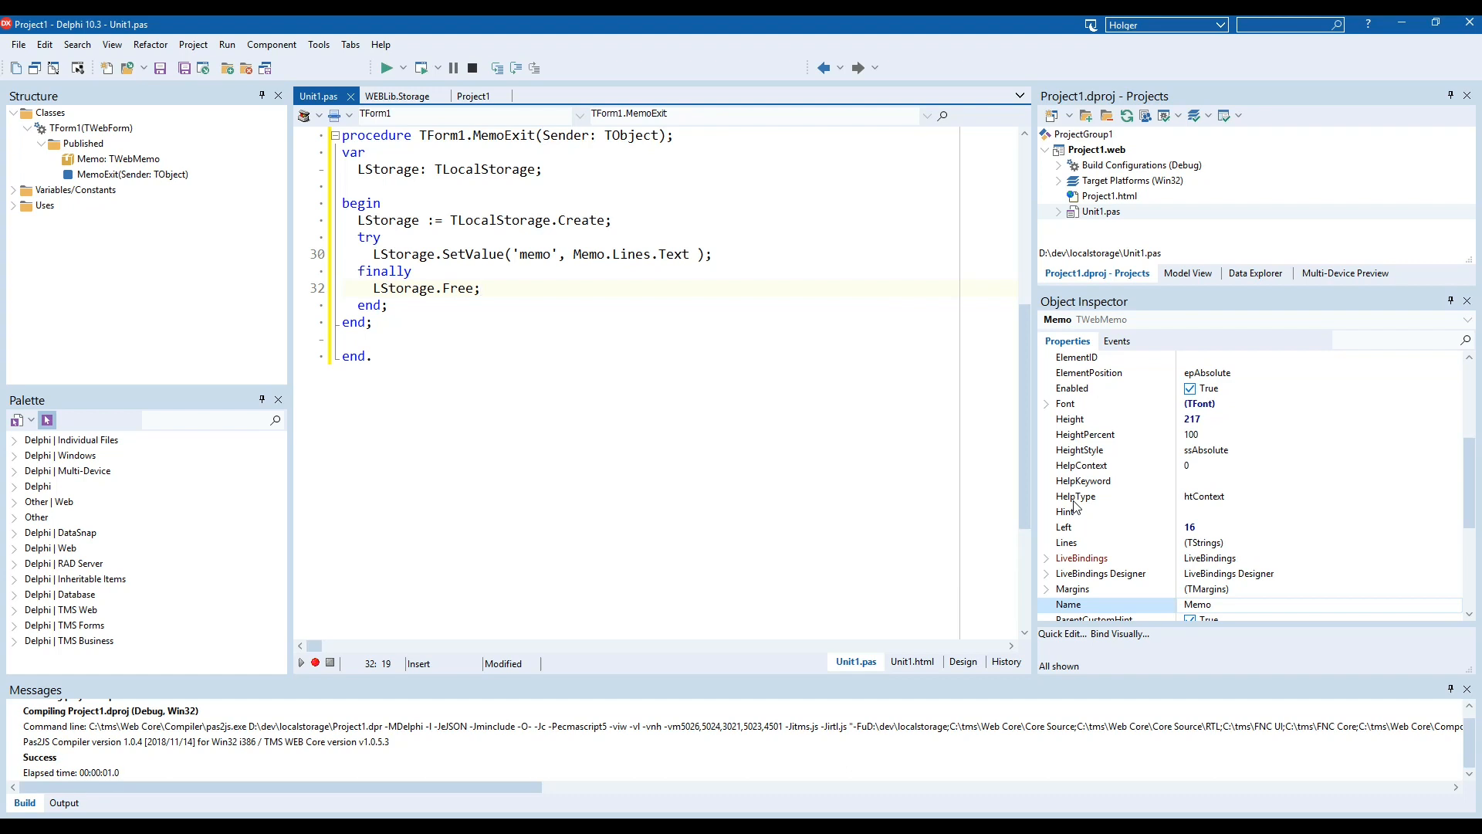
pyautogui.click(480, 288)
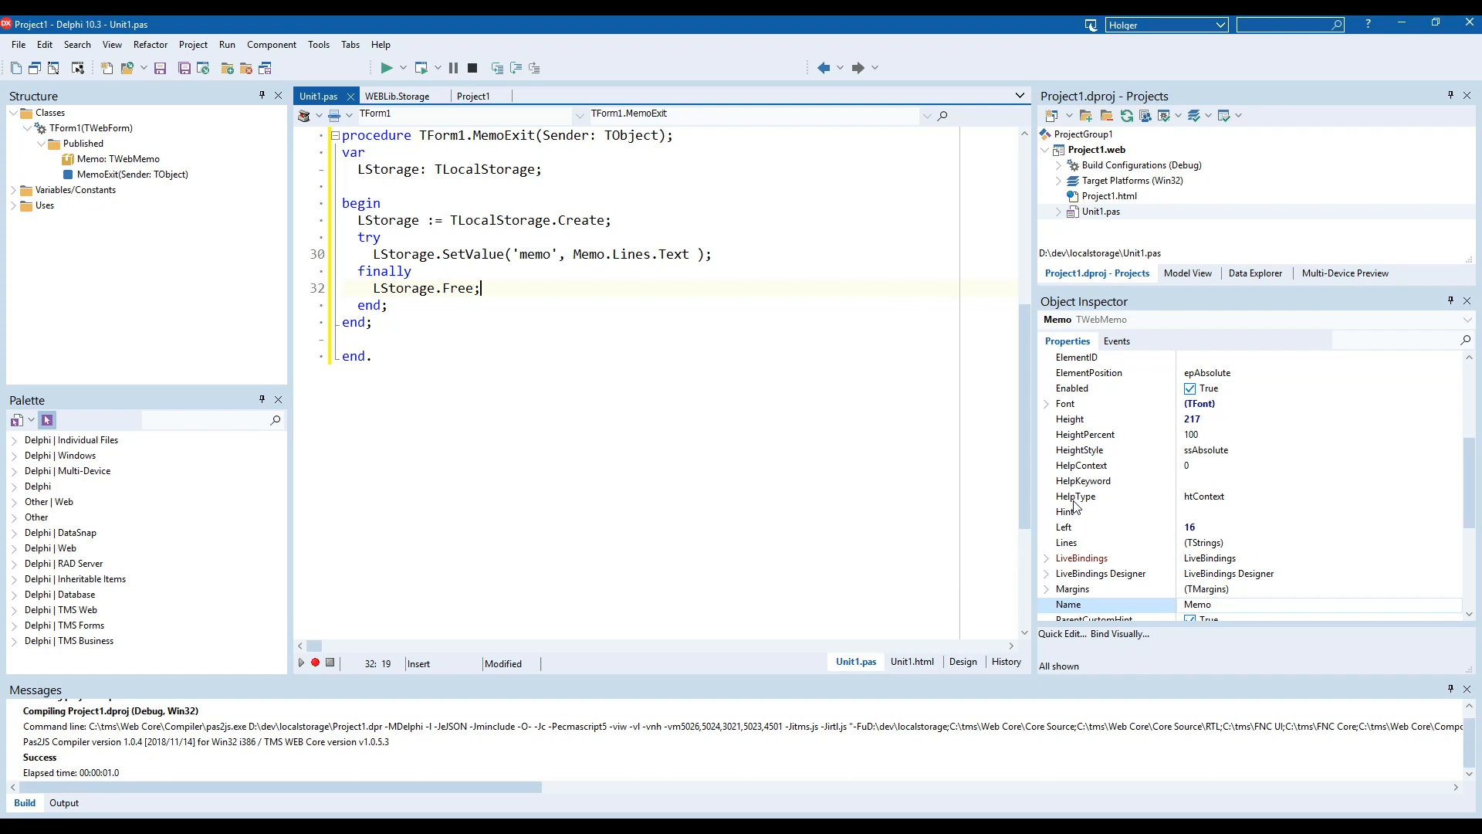
pyautogui.scroll(3)
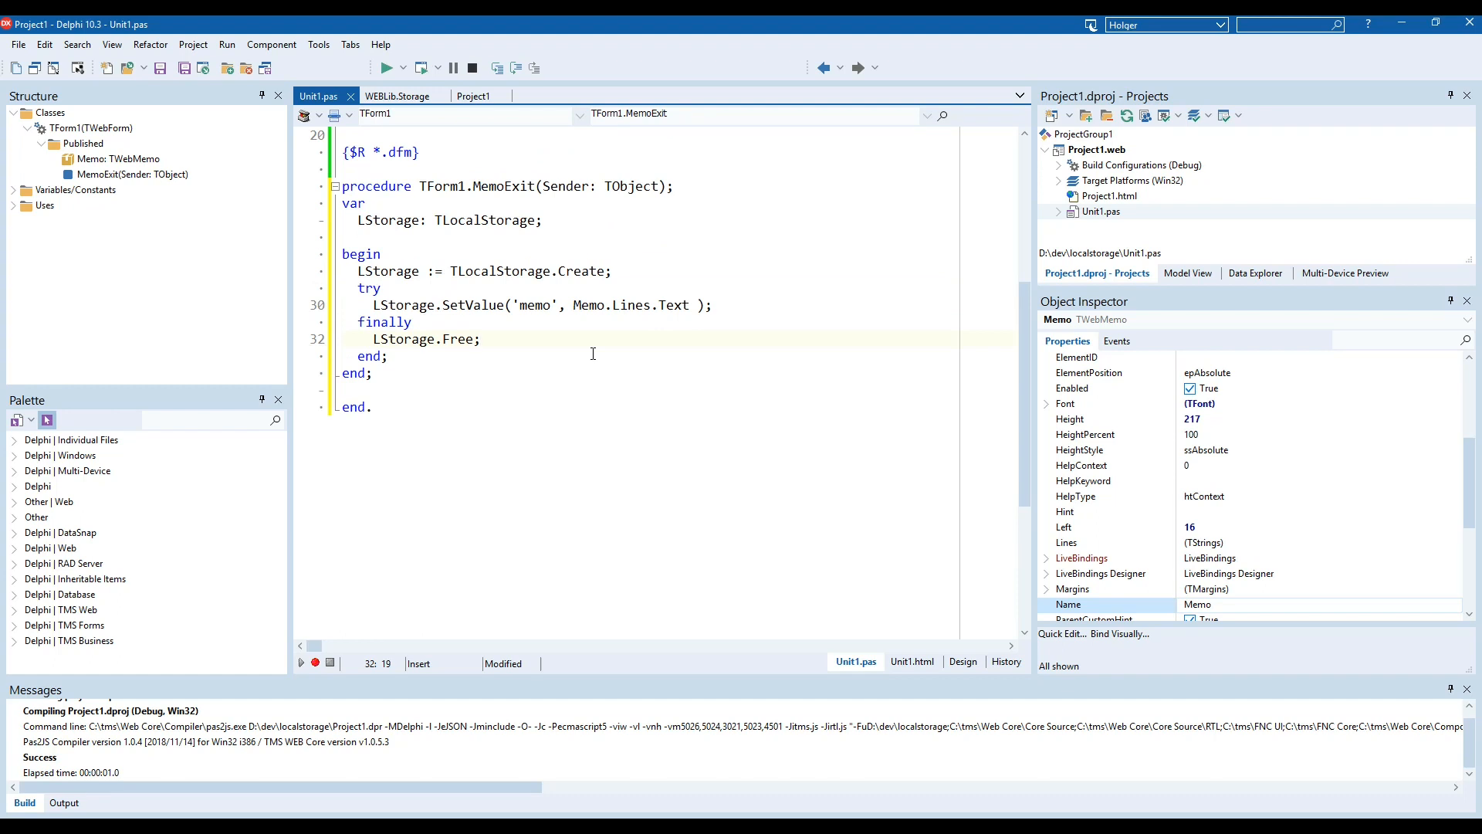
pyautogui.click(480, 338)
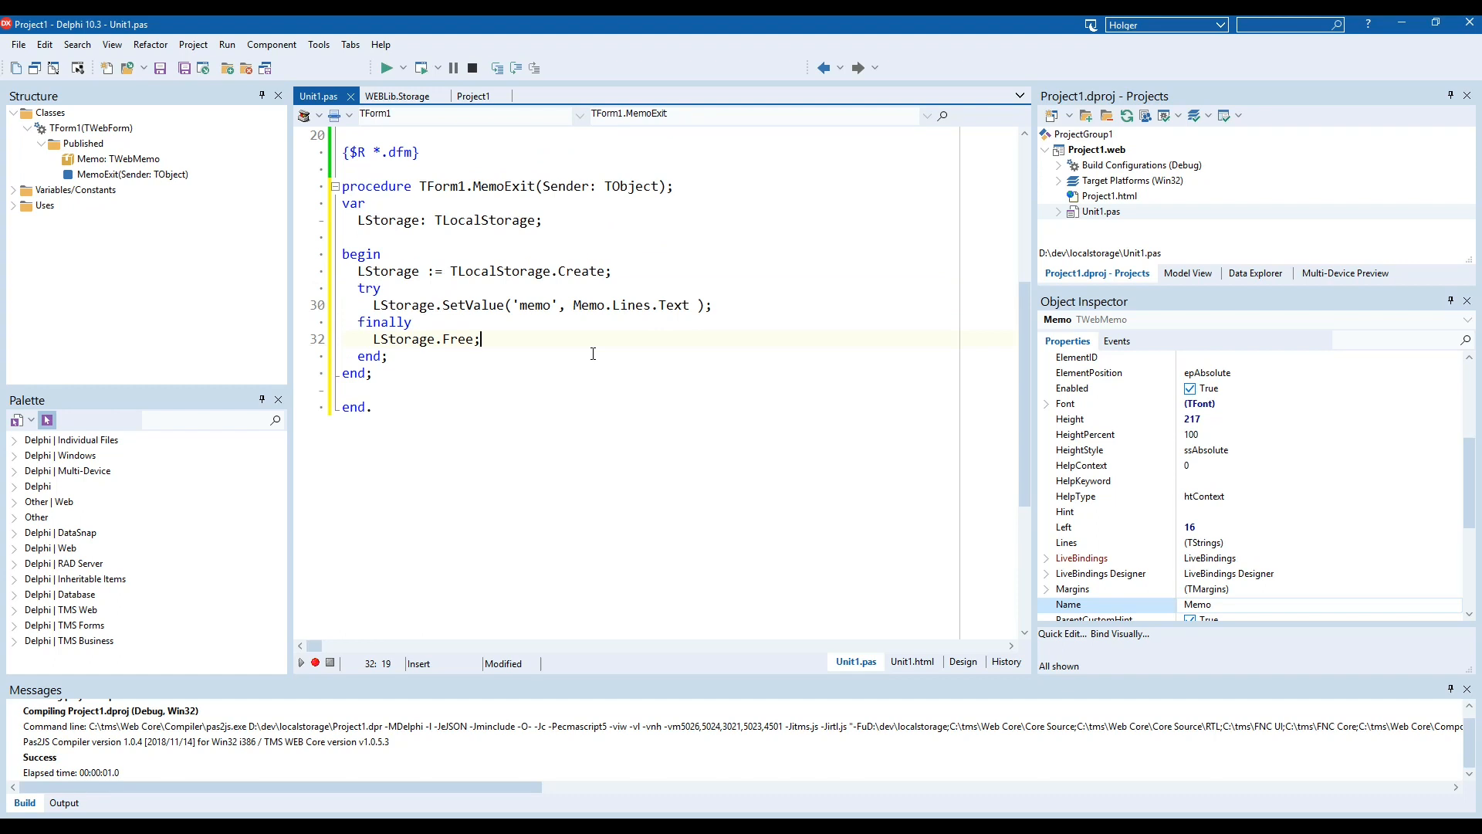
# Create an empty WebFormShow handler for the form's OnShow event.
pyautogui.click(961, 661)
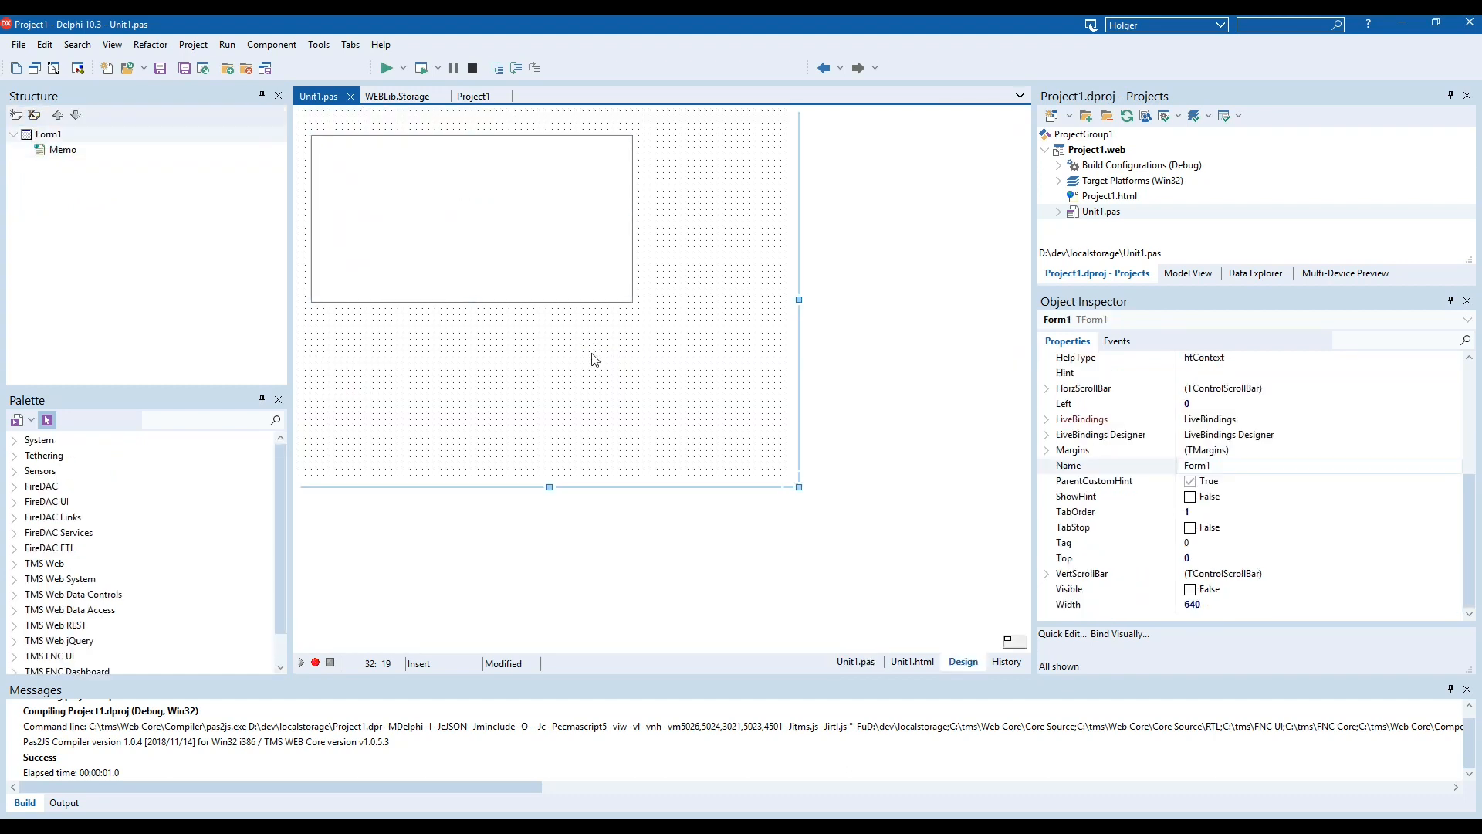
pyautogui.click(1116, 341)
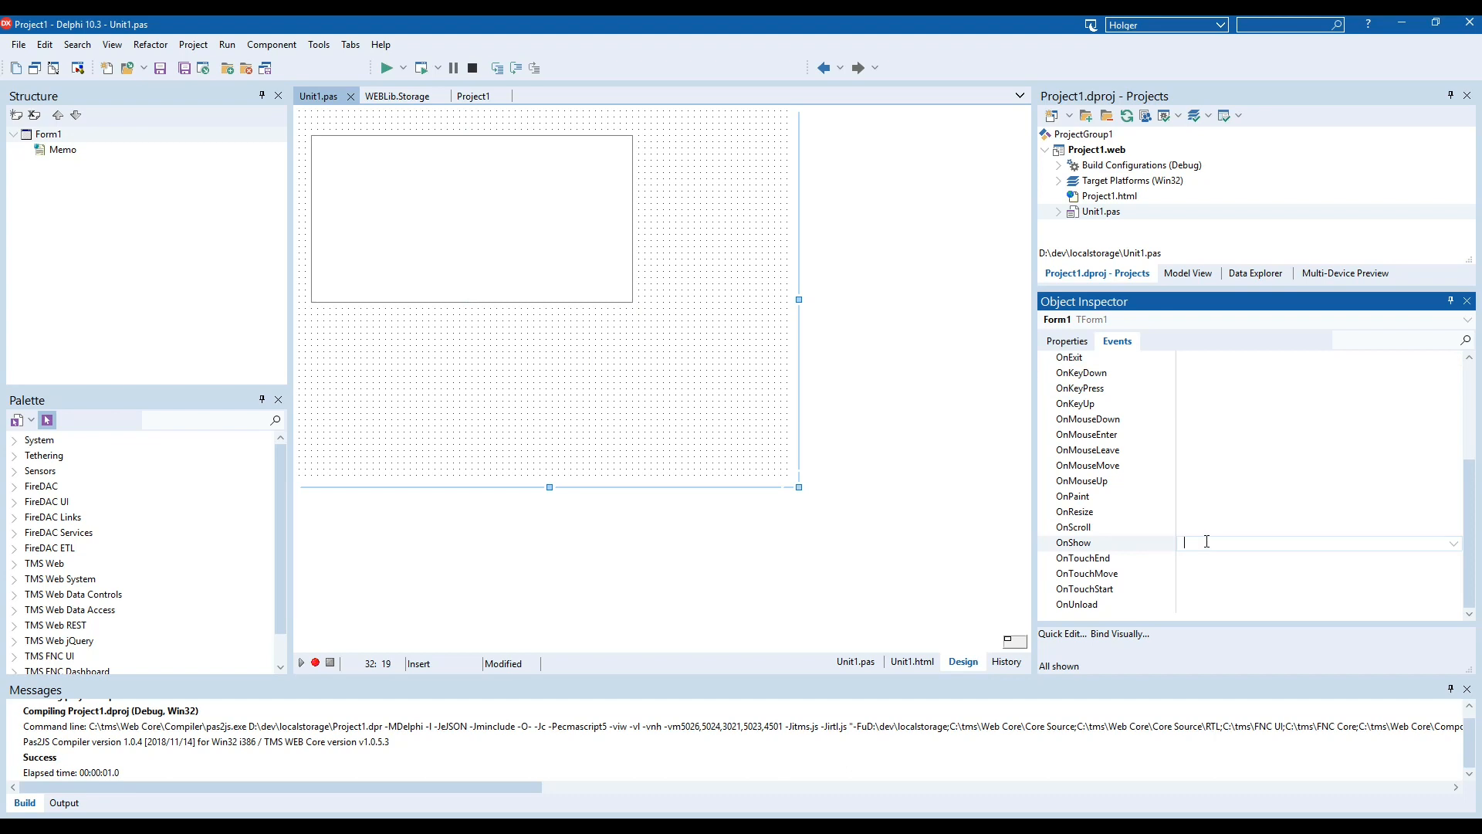
pyautogui.doubleClick(1314, 542)
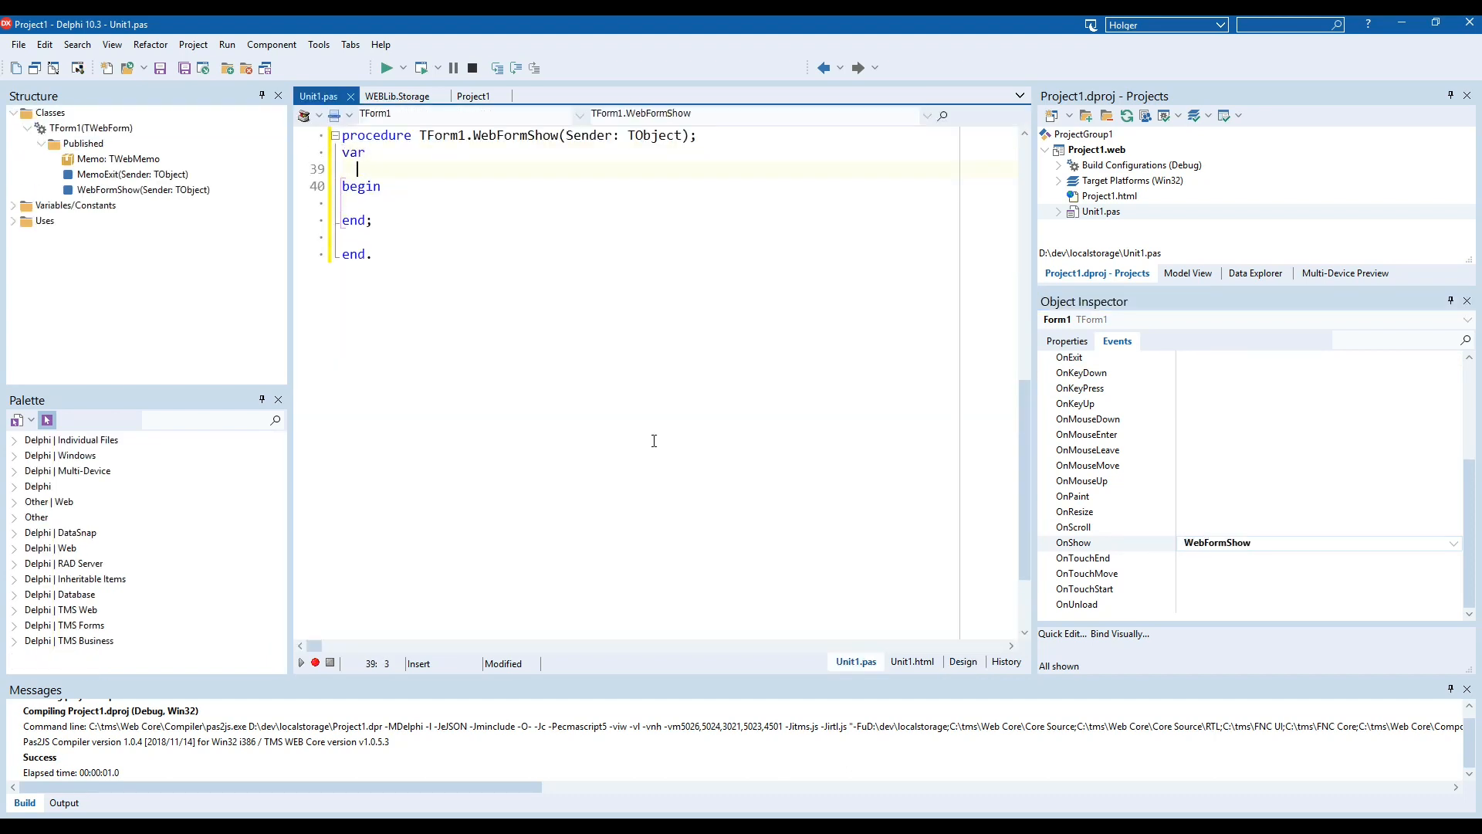
# In WebFormShow declare LStorage: TLocalStorage and create it.
pyautogui.write('LStora')
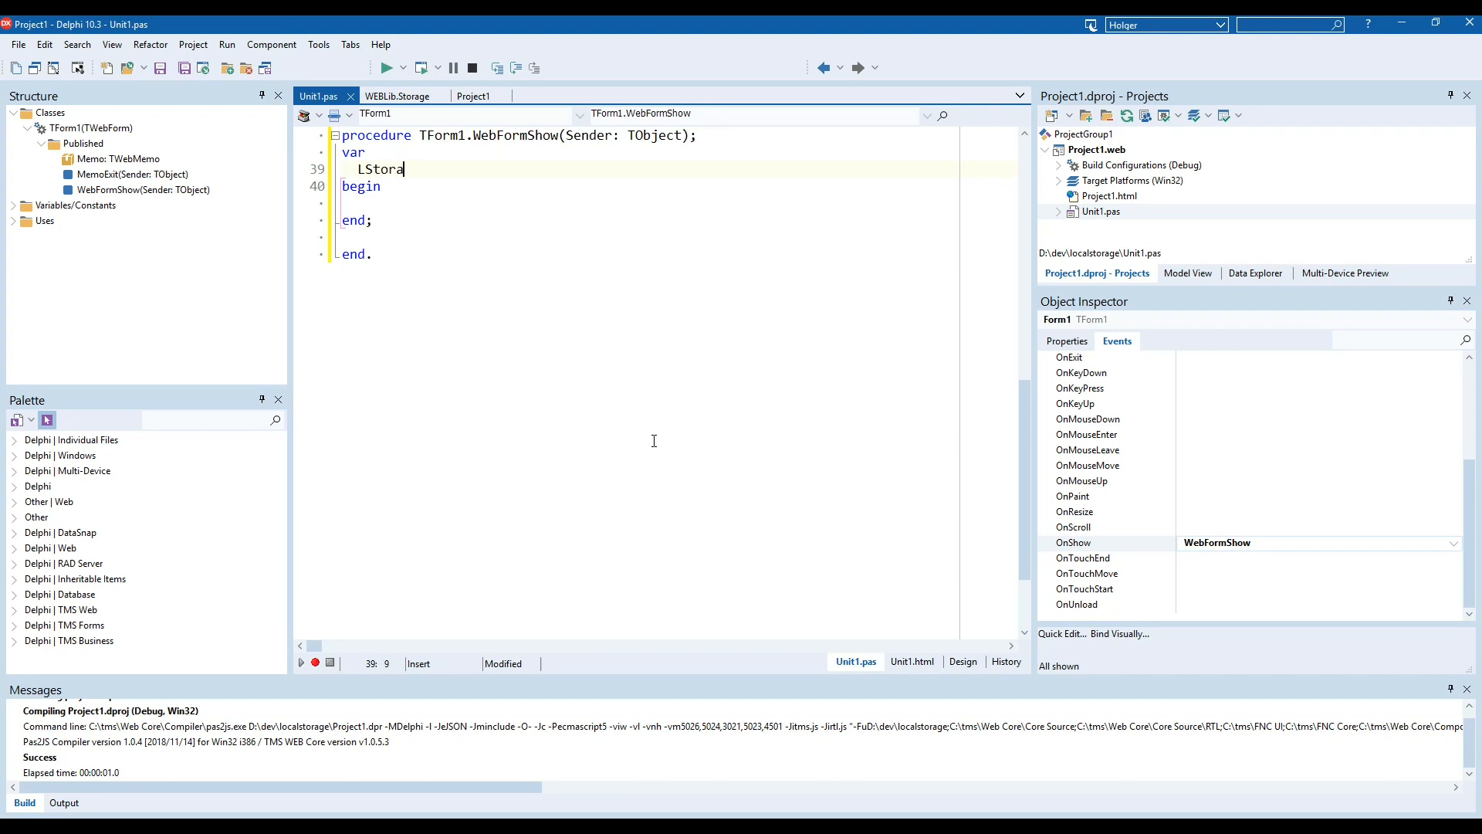
pyautogui.write('ge: TVa')
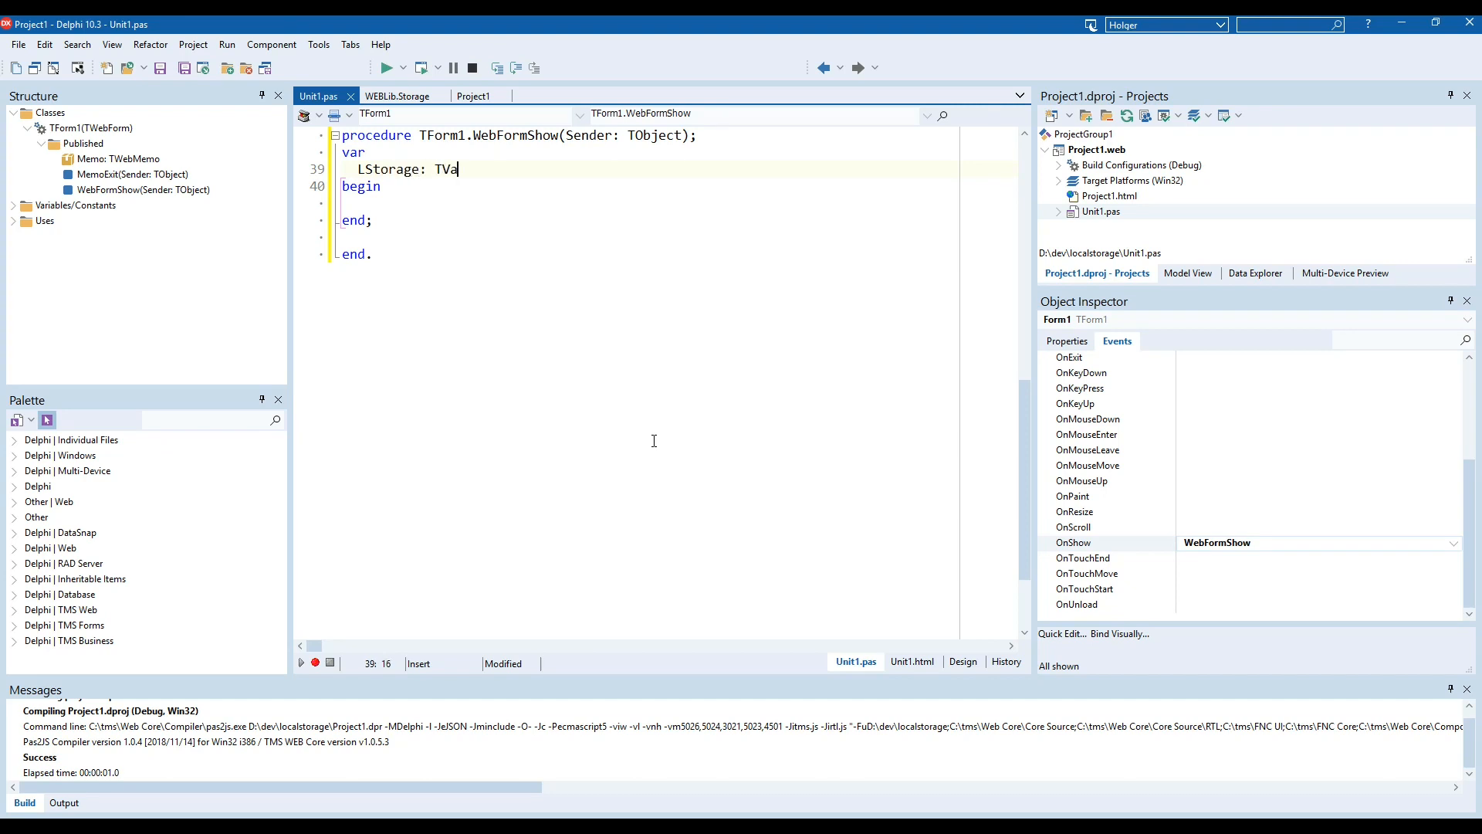
pyautogui.write('LocalStorage;')
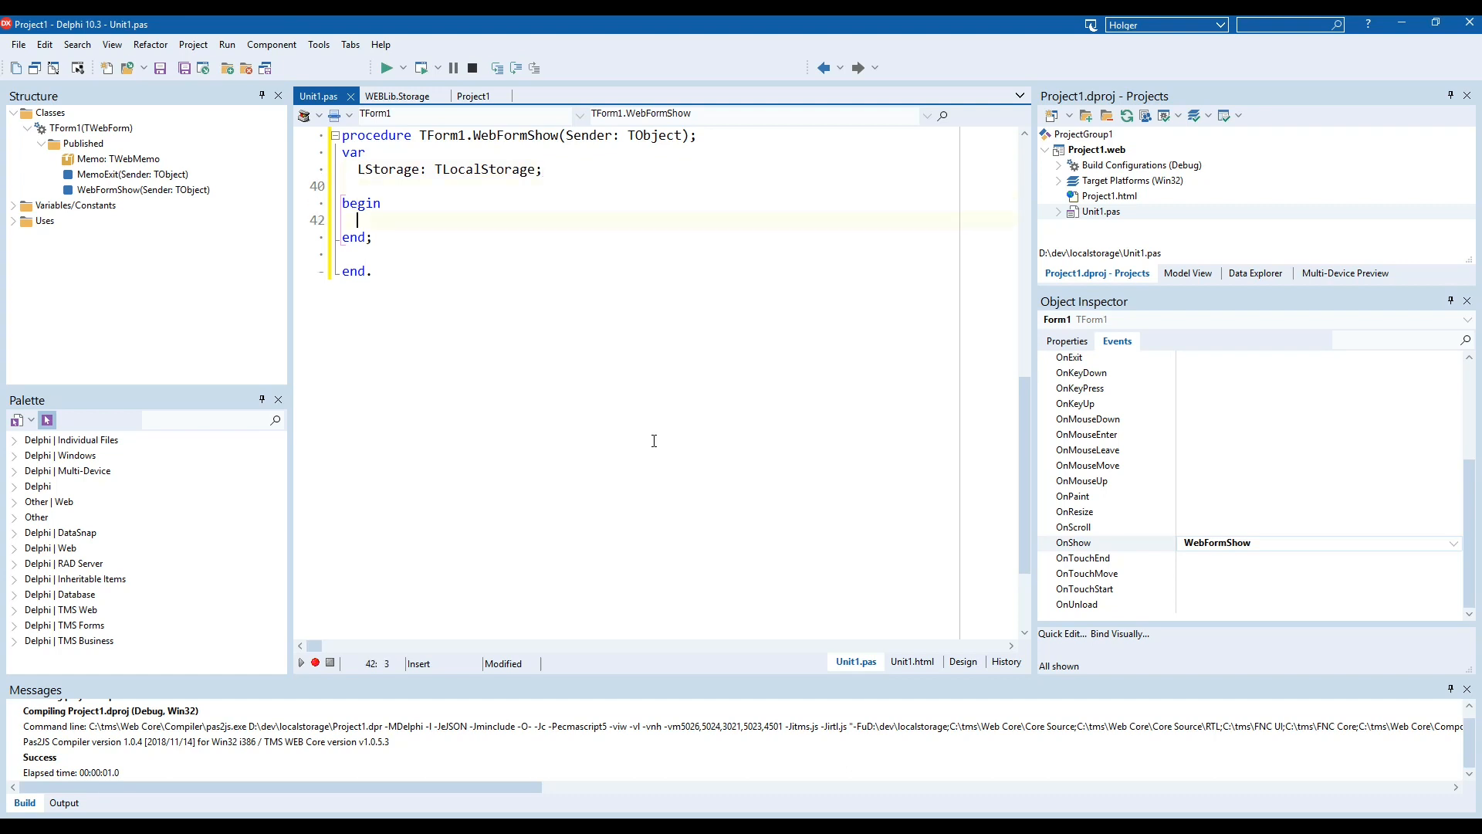
pyautogui.write('LStorage')
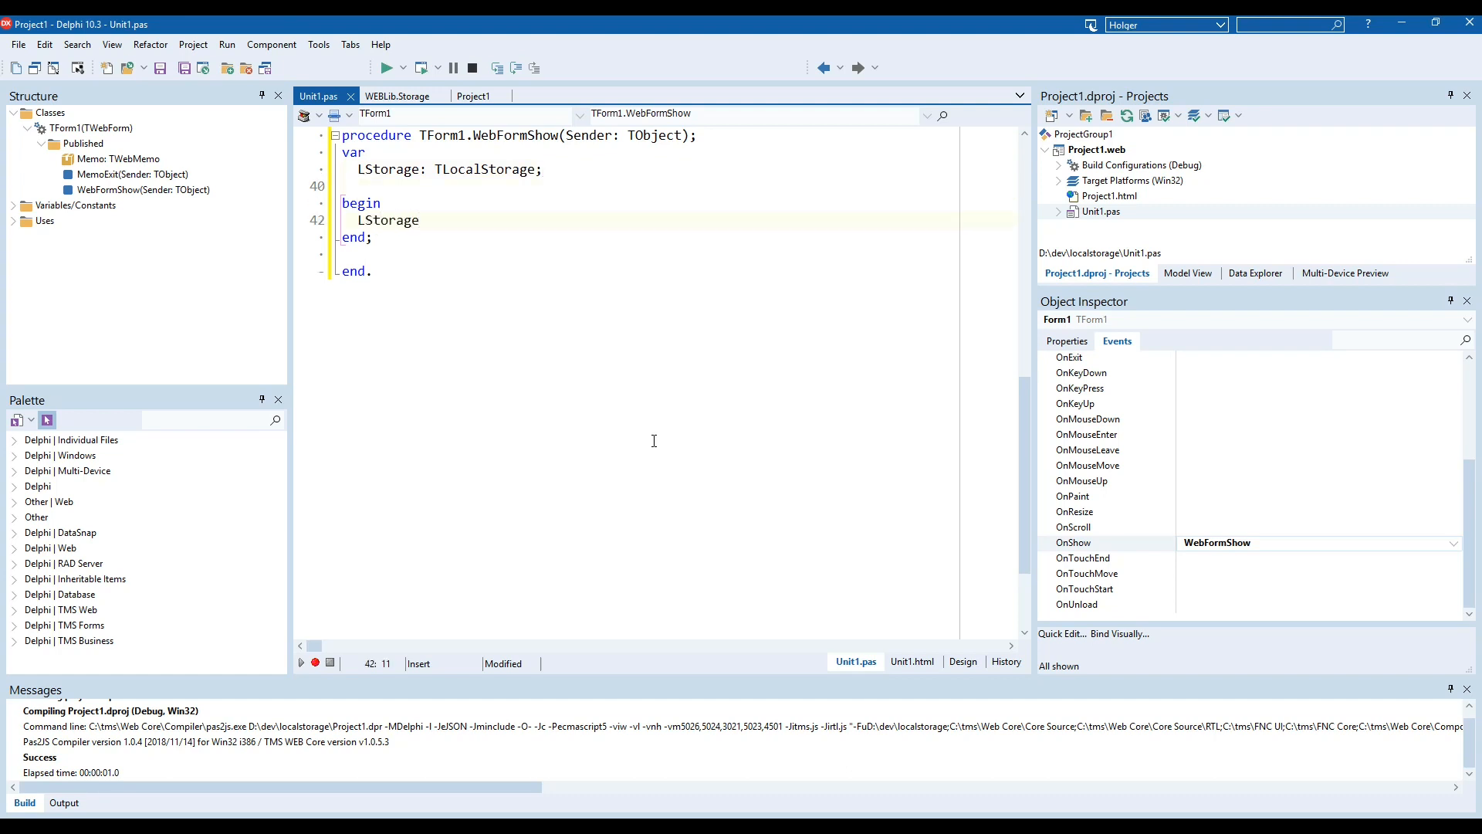
pyautogui.write(':= TLocalStorage.Create;')
pyautogui.write('try')
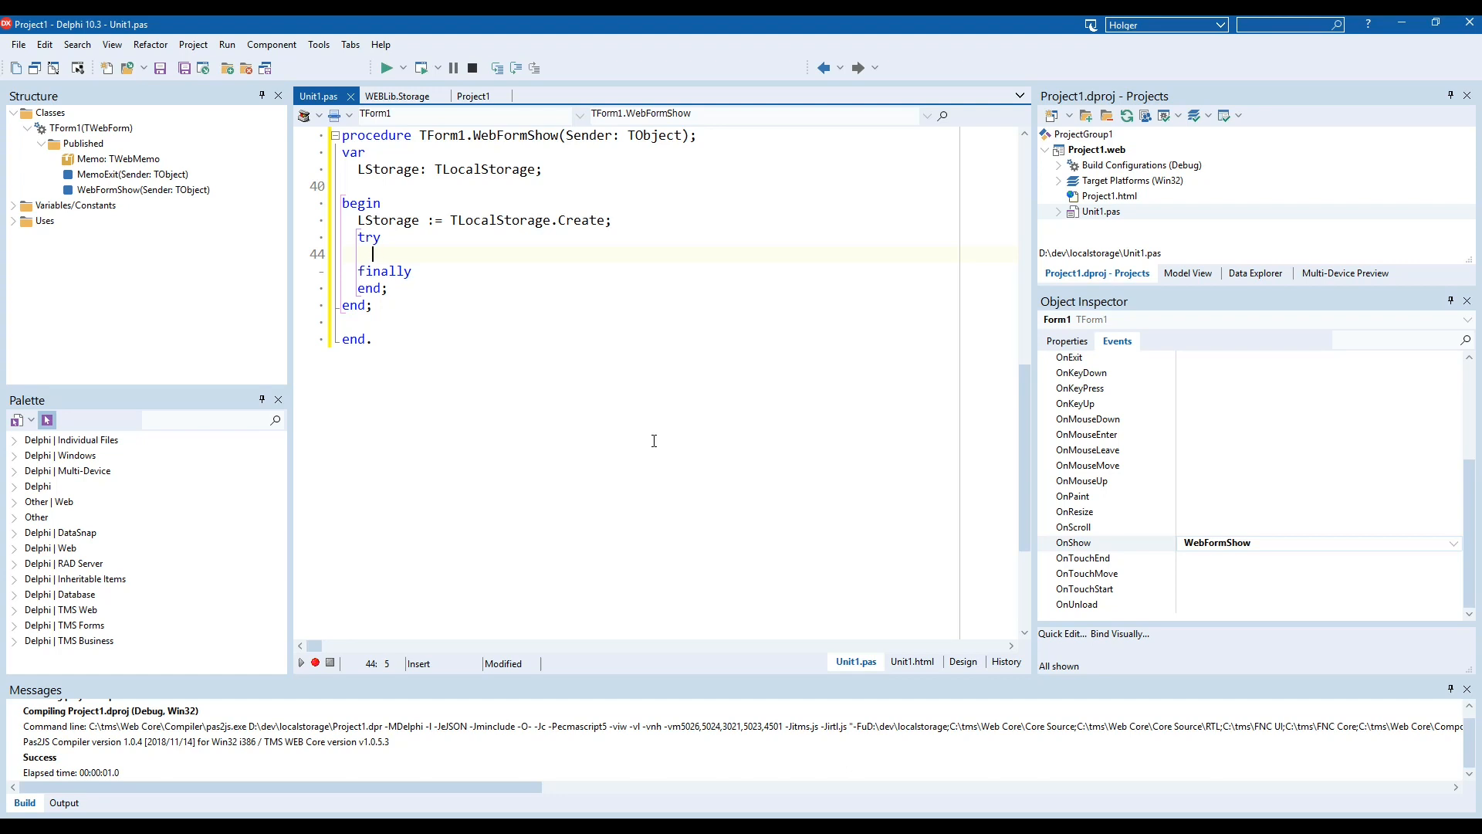
# Load Memo.Lines.Text from LStorage.GetValue('memo'), free the storage, and run the app.
pyautogui.write('Memo.Lines.Text :=')
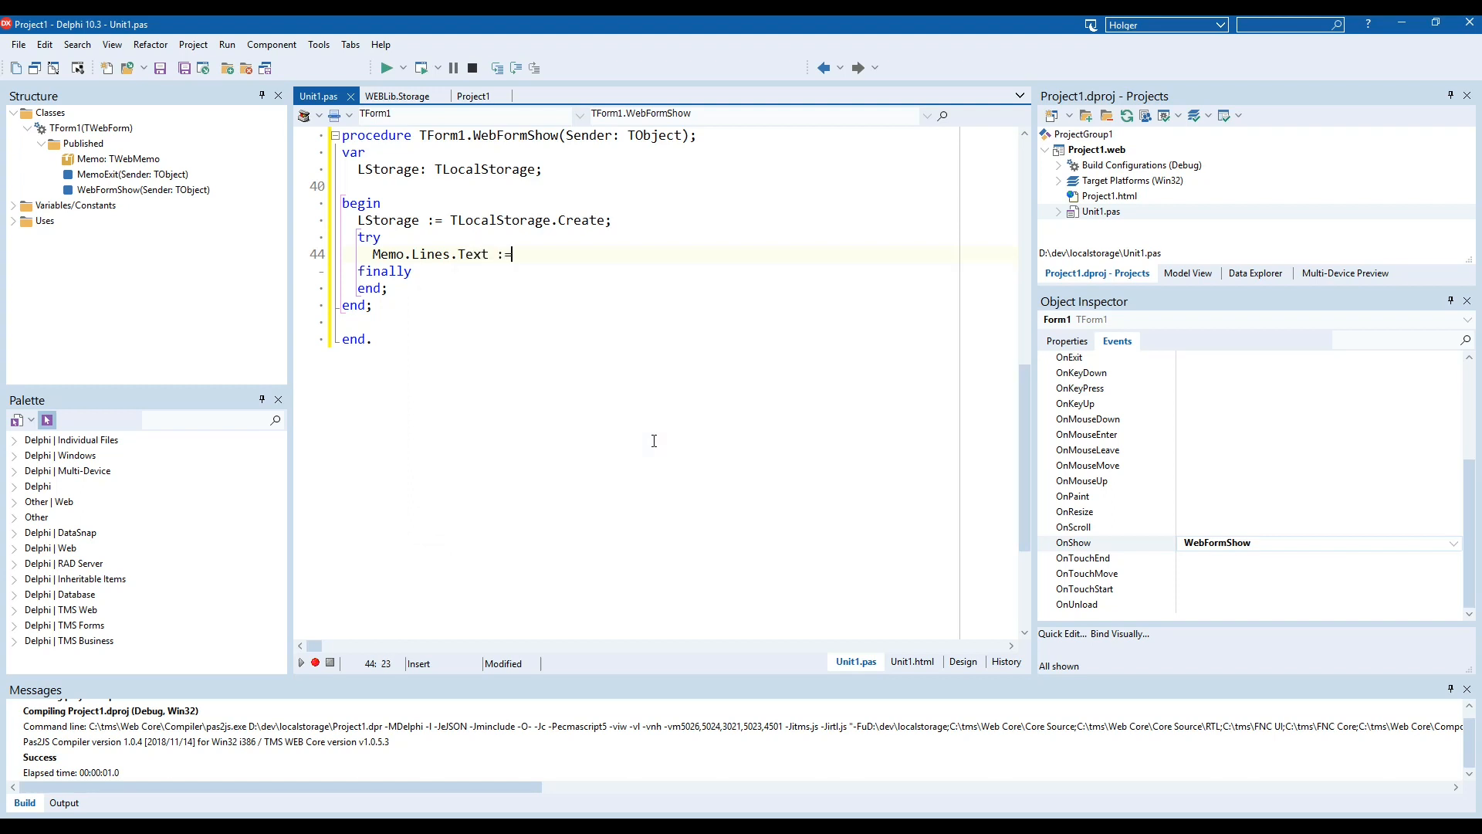
pyautogui.write('LStorage')
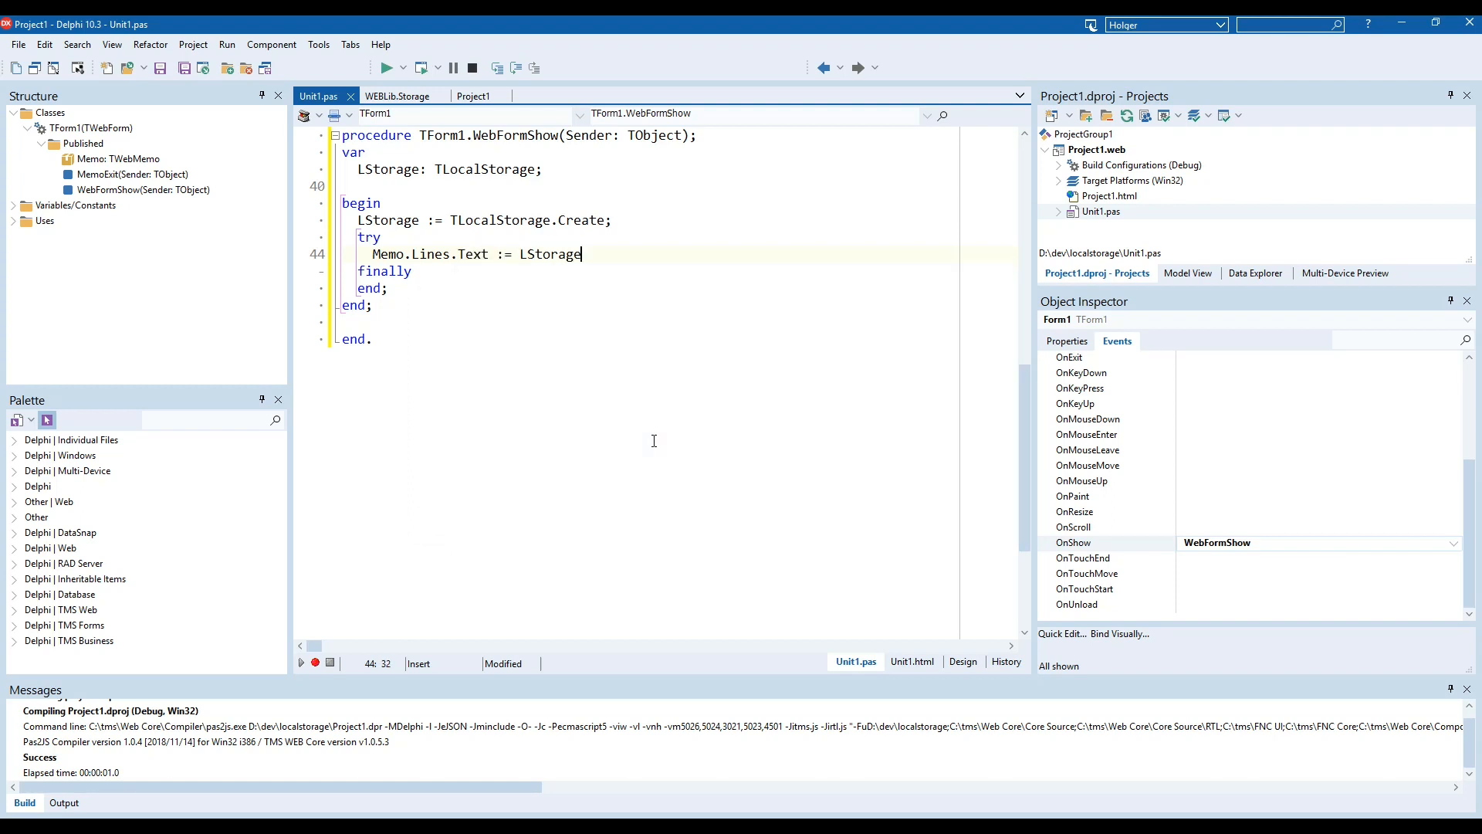
pyautogui.write(".GetValue('")
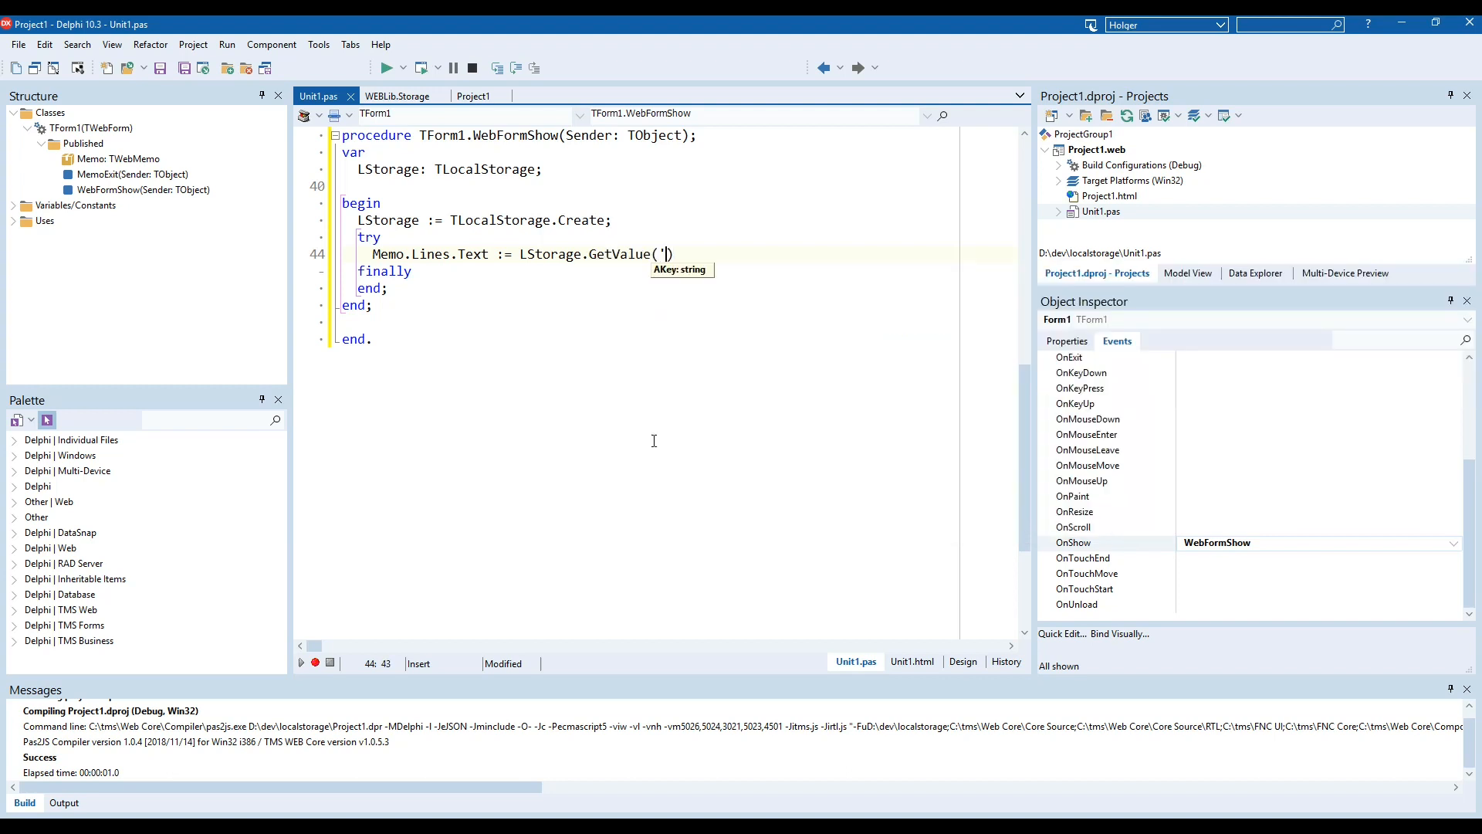
pyautogui.write("memo')")
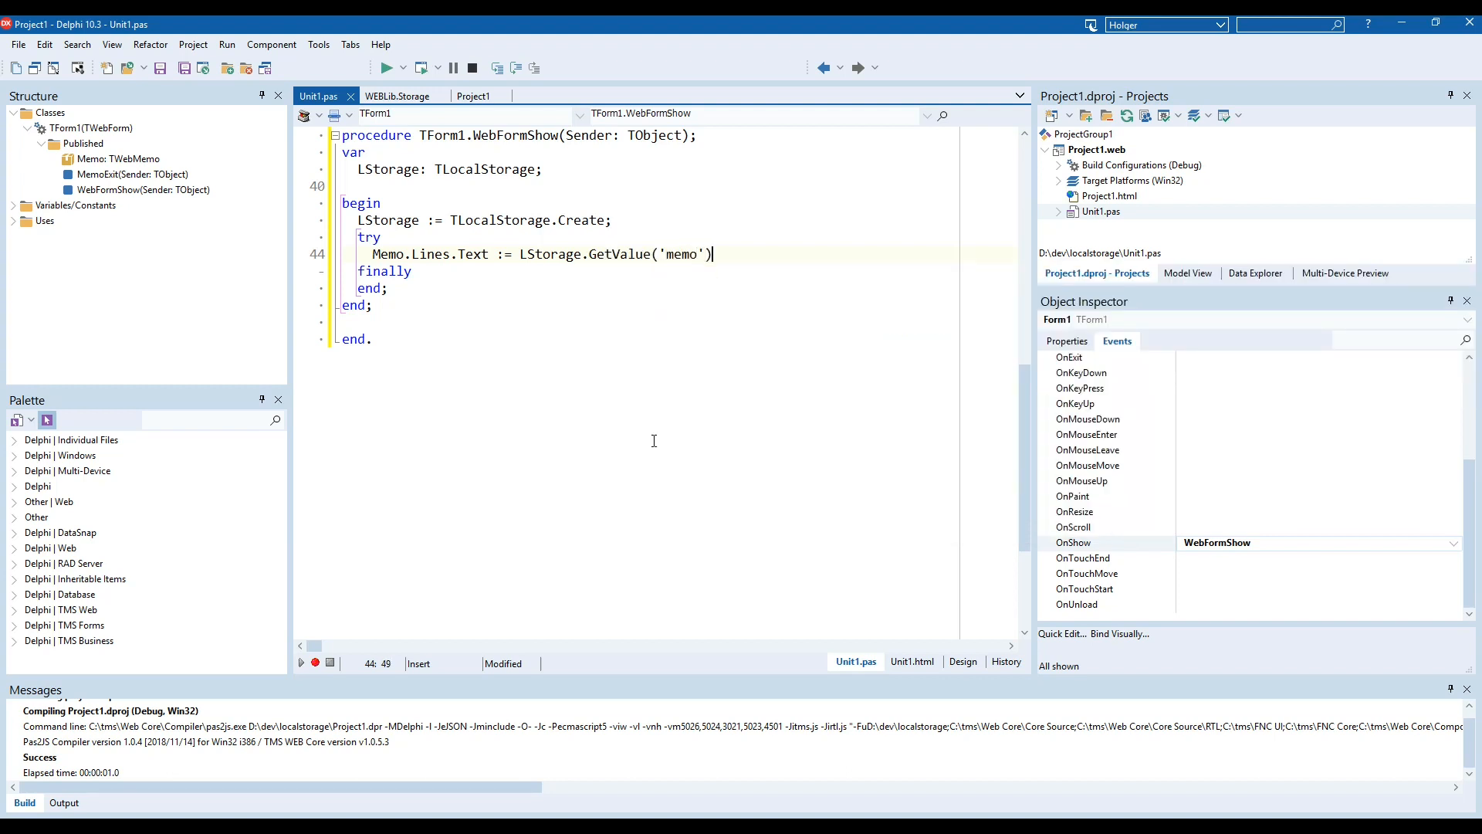
pyautogui.write('L')
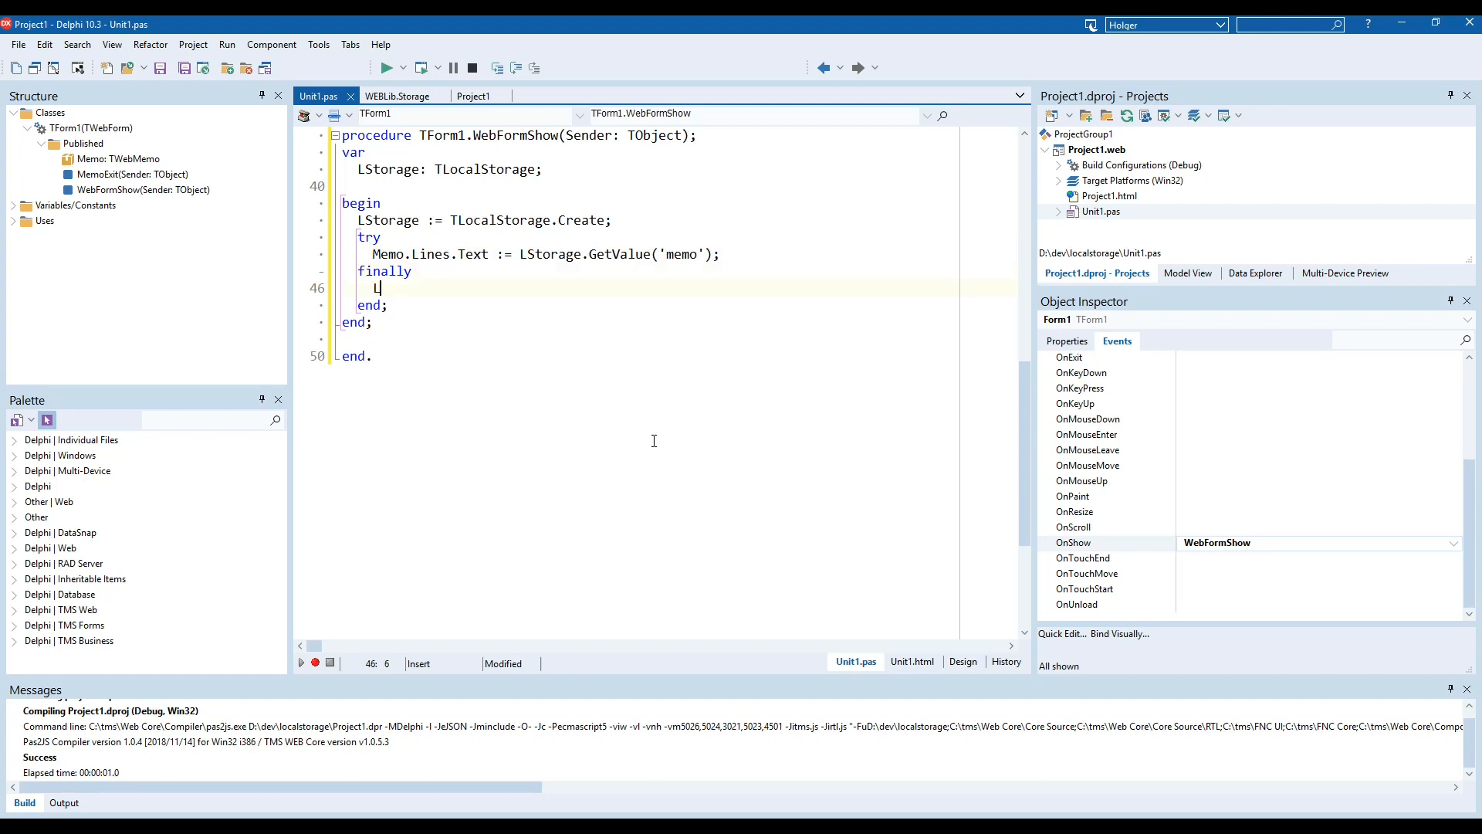
pyautogui.write('Storage.Free;')
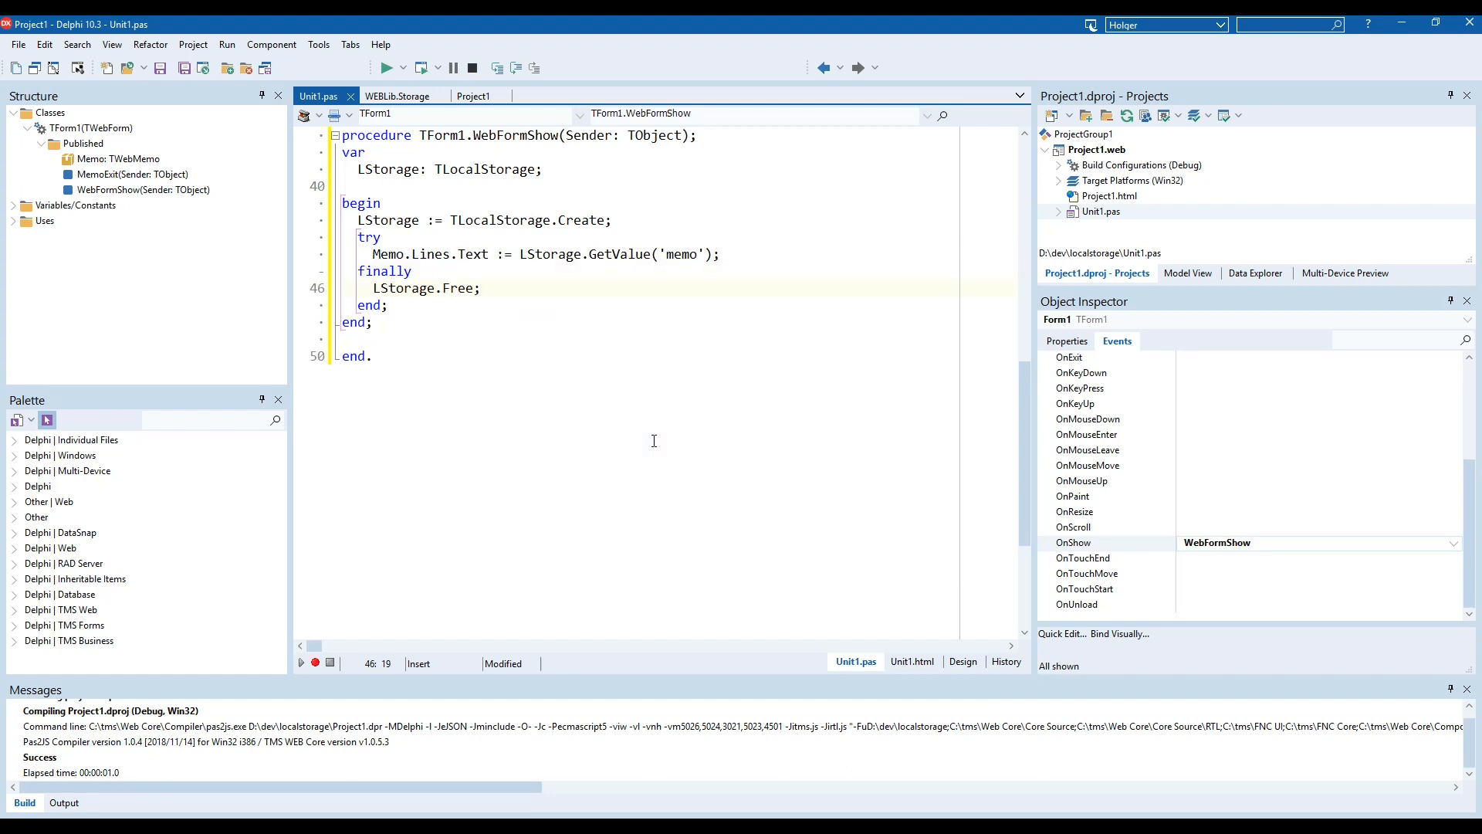
pyautogui.click(386, 68)
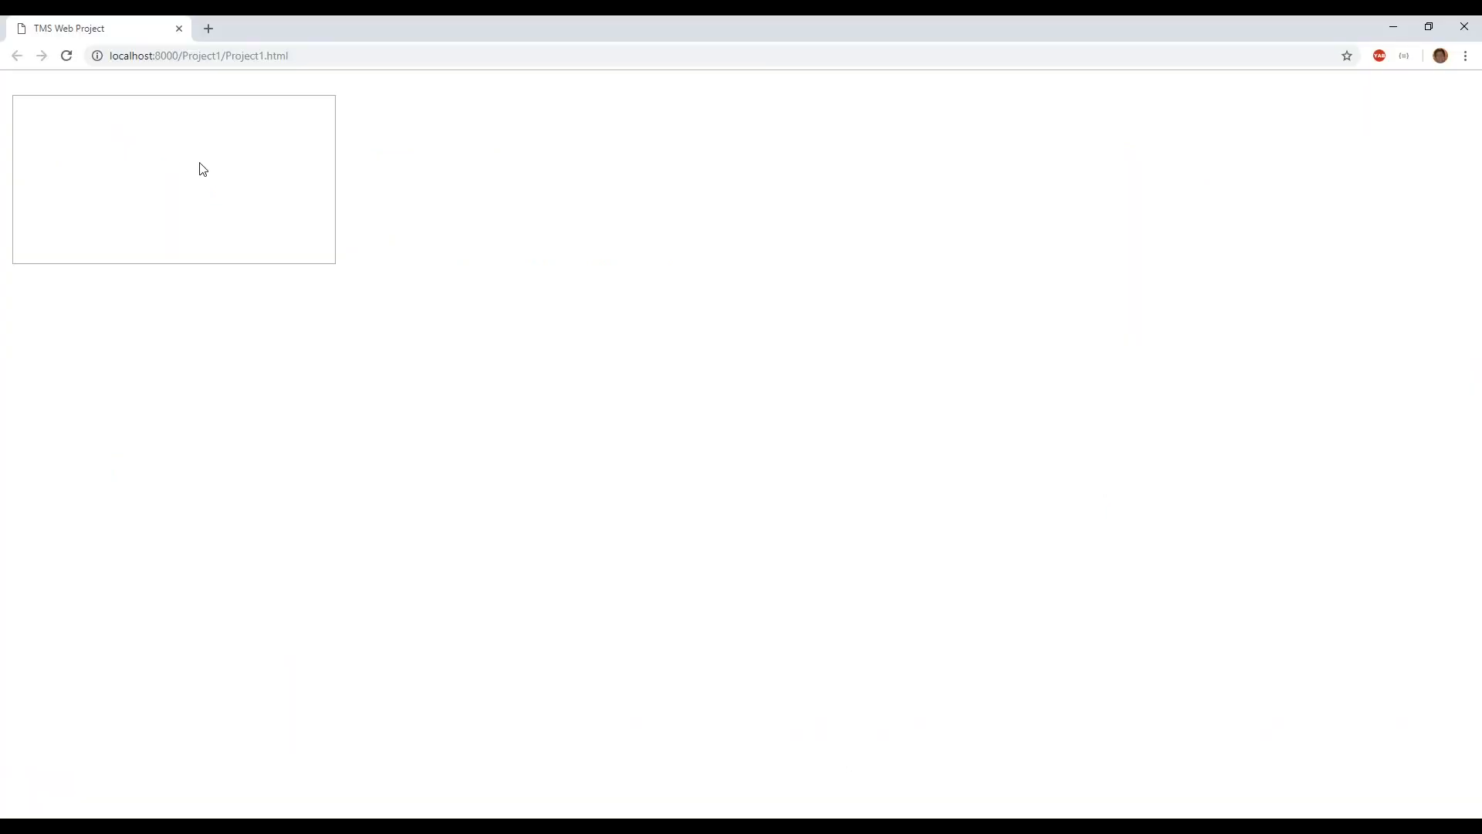
# Enter "This is a example." into the memo on the running page.
pyautogui.write('This')
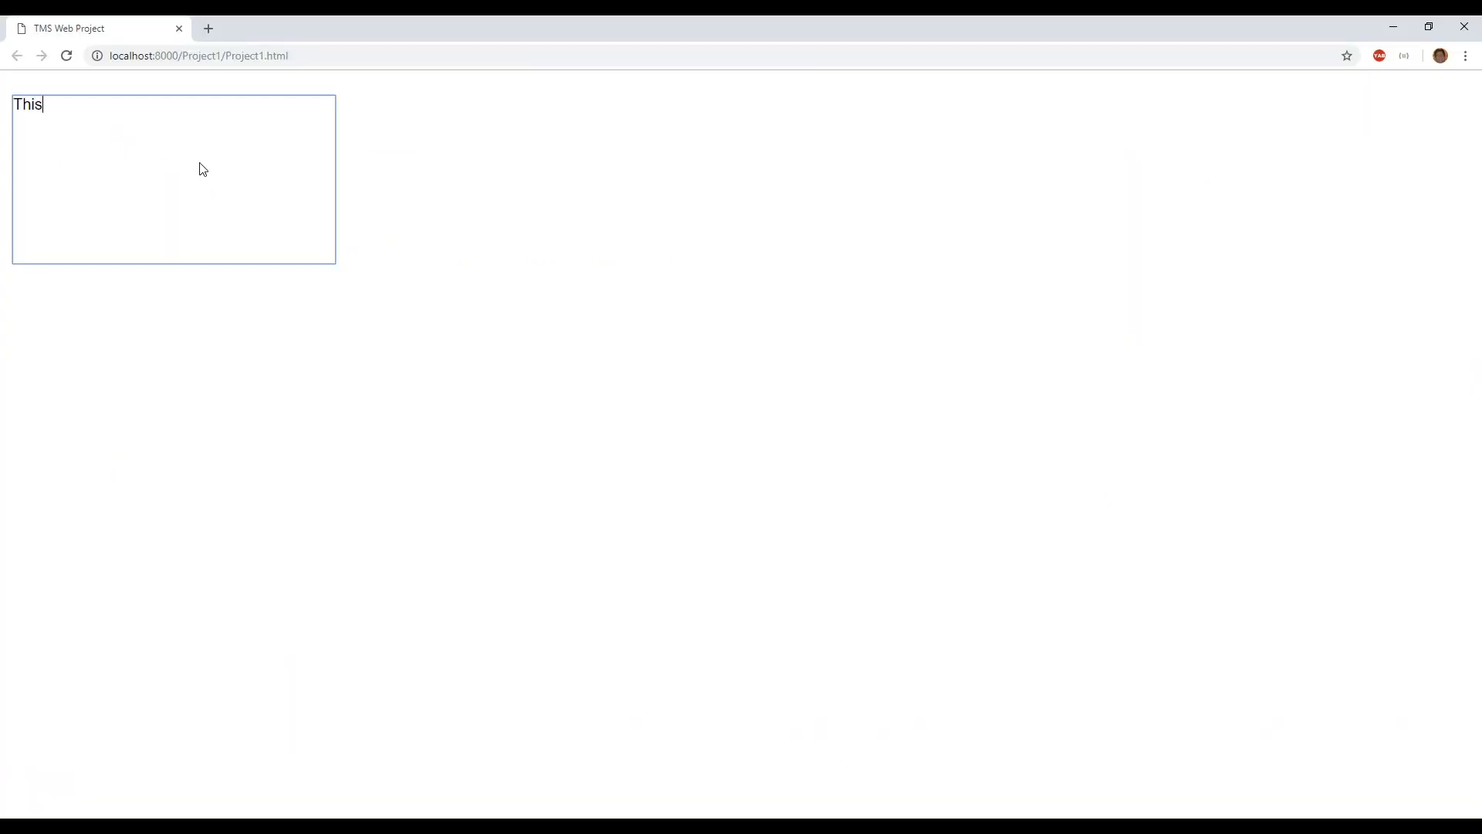
pyautogui.write('is a example')
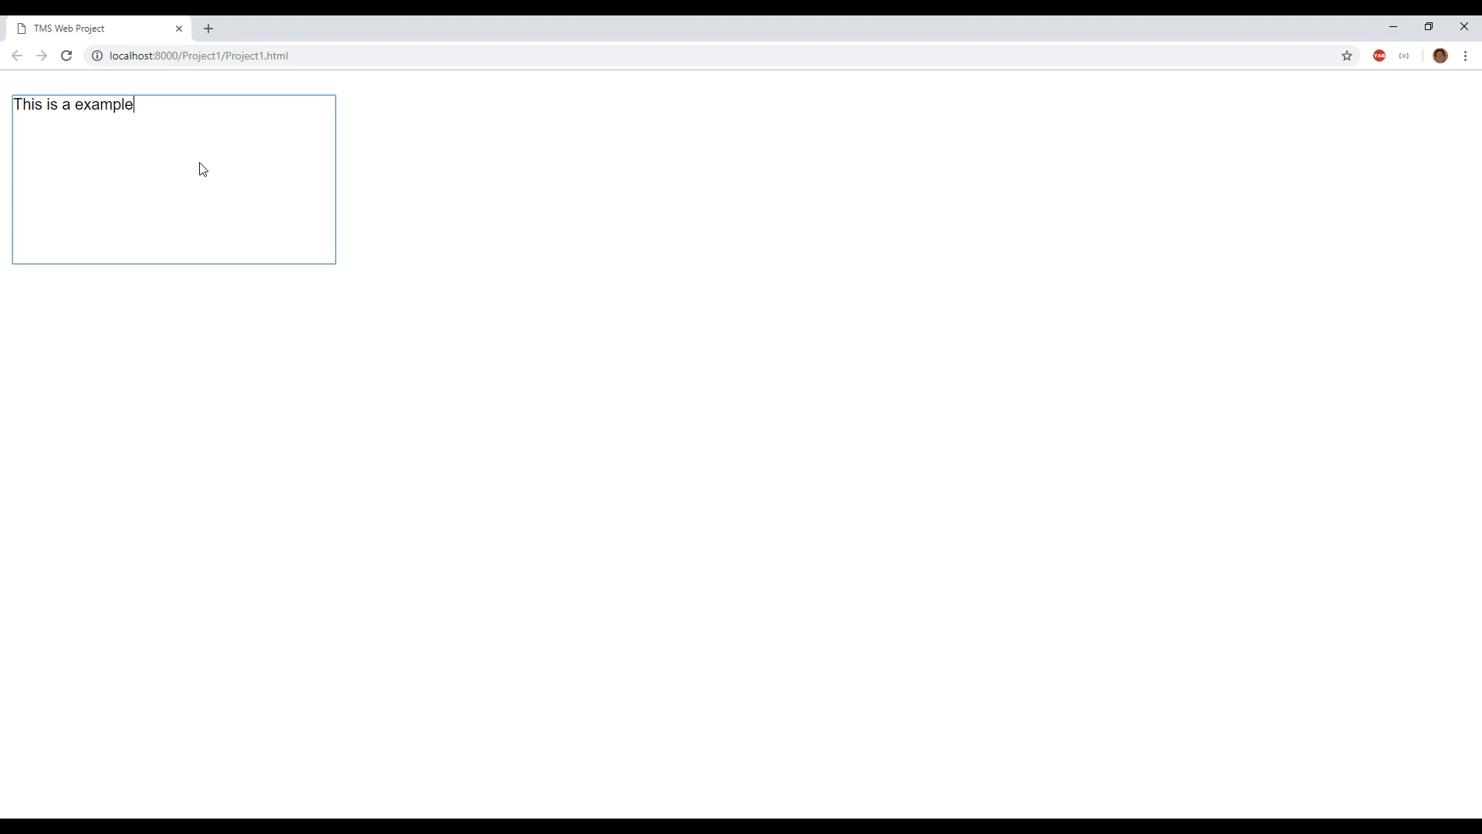
pyautogui.write('.')
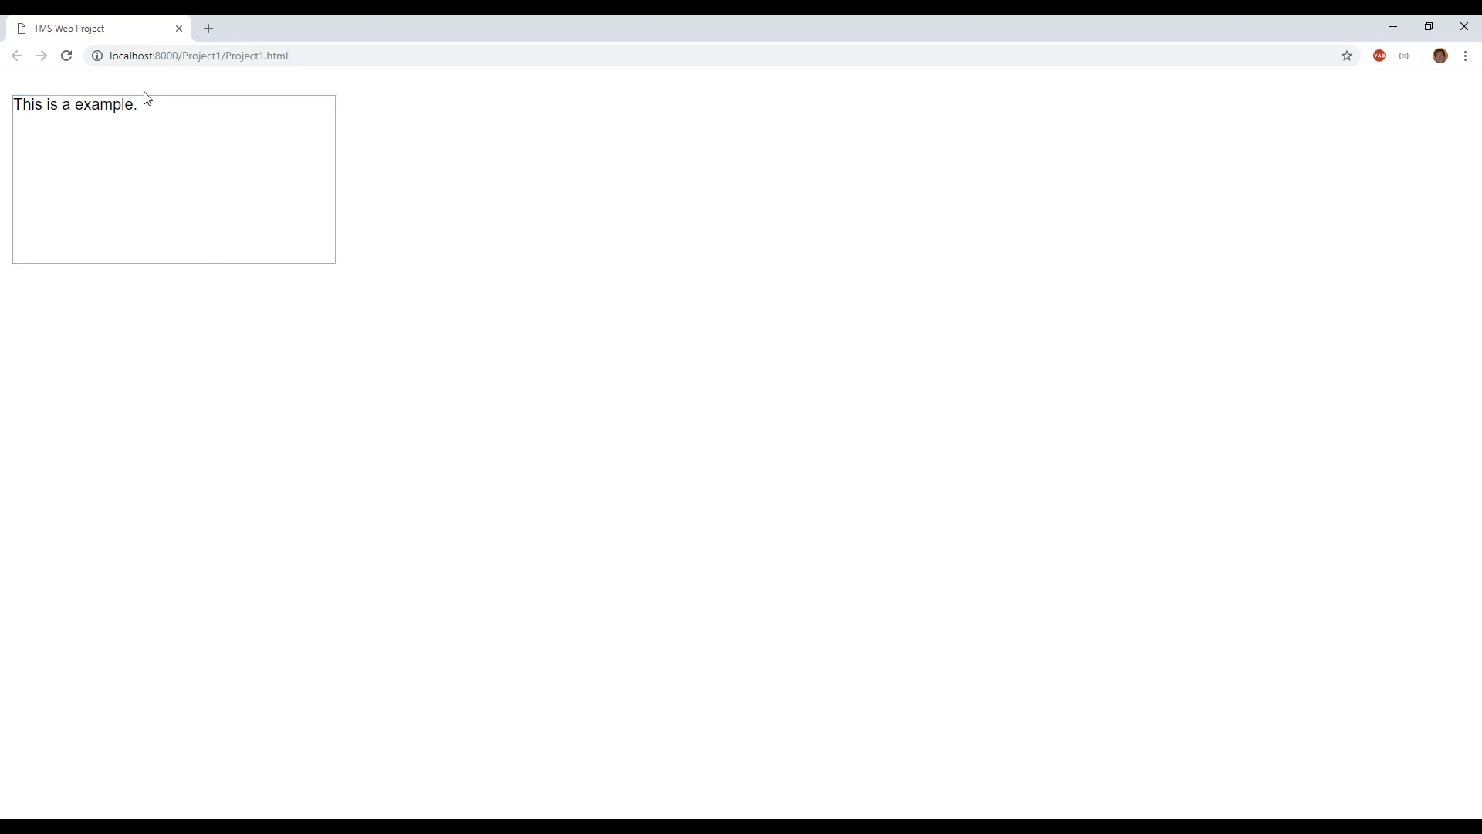
pyautogui.moveTo(216, 180)
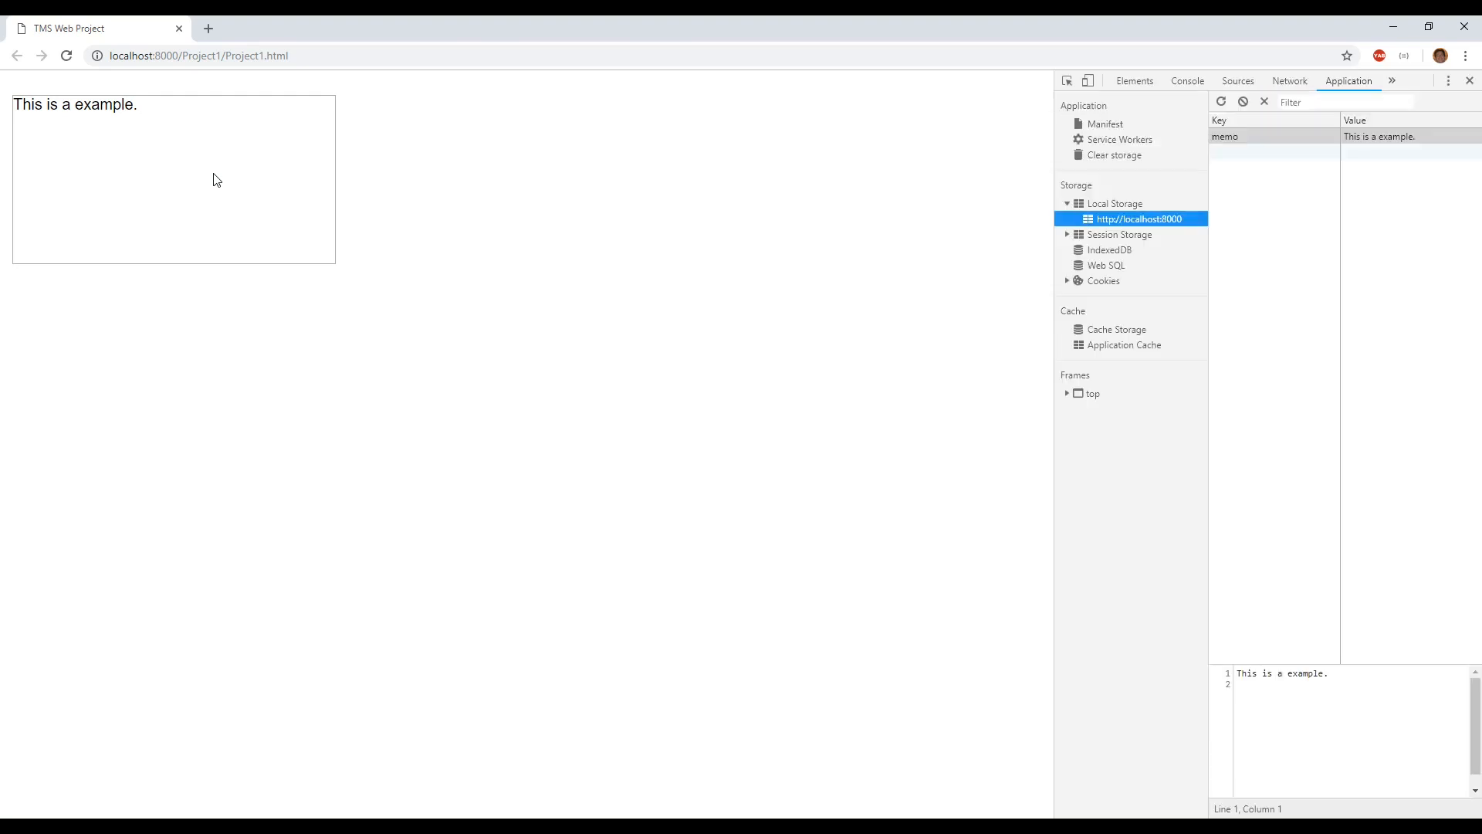
pyautogui.moveTo(1114, 219)
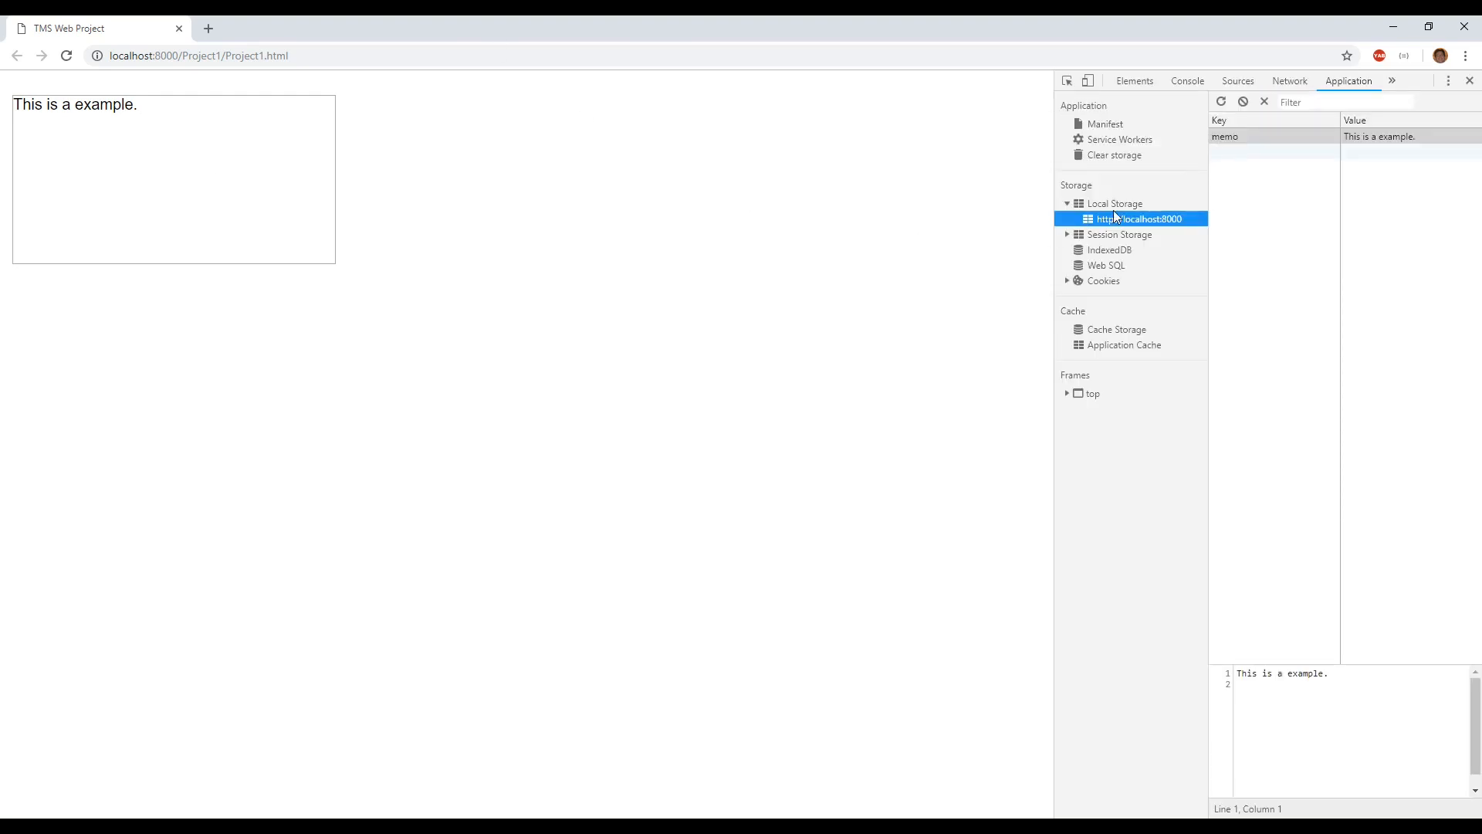
pyautogui.moveTo(1232, 159)
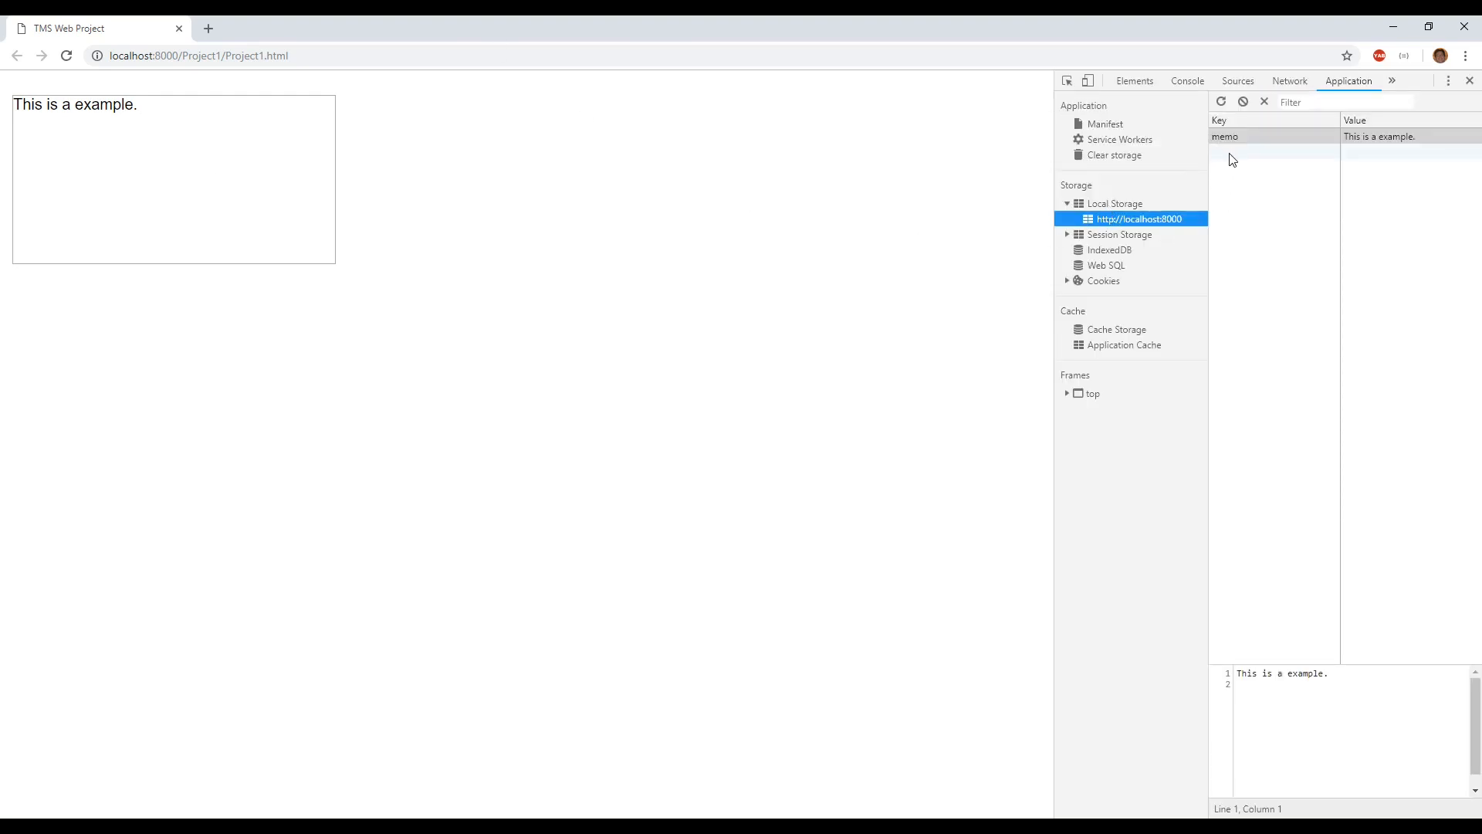
# Inspect the stored 'memo' entry and correct the memo text to "This is an example.".
pyautogui.click(1378, 136)
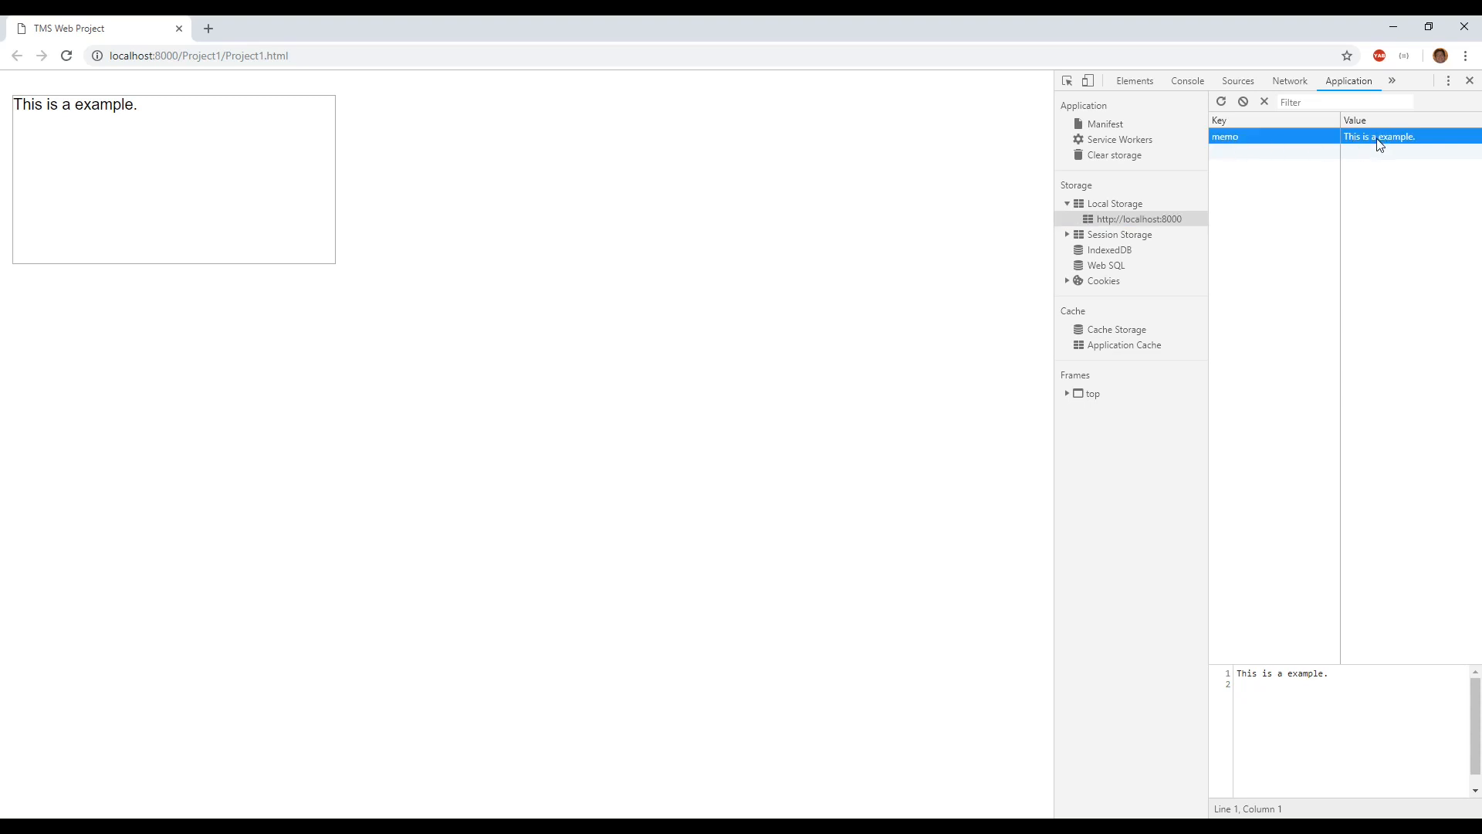
pyautogui.moveTo(74, 111)
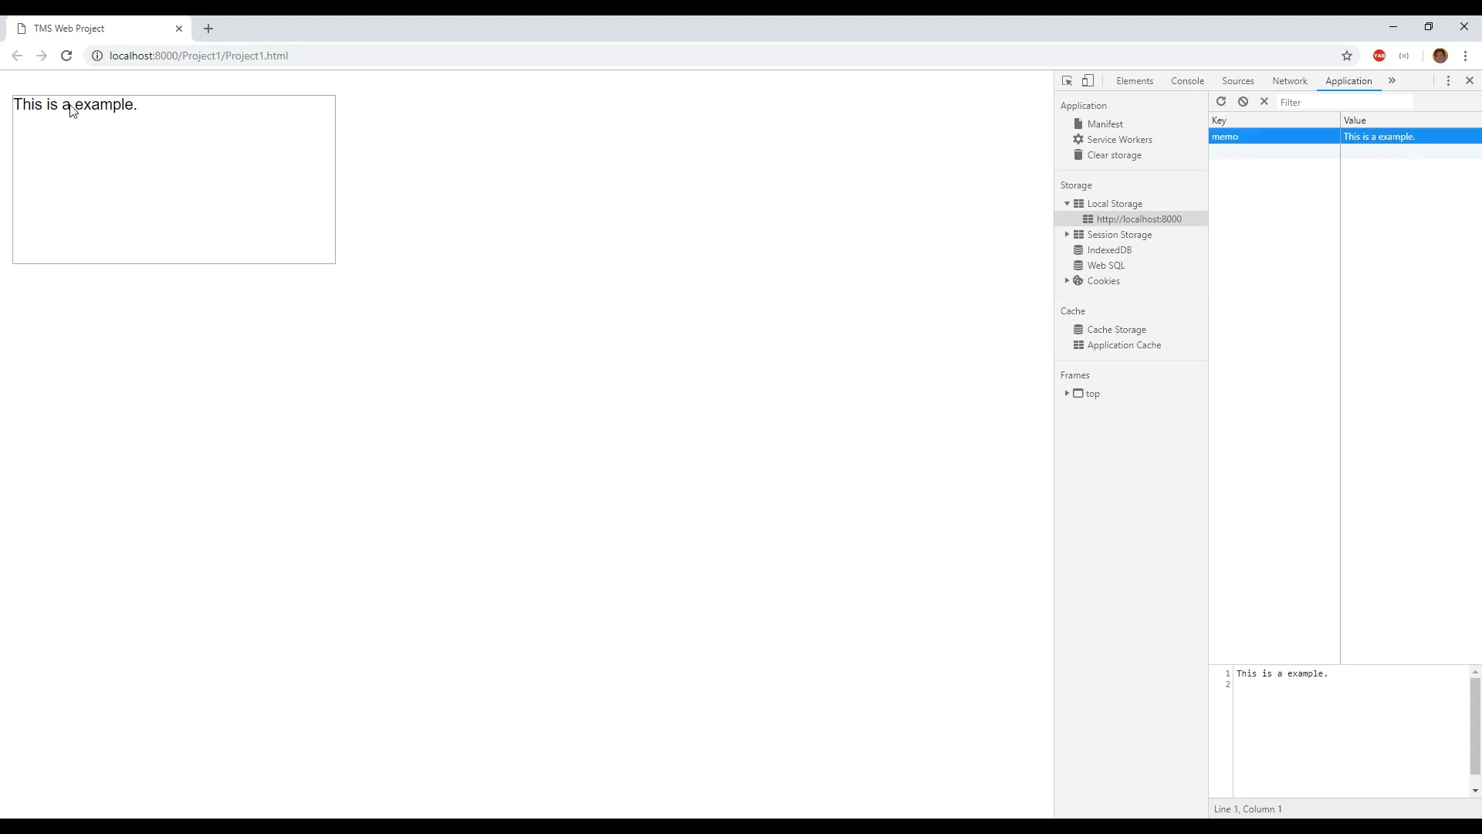
pyautogui.write('n')
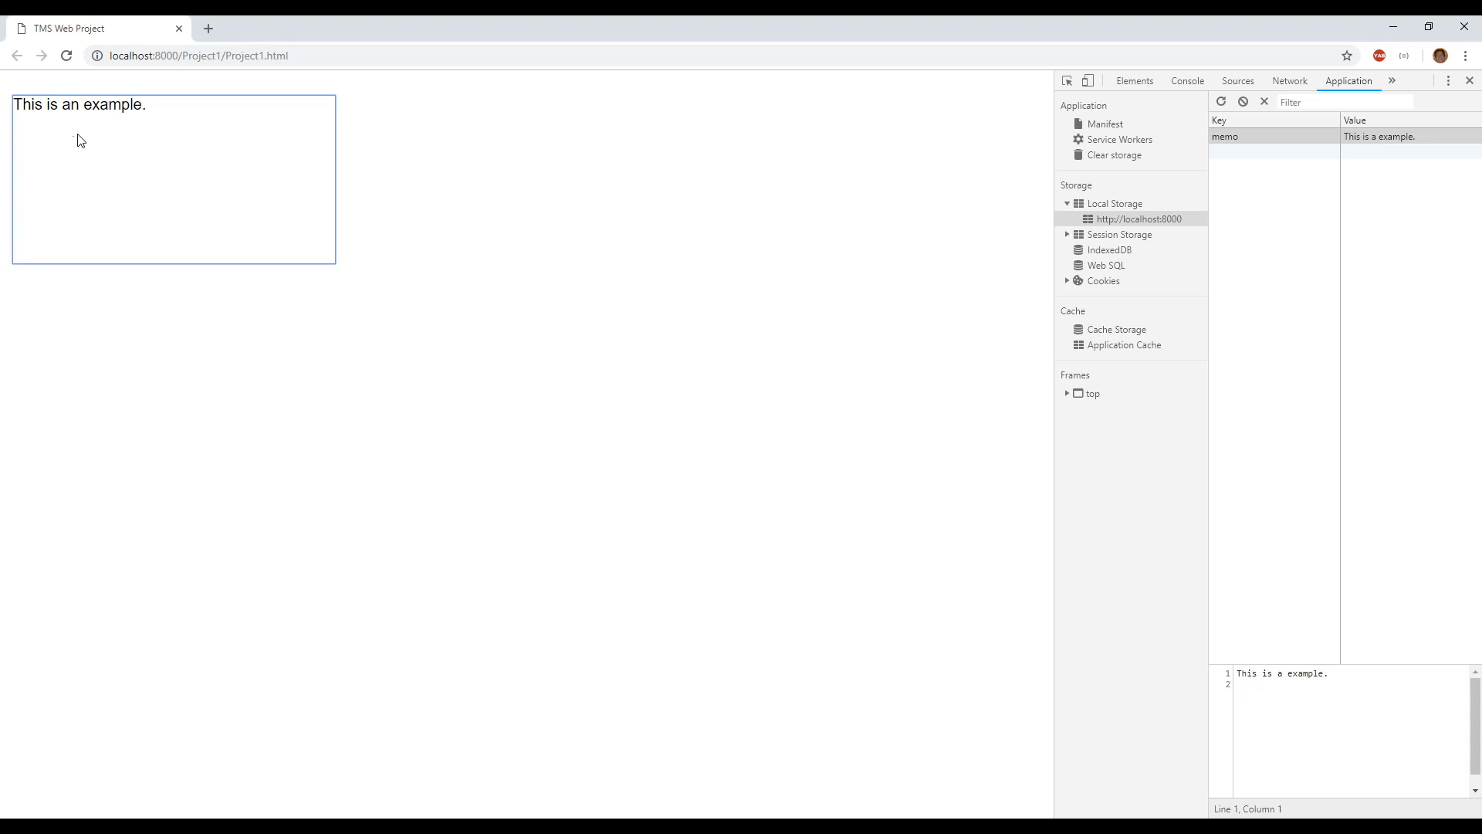
pyautogui.moveTo(144, 375)
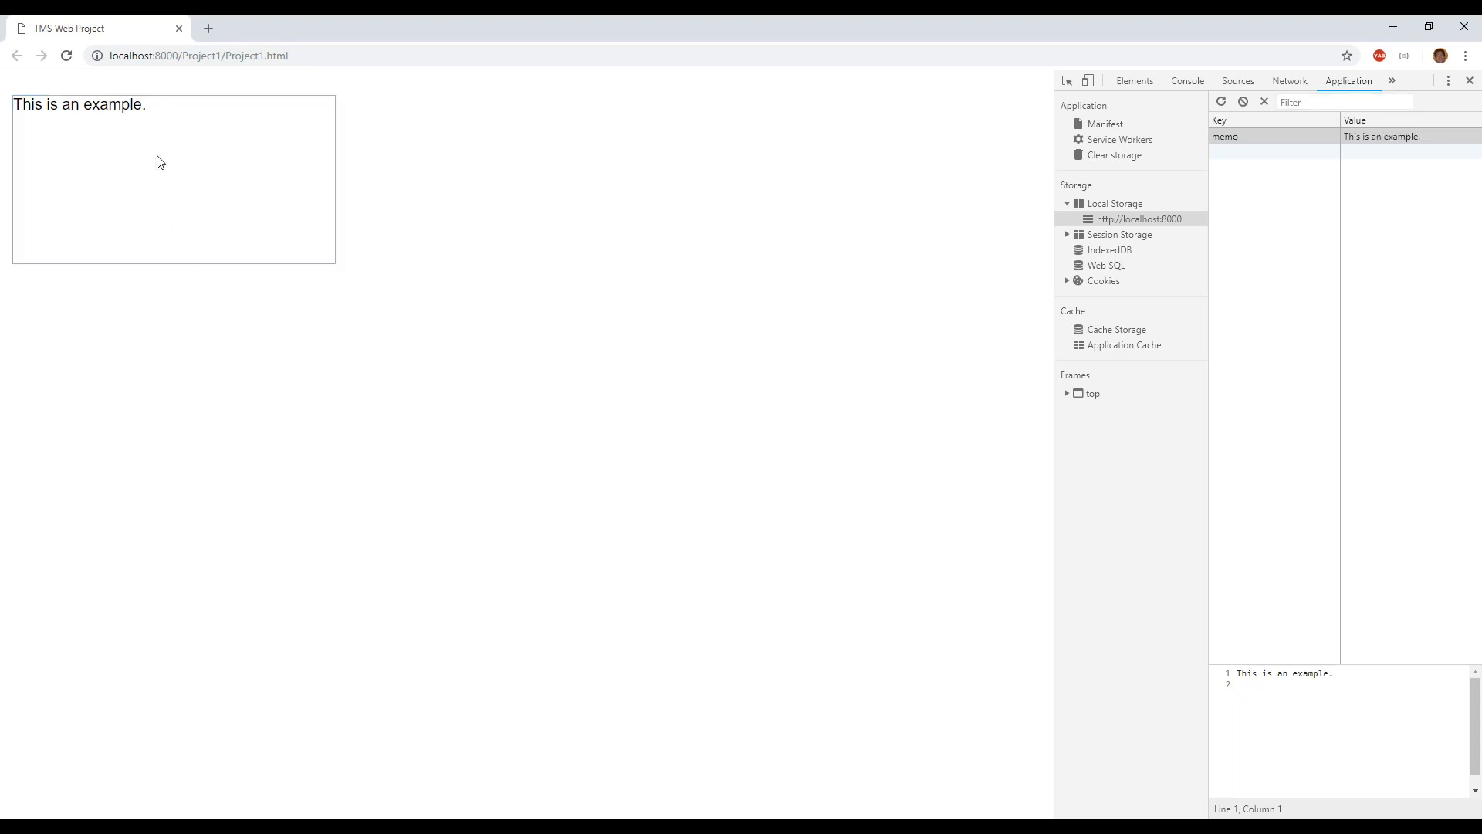
pyautogui.moveTo(488, 338)
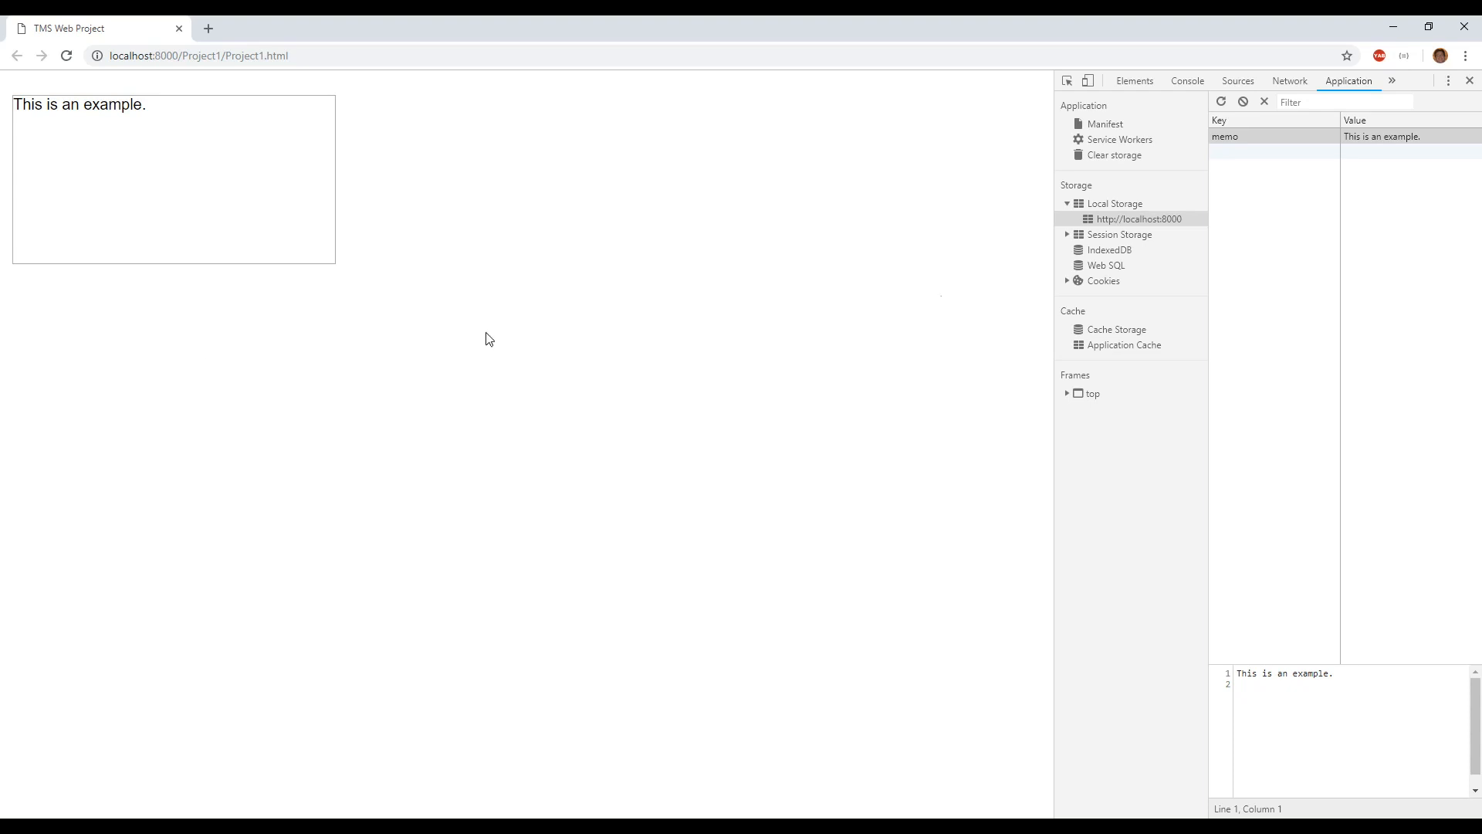
pyautogui.moveTo(639, 321)
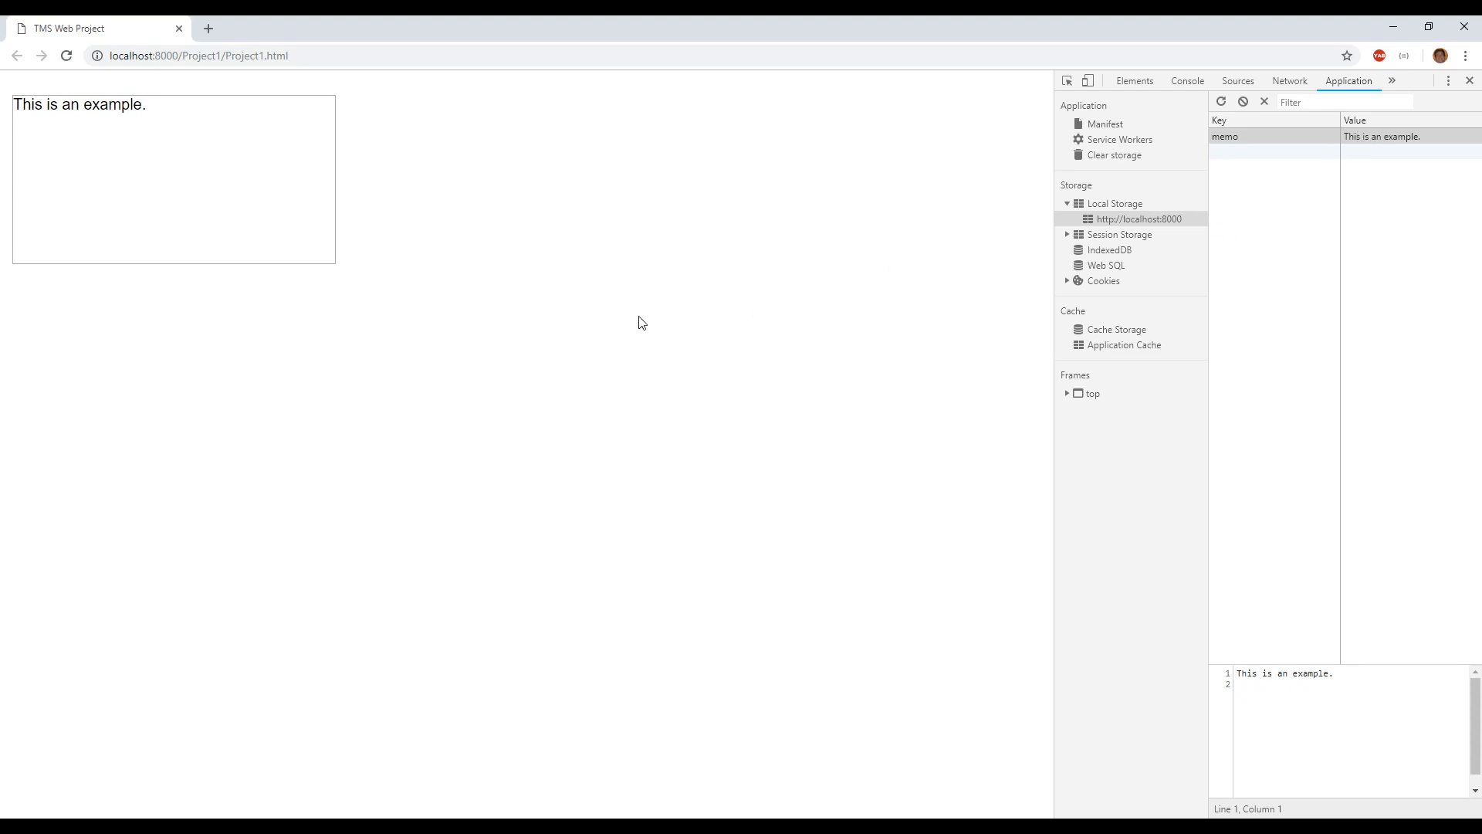
pyautogui.moveTo(1375, 100)
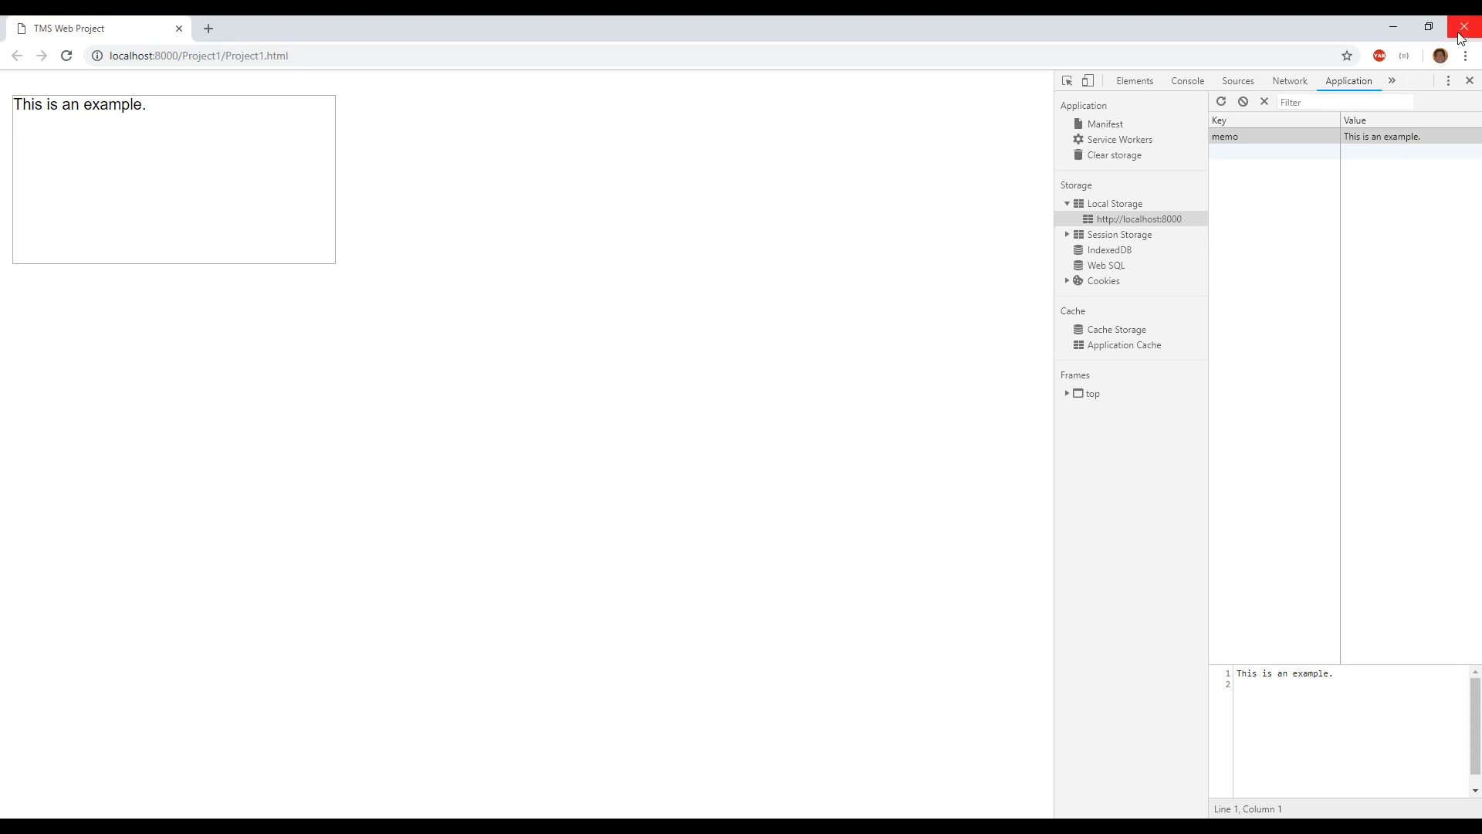
# Close Chrome and relaunch the web app from Delphi to test restoring the memo.
pyautogui.click(1467, 26)
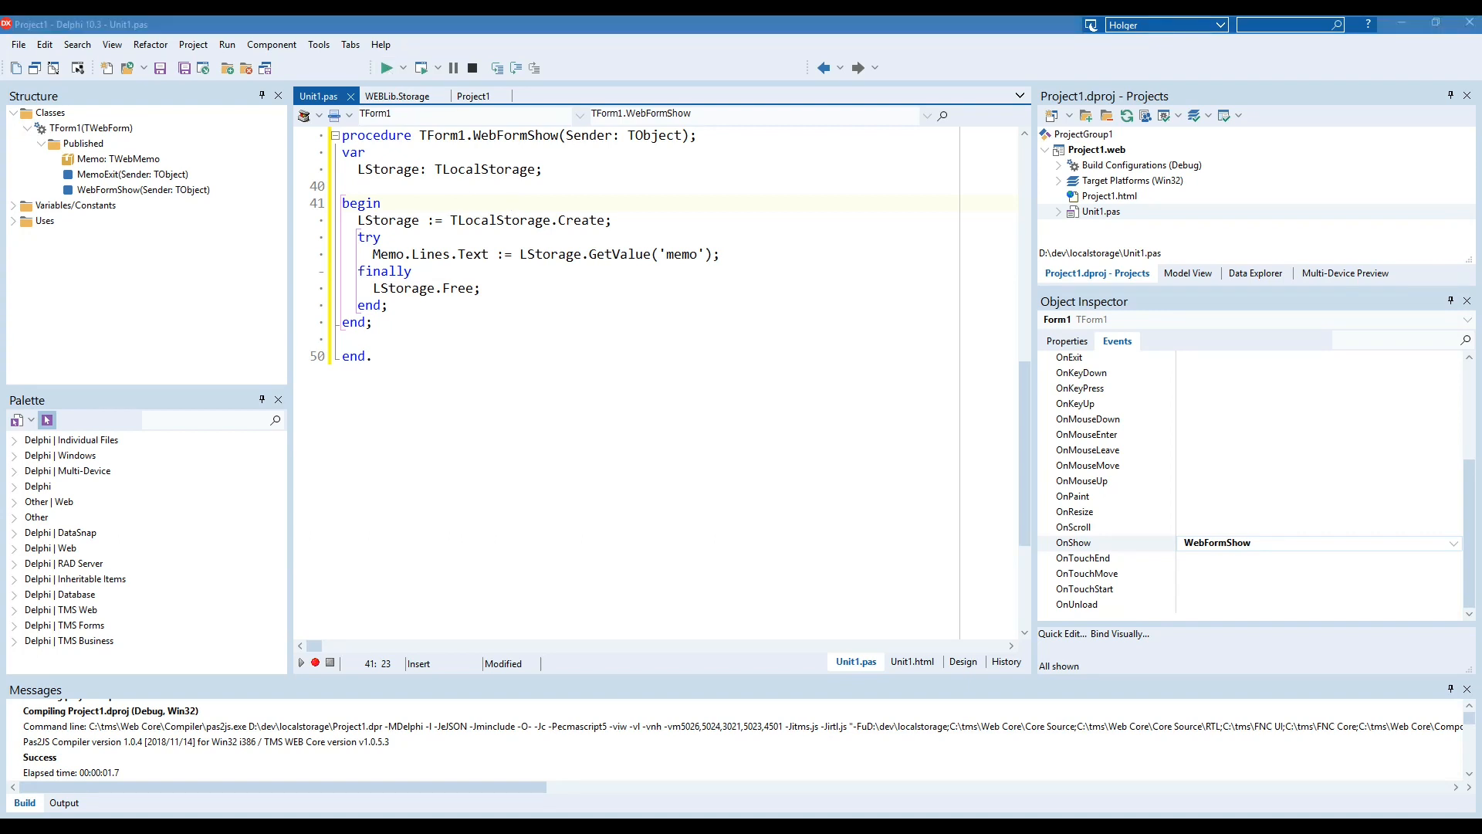
pyautogui.click(386, 67)
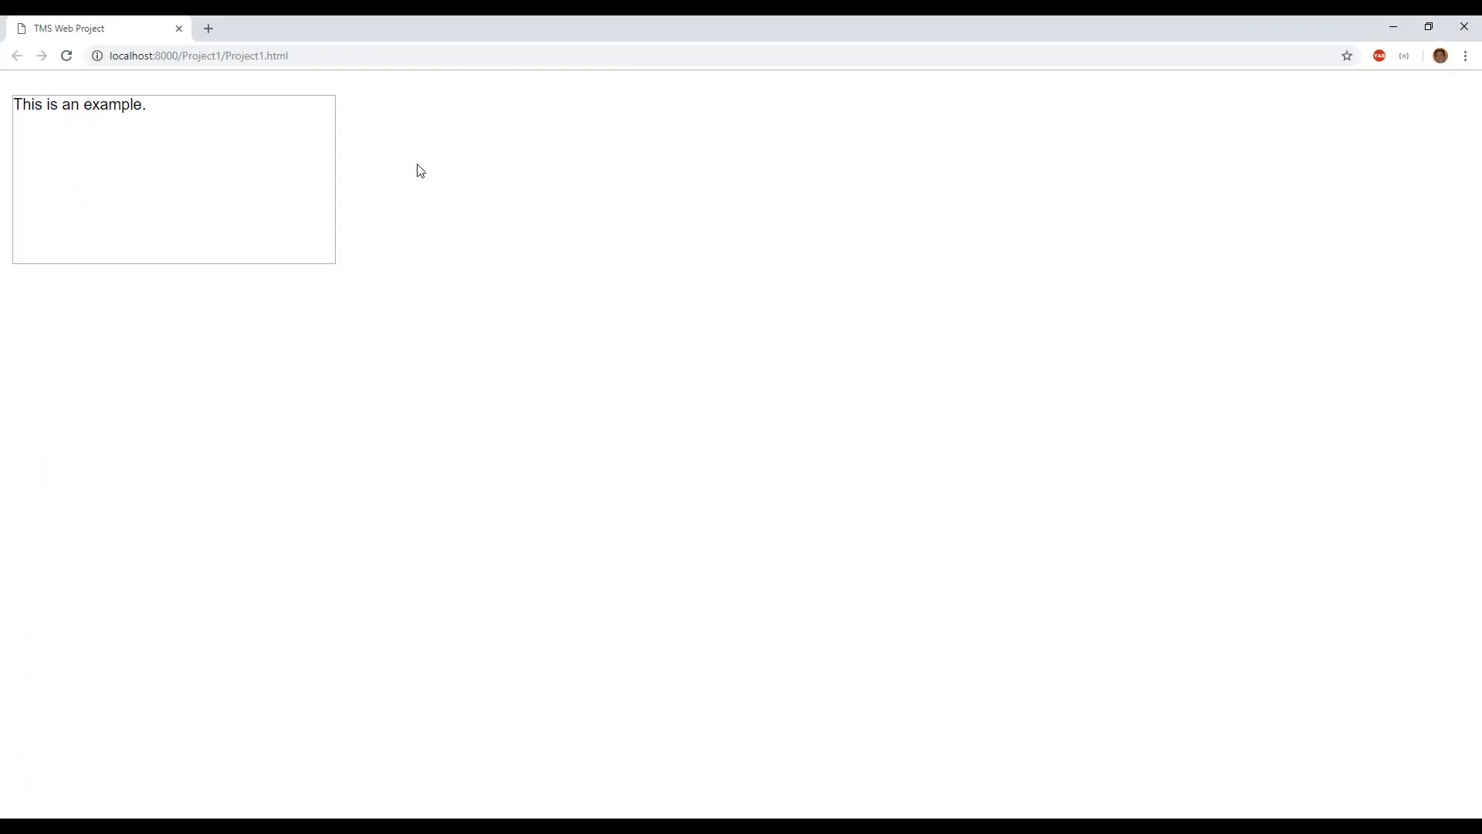
pyautogui.moveTo(140, 165)
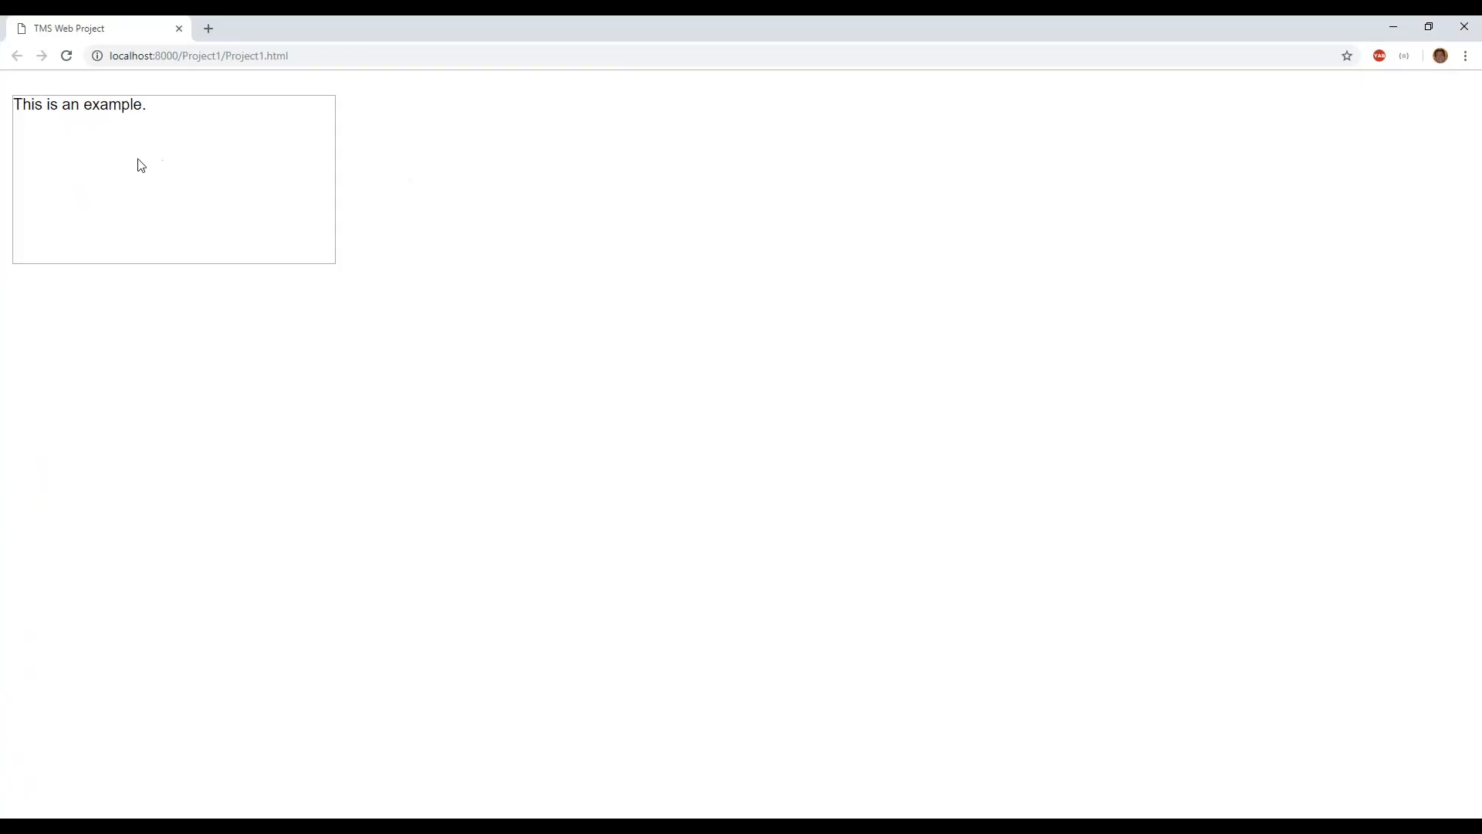
pyautogui.moveTo(160, 224)
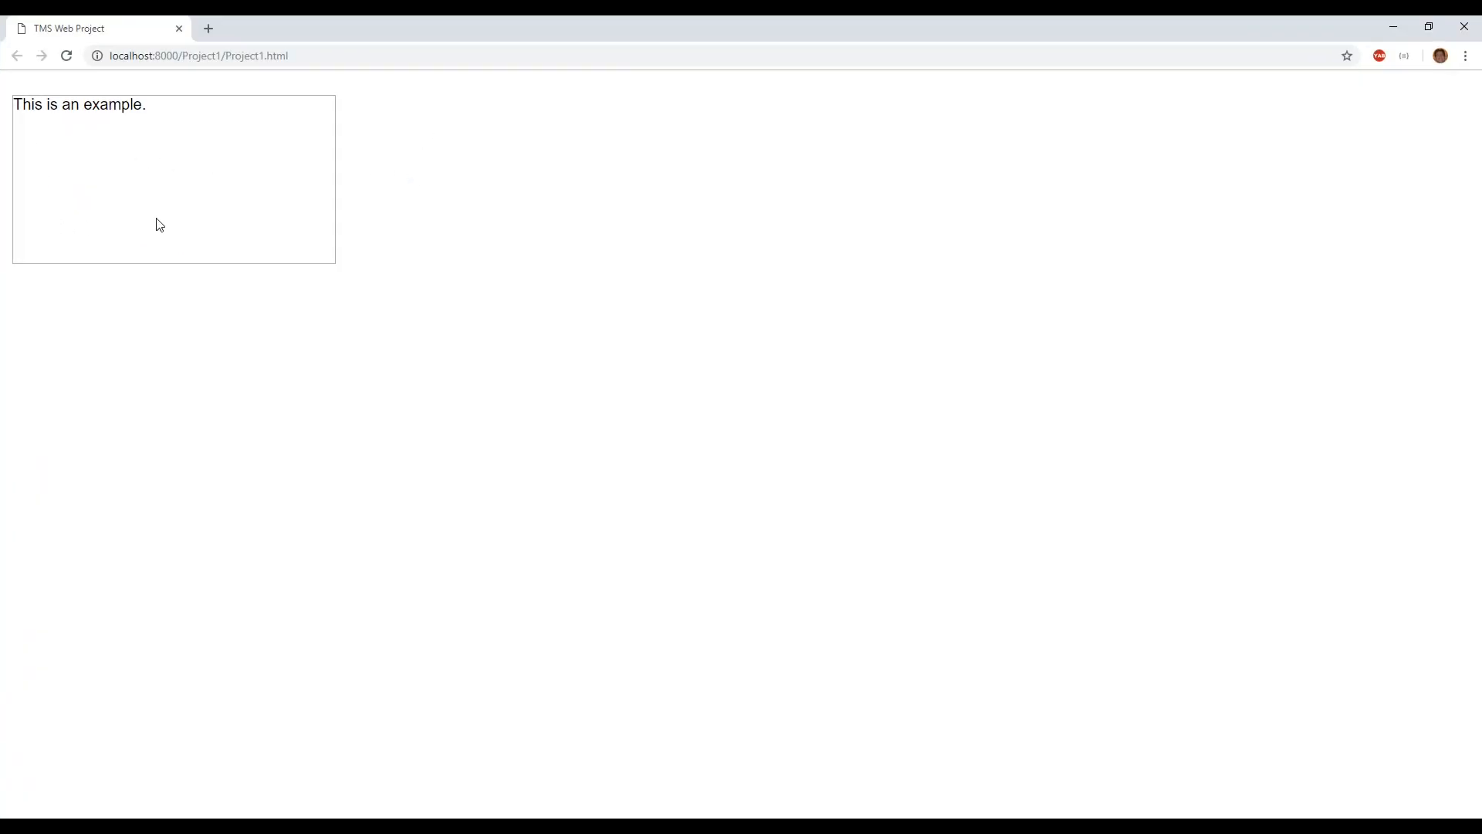
pyautogui.moveTo(1137, 193)
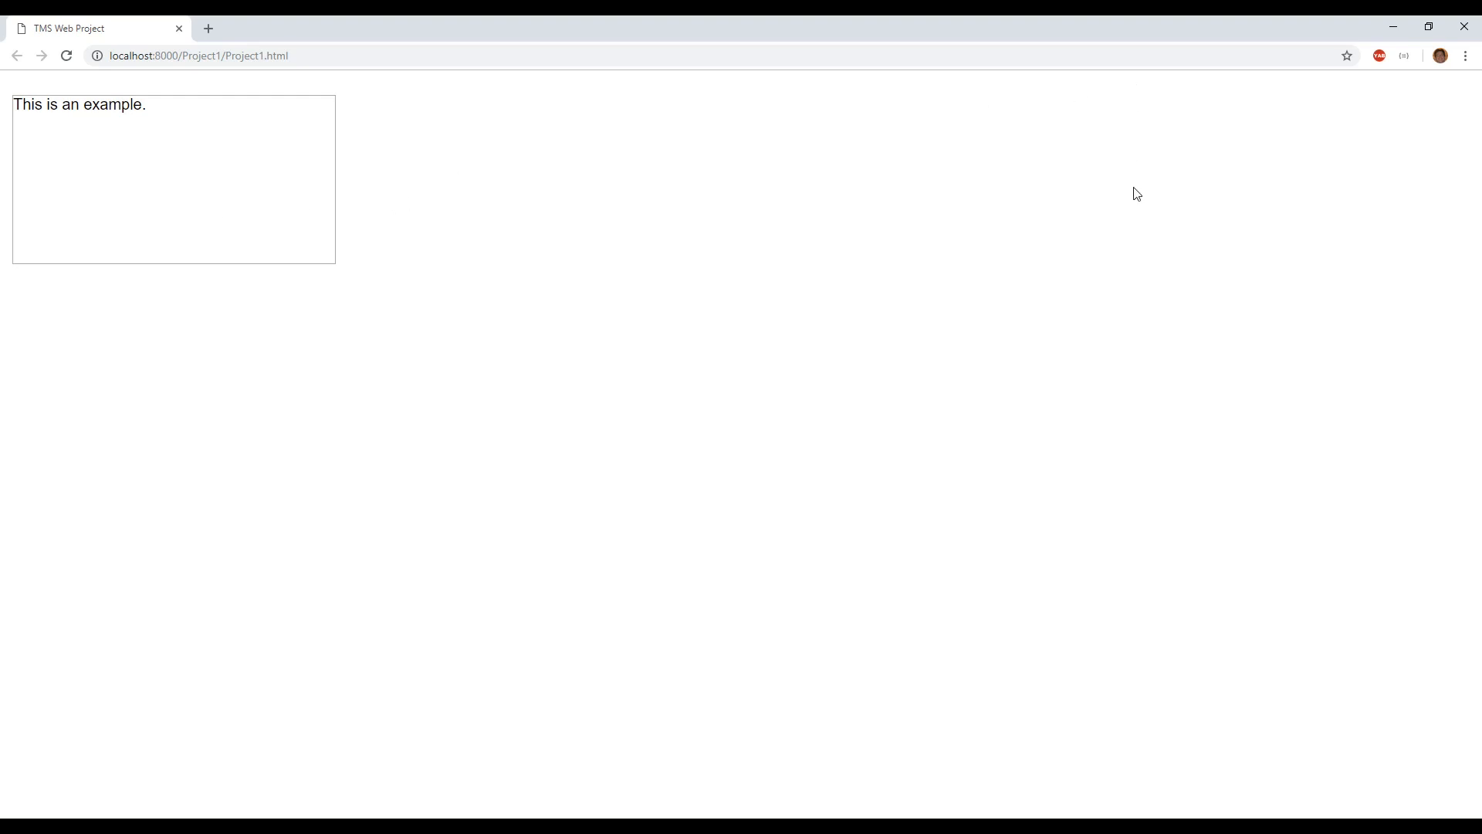